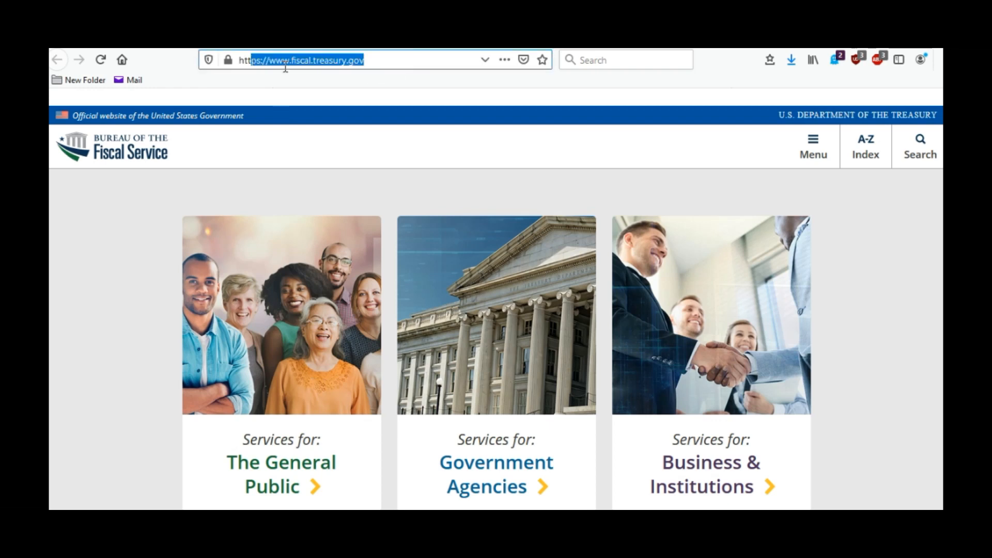
mouse_move(321, 78)
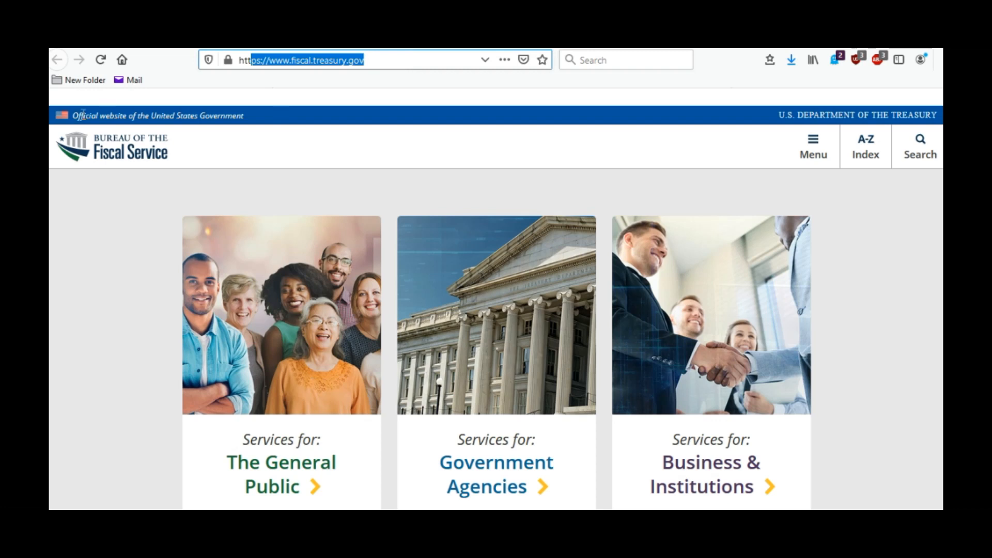
mouse_move(257, 126)
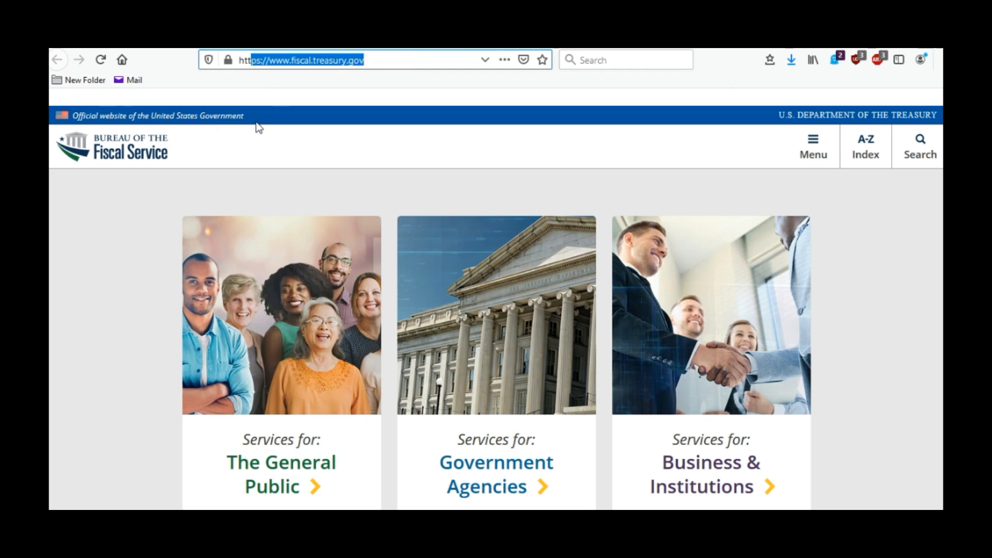
mouse_move(144, 161)
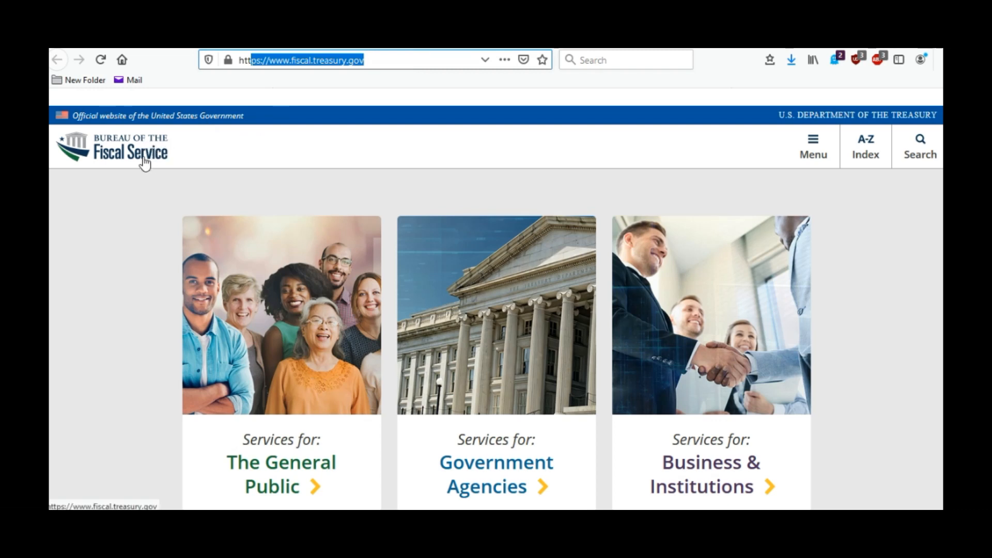
Step: Open 'Services for: The General Public' and scroll to section 4, Financial Information, reports, and forms
scroll(down, 3)
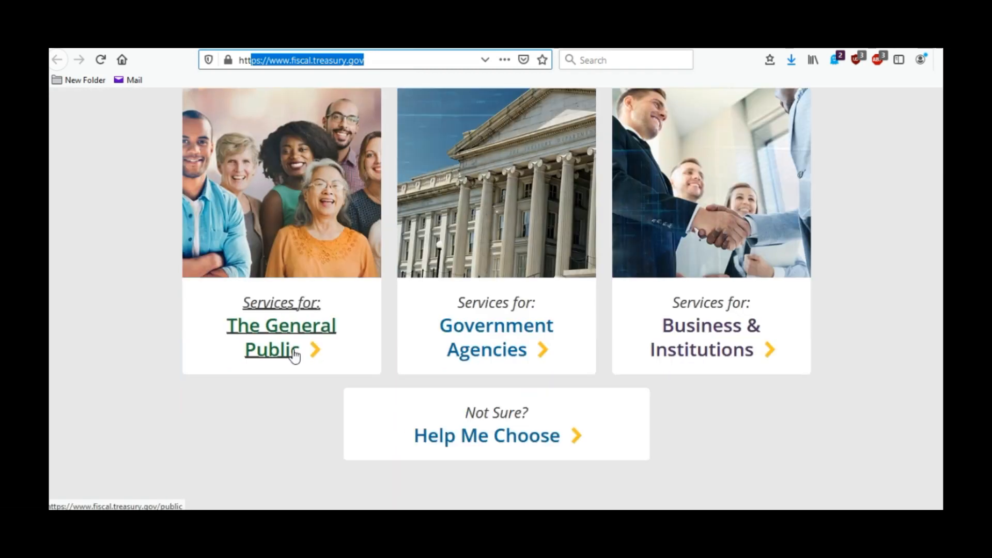
mouse_move(281, 332)
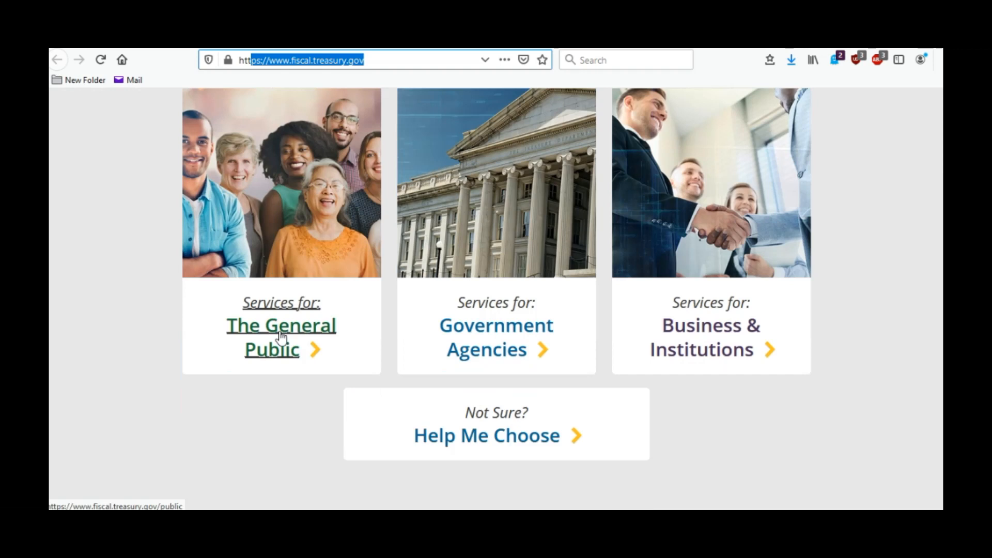
click(280, 325)
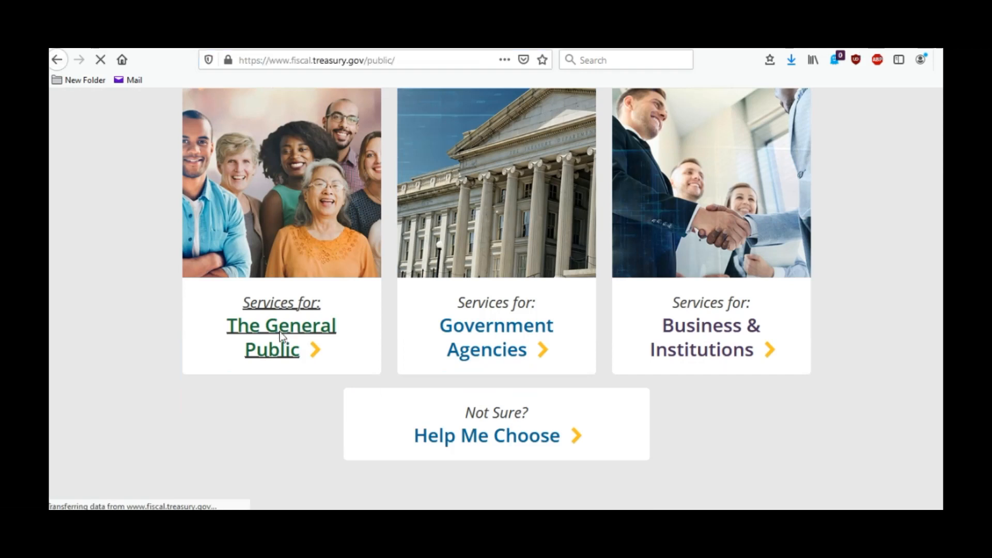
click(280, 325)
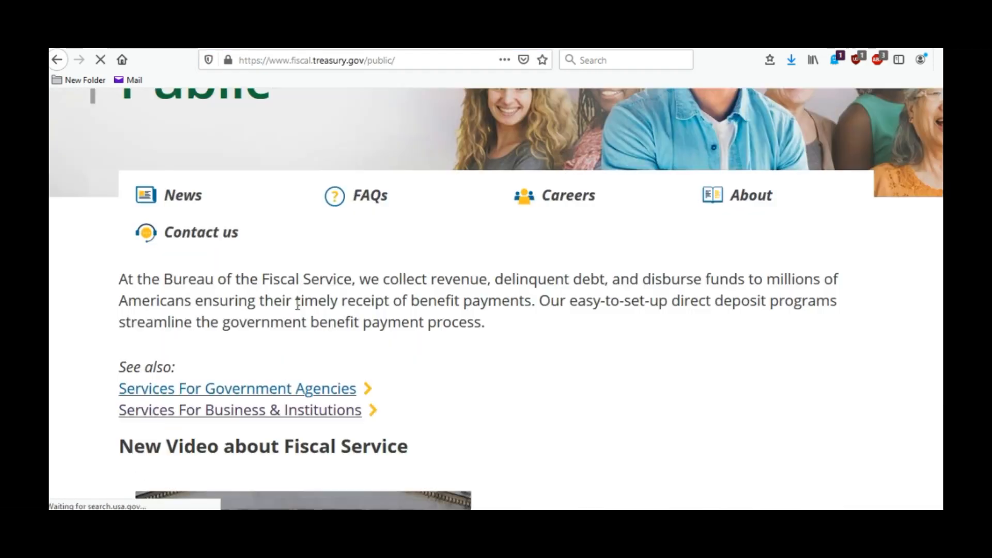
scroll(down, 3)
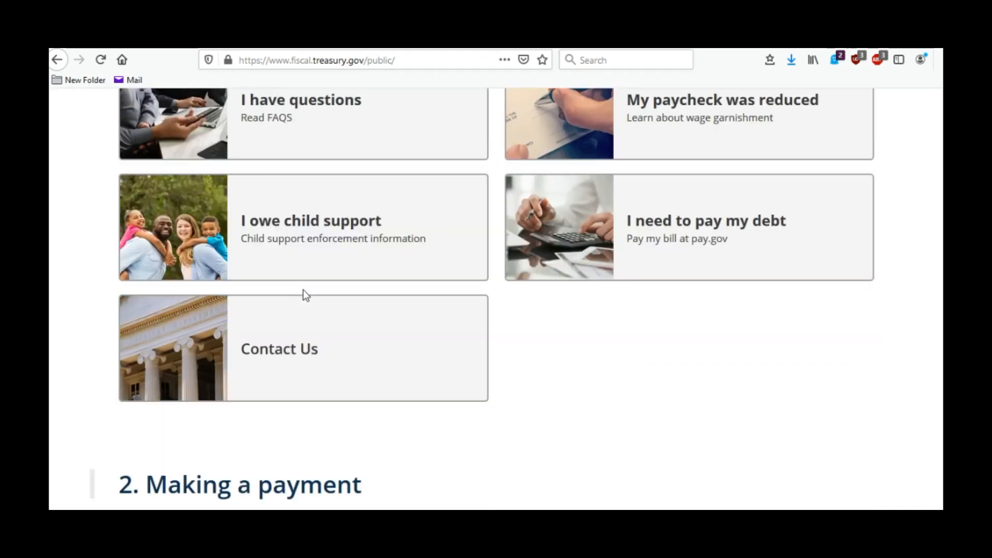
scroll(down, 3)
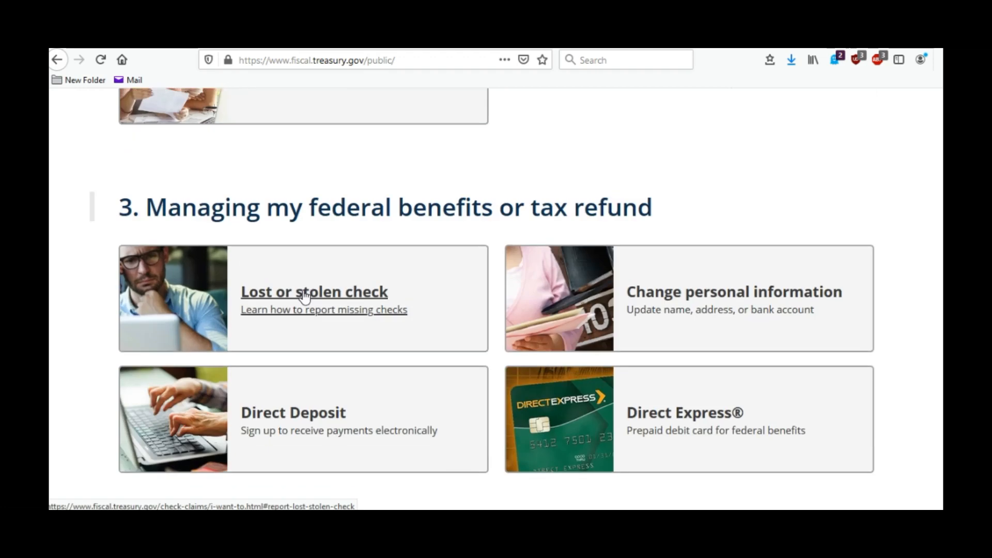
scroll(down, 3)
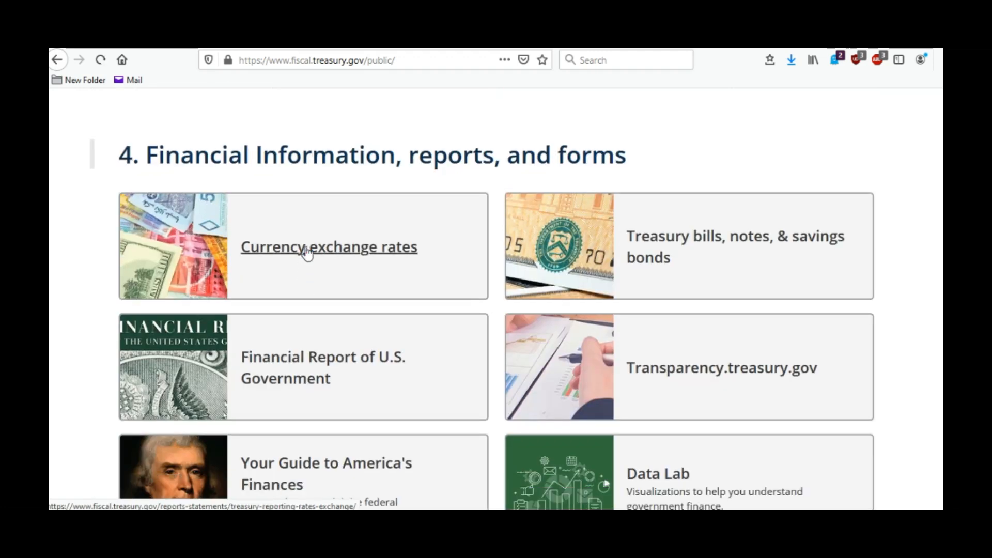
Step: Open the Currency exchange rates report page
click(329, 248)
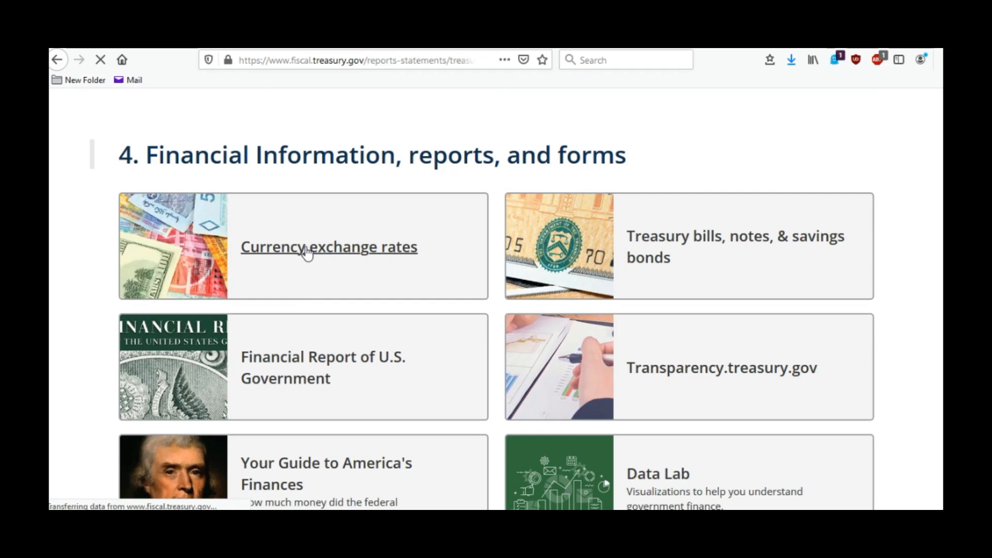
click(329, 247)
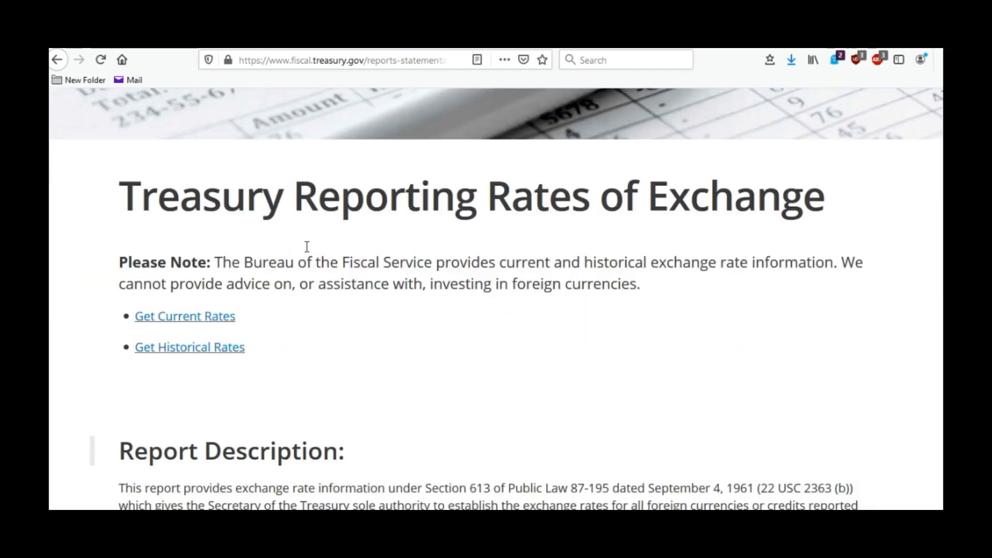
scroll(down, 3)
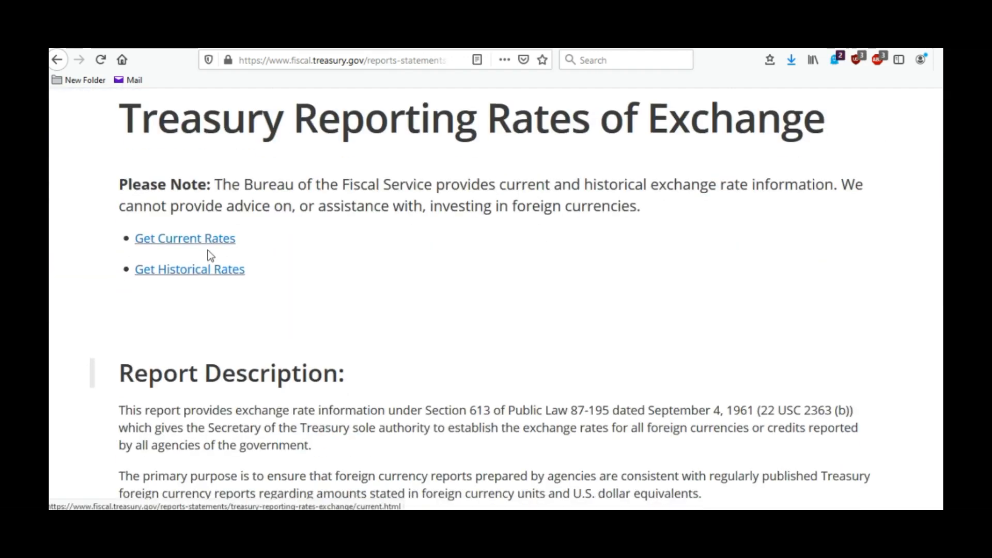
mouse_move(214, 279)
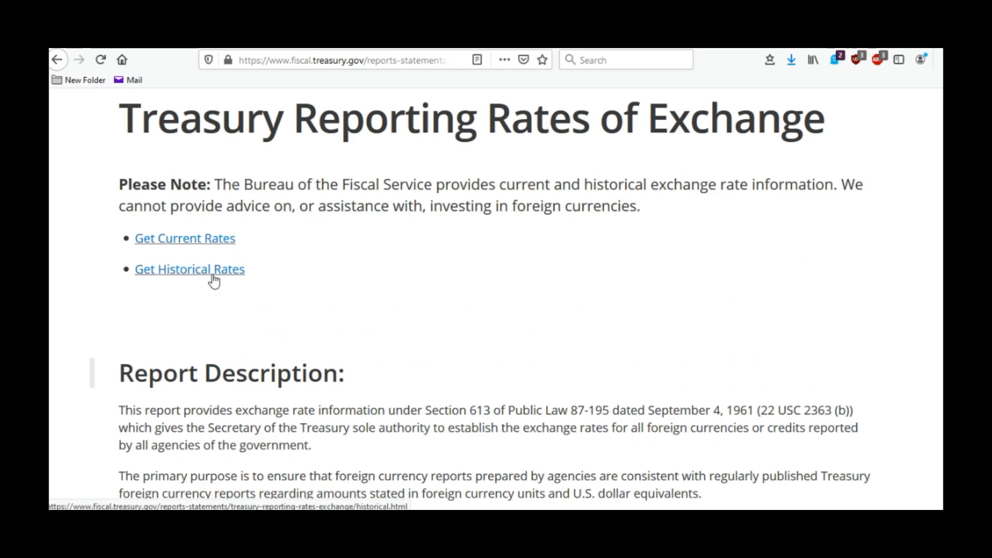
mouse_move(207, 245)
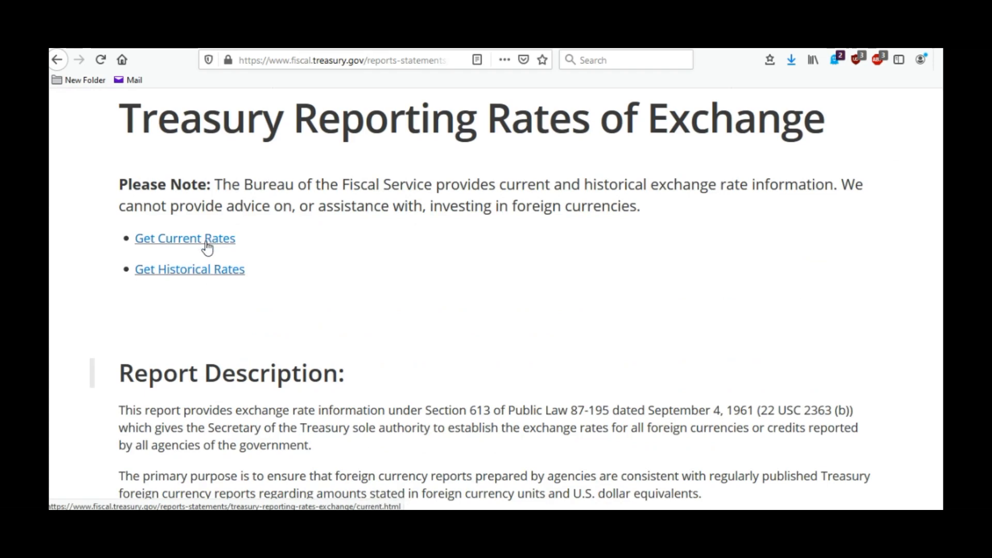
Step: Show the current rates table as of December 31, 2019, locating Canada-Dollar at 1.3000
click(185, 239)
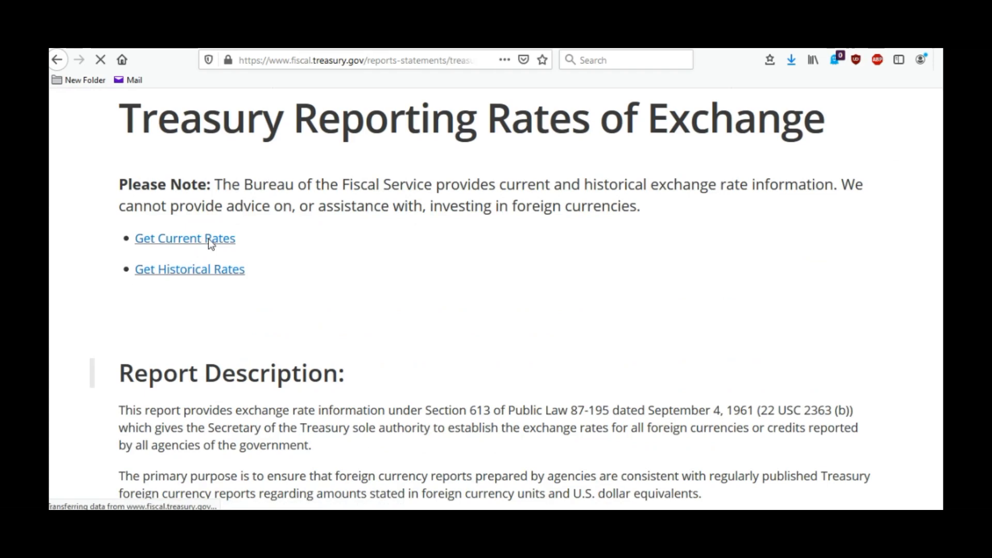
click(185, 238)
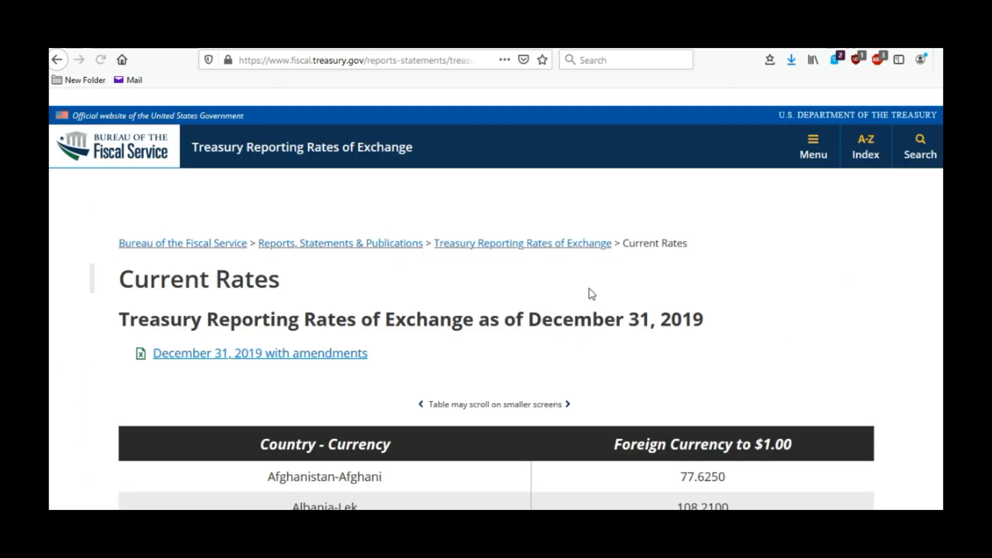
scroll(down, 3)
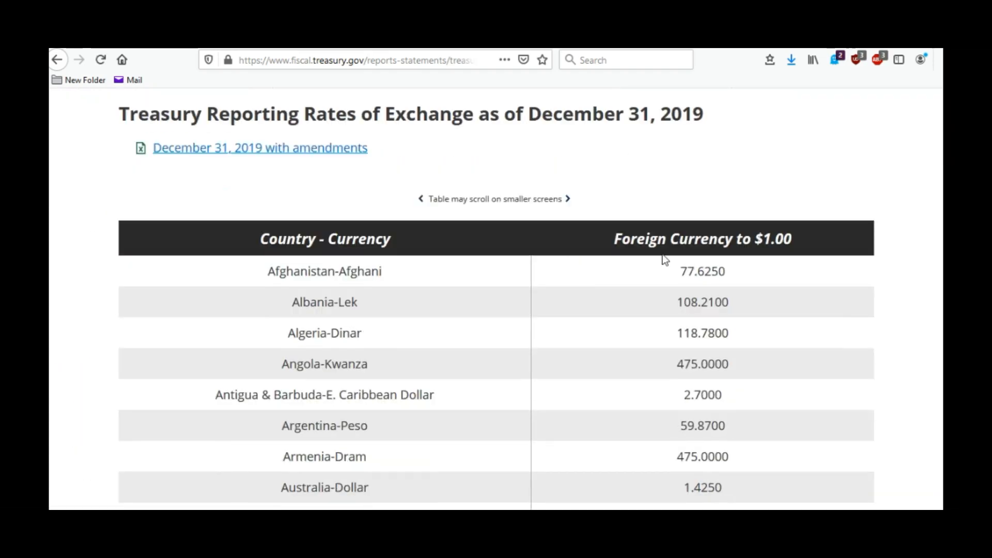
mouse_move(626, 282)
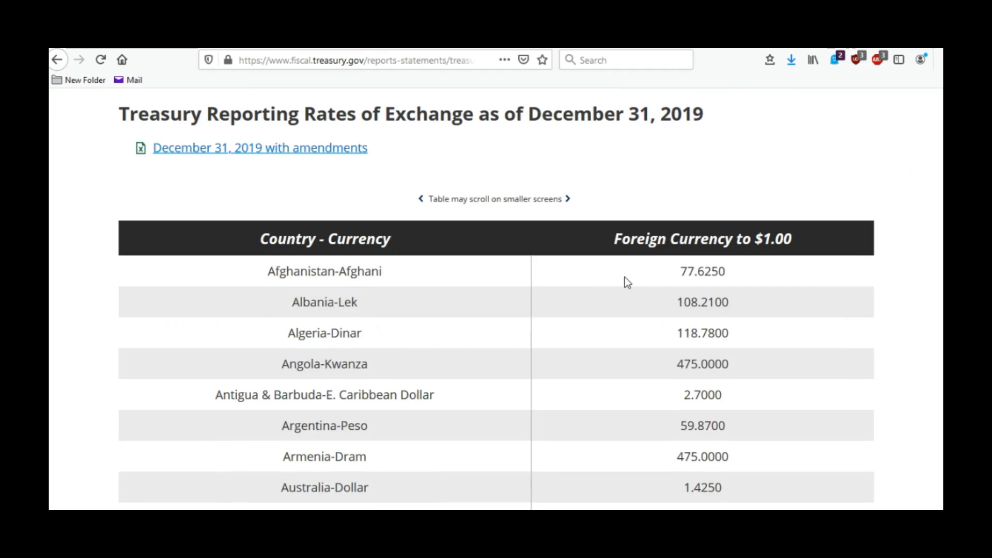
scroll(down, 3)
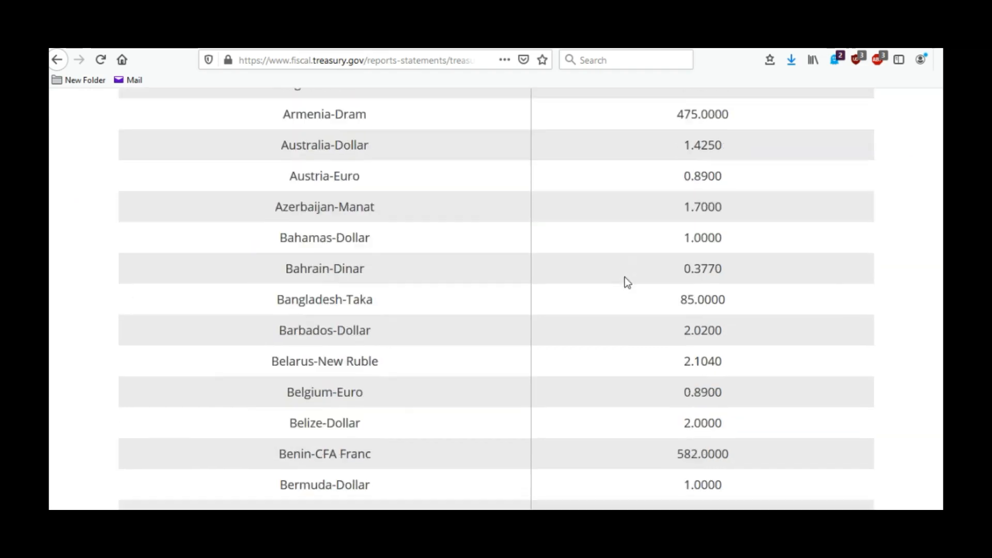
scroll(down, 3)
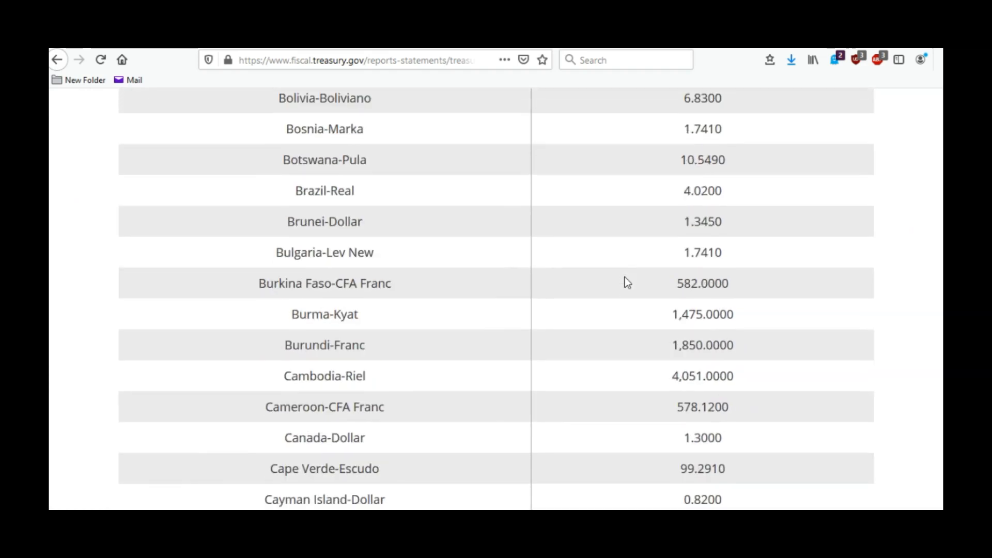
scroll(down, 3)
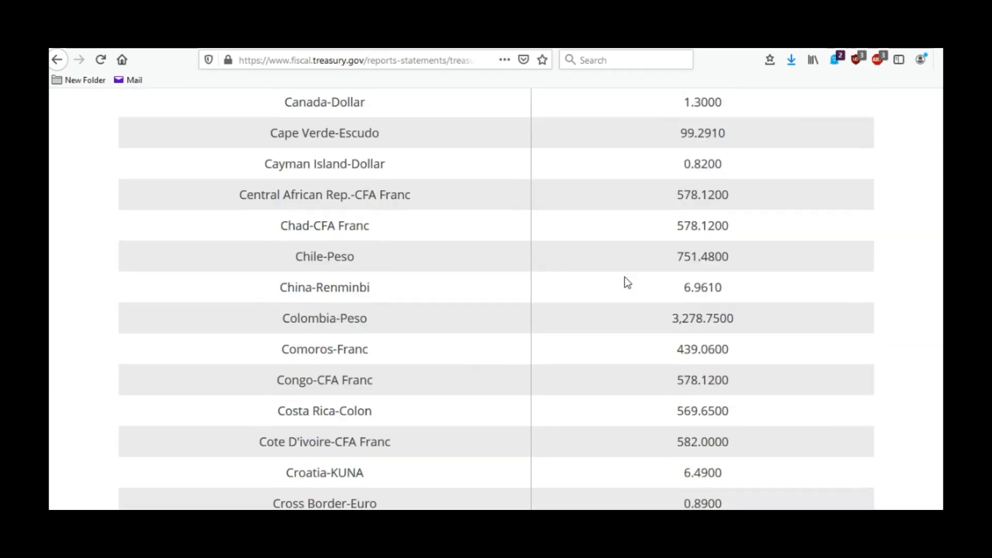
scroll(up, 3)
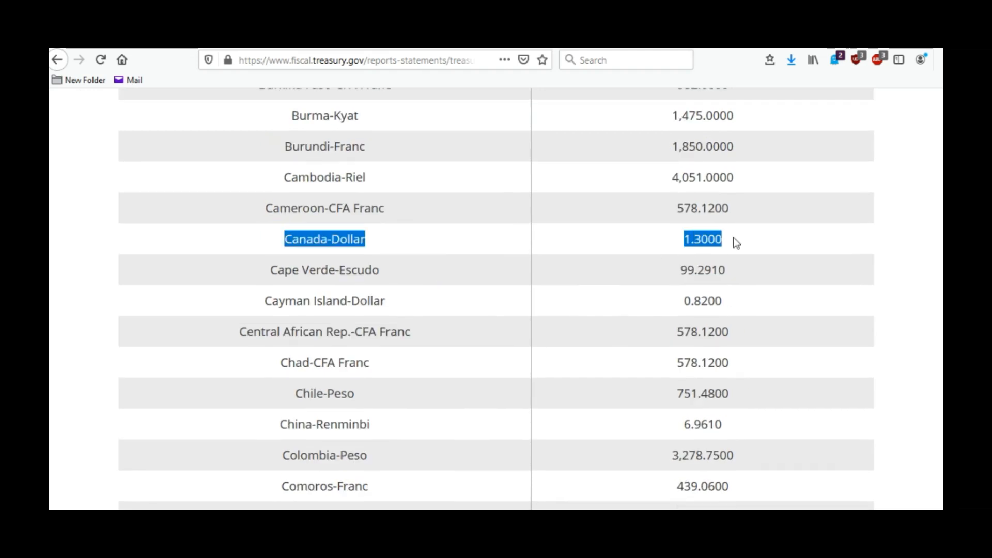
mouse_move(750, 245)
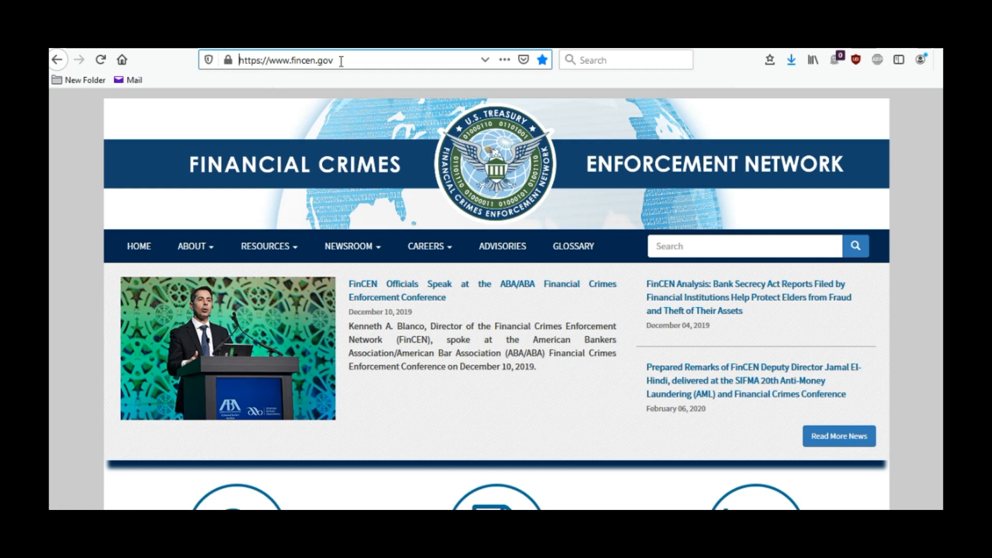
mouse_move(397, 185)
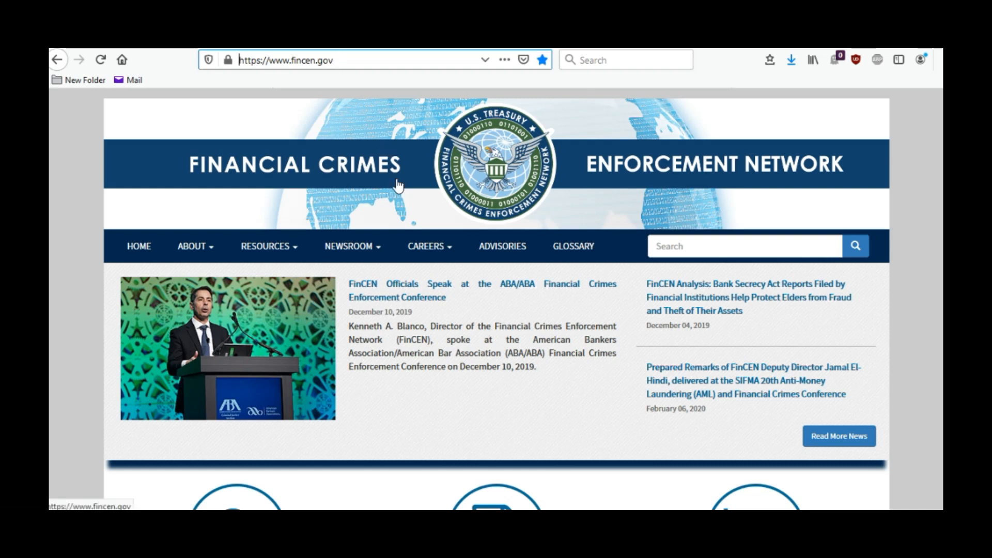
mouse_move(545, 229)
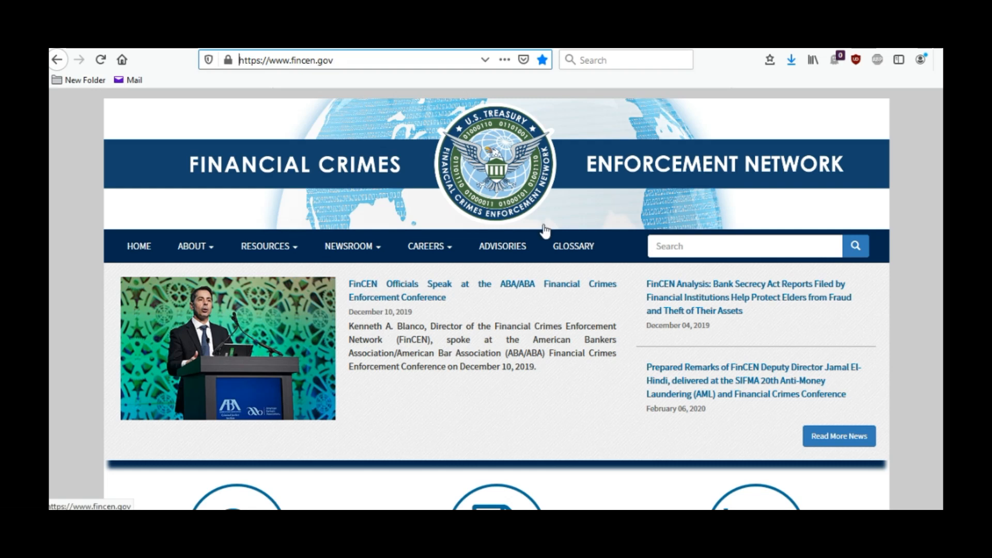
Step: Follow FinCEN's E-Filing link to the BSA E-Filing System welcome page
scroll(down, 3)
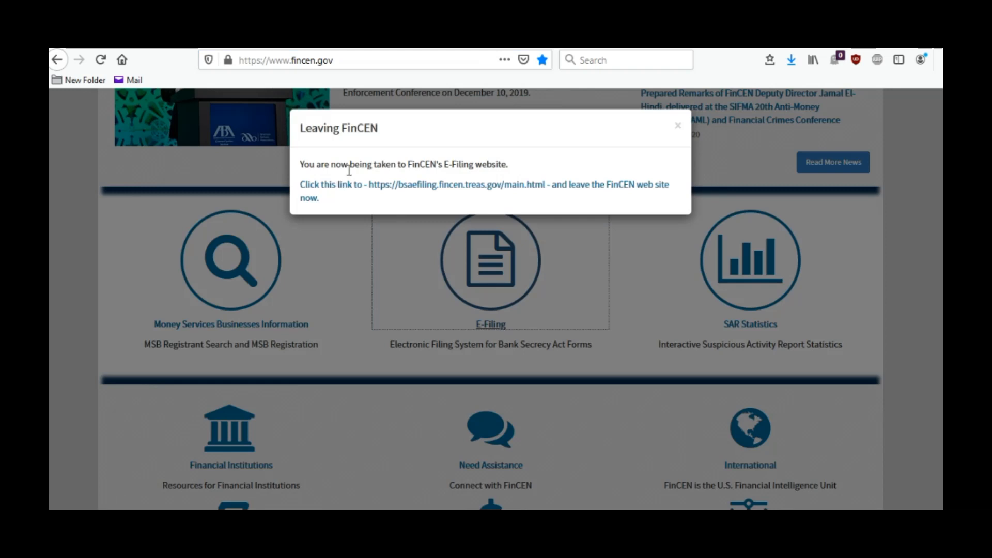
mouse_move(472, 186)
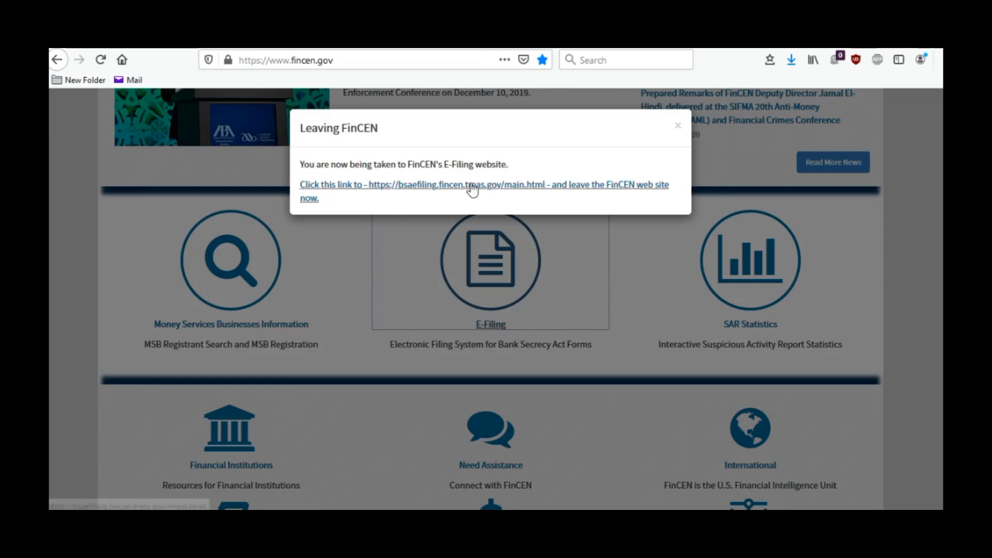
click(484, 184)
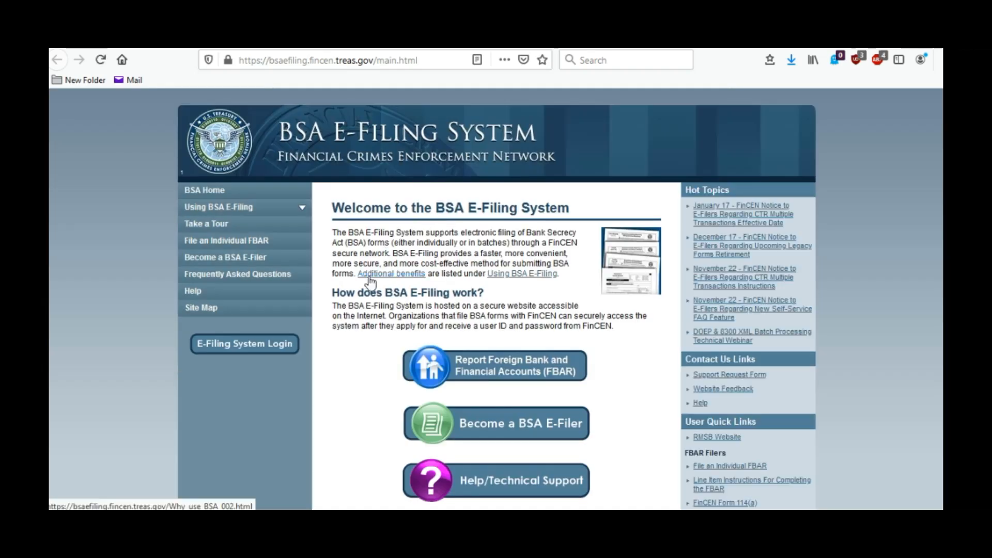
scroll(down, 3)
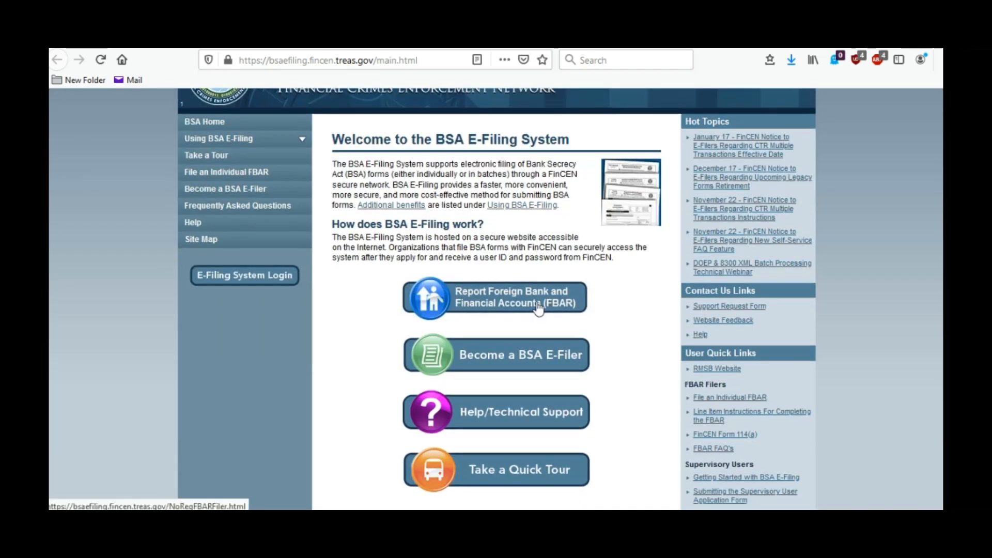
mouse_move(541, 307)
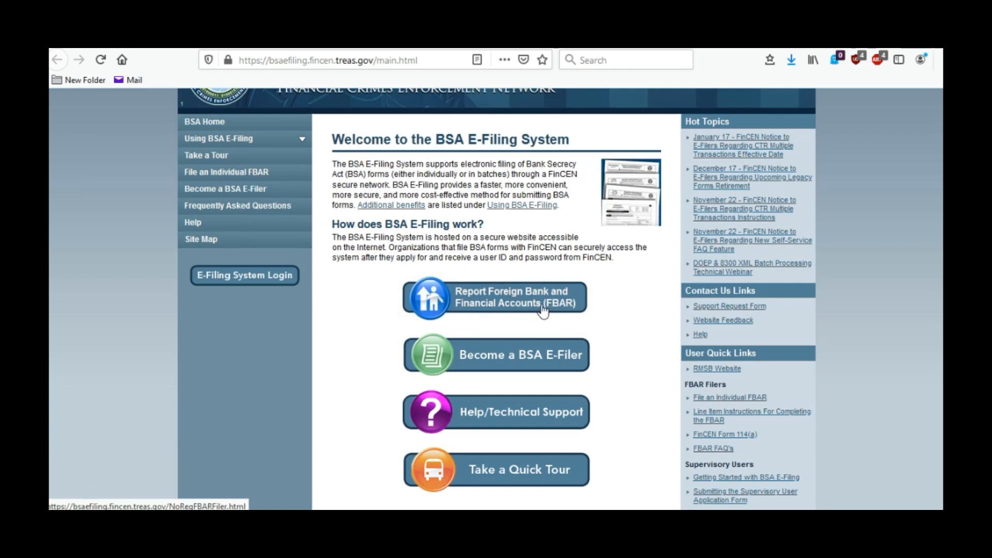
mouse_move(538, 307)
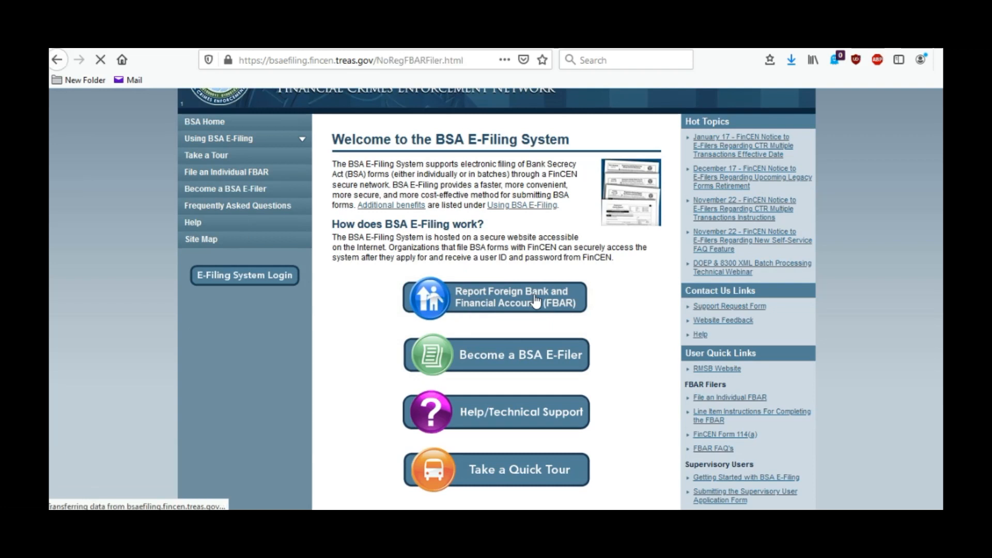
Step: Open the Individuals Filing the FBAR page and view the PDF Form and Online Form methods
click(496, 297)
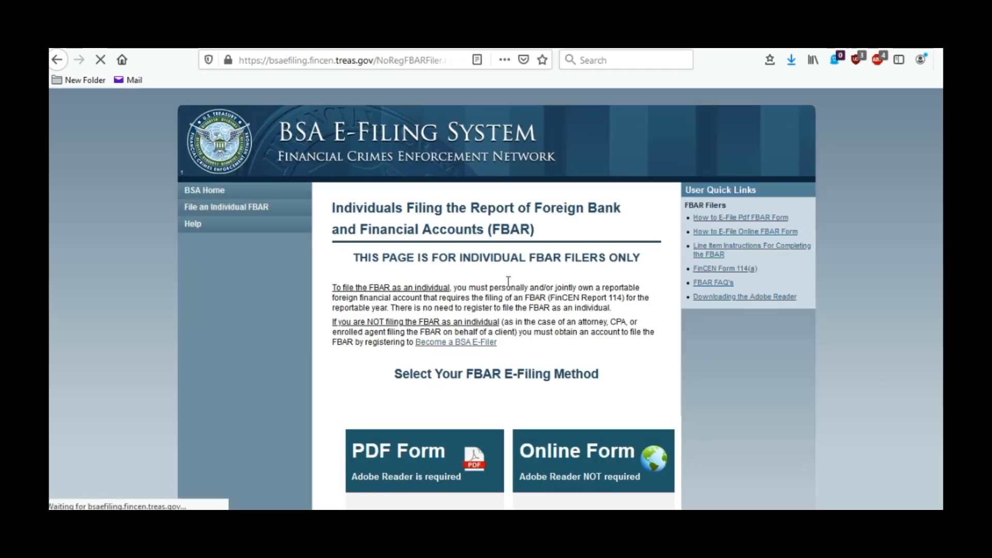
scroll(down, 3)
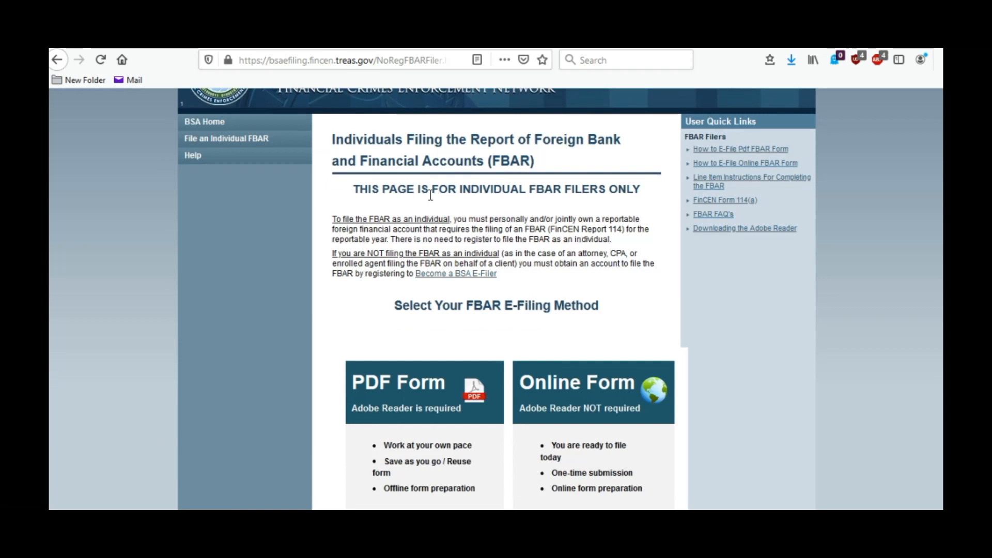
mouse_move(639, 195)
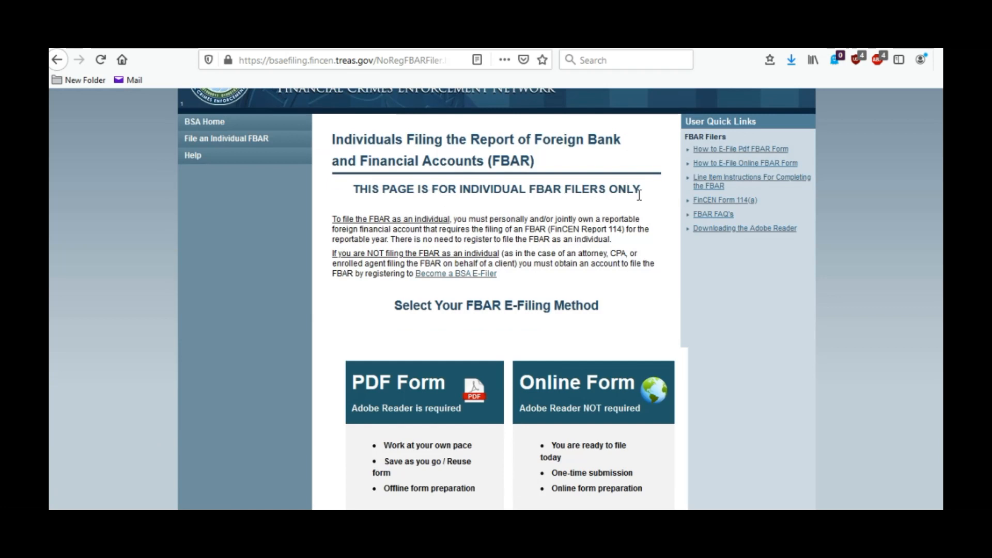
mouse_move(593, 253)
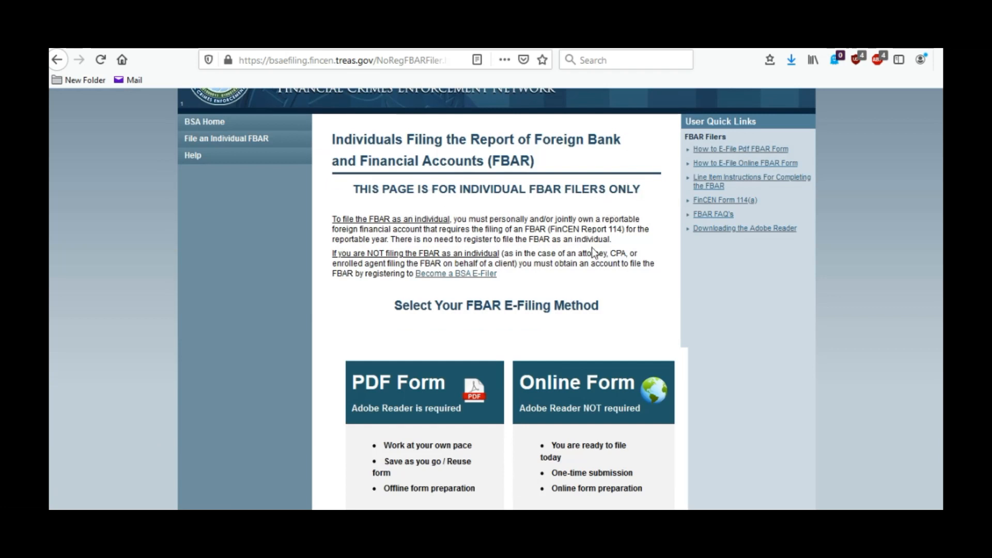
mouse_move(483, 275)
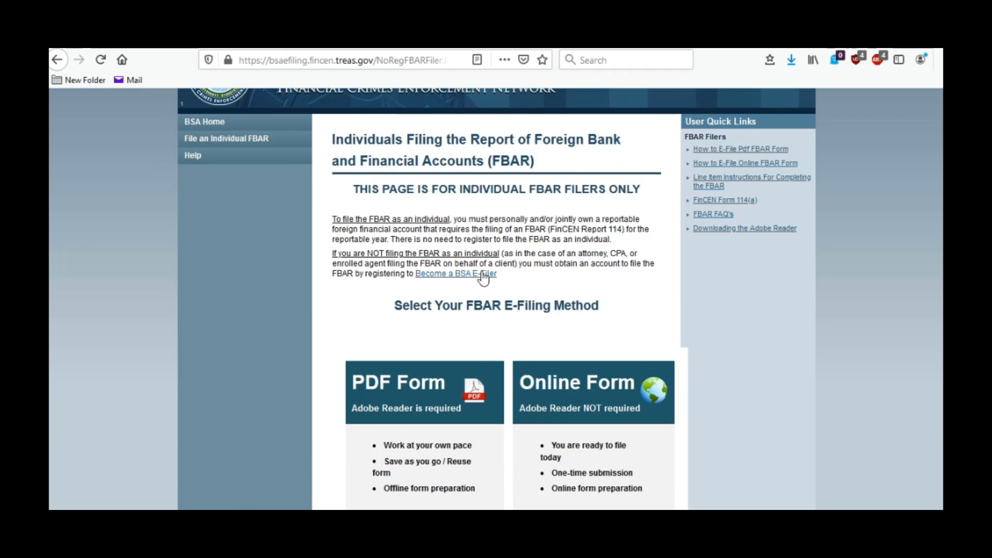
mouse_move(428, 300)
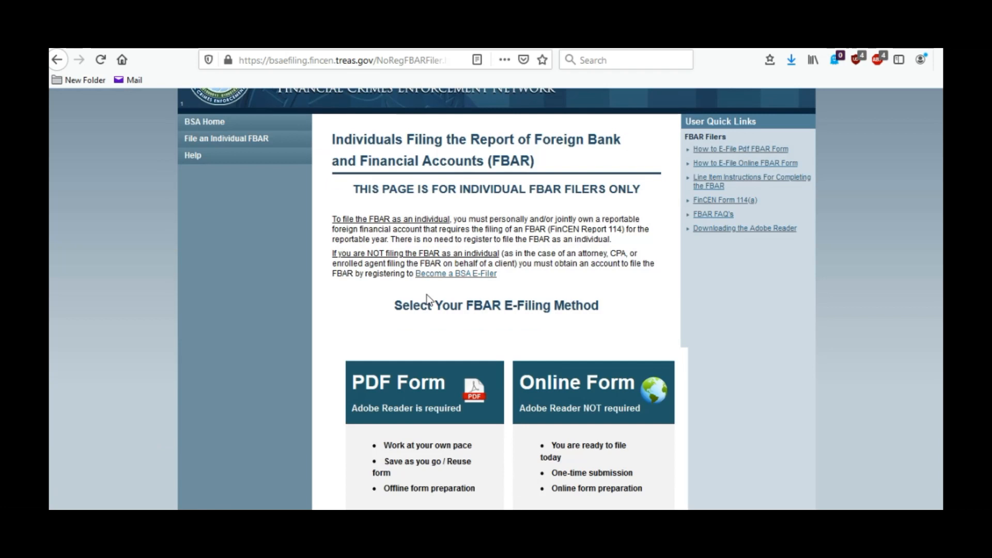
scroll(down, 3)
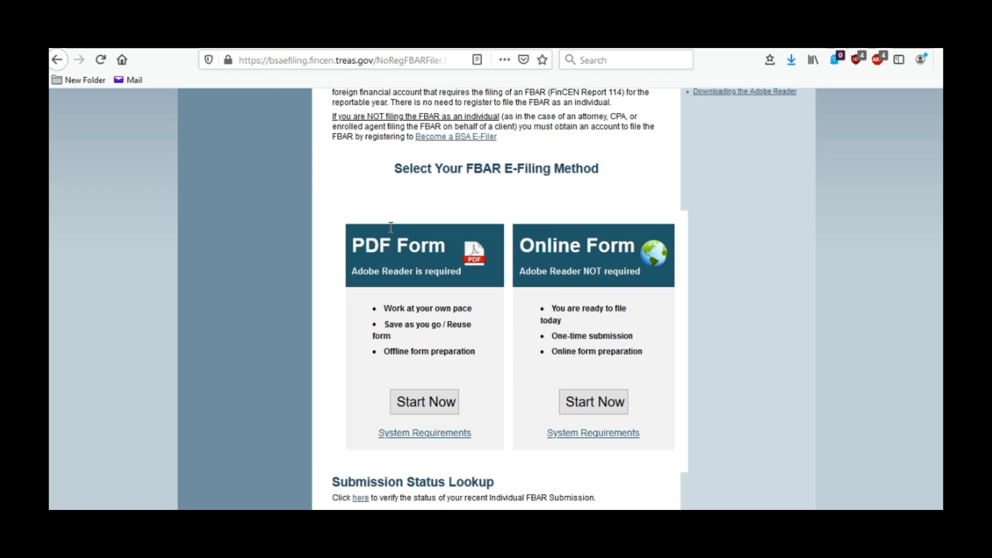
mouse_move(563, 376)
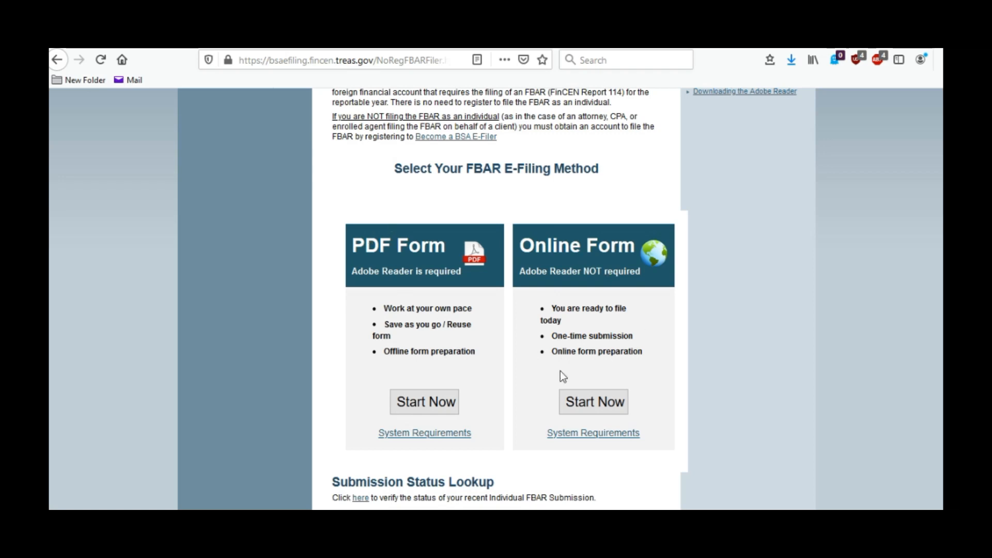
mouse_move(646, 360)
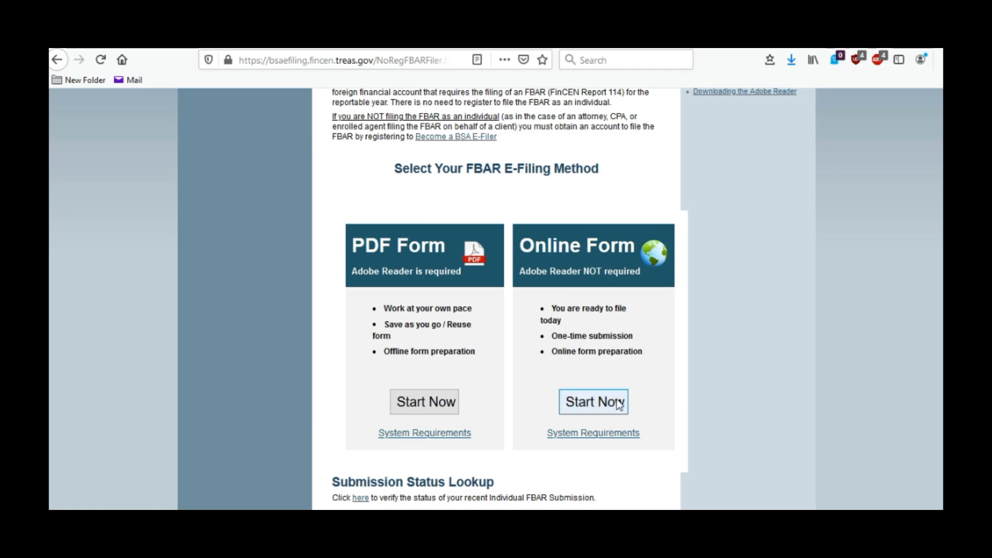
Step: Start the Online Form and look over the blank Filer Contact Information fields to START FBAR
click(593, 401)
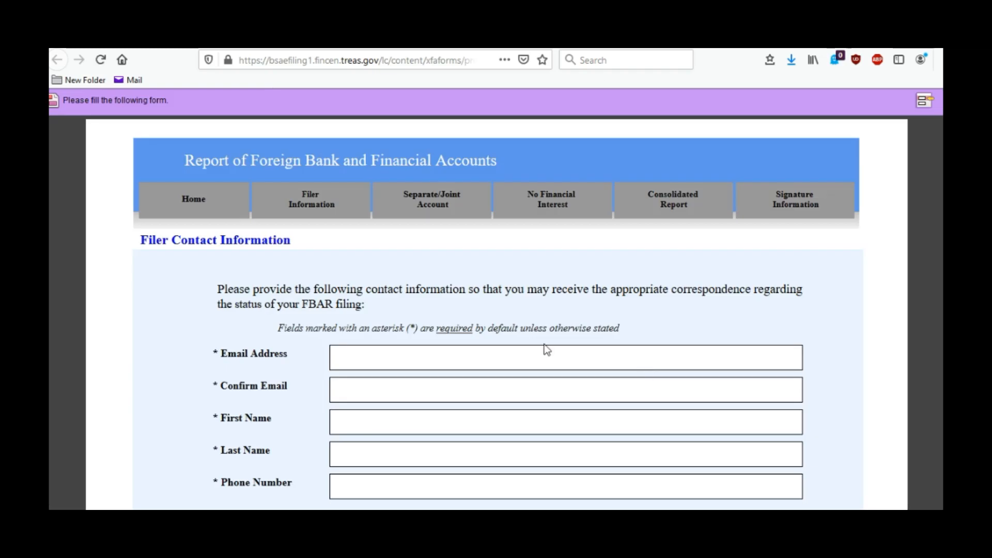
scroll(up, 3)
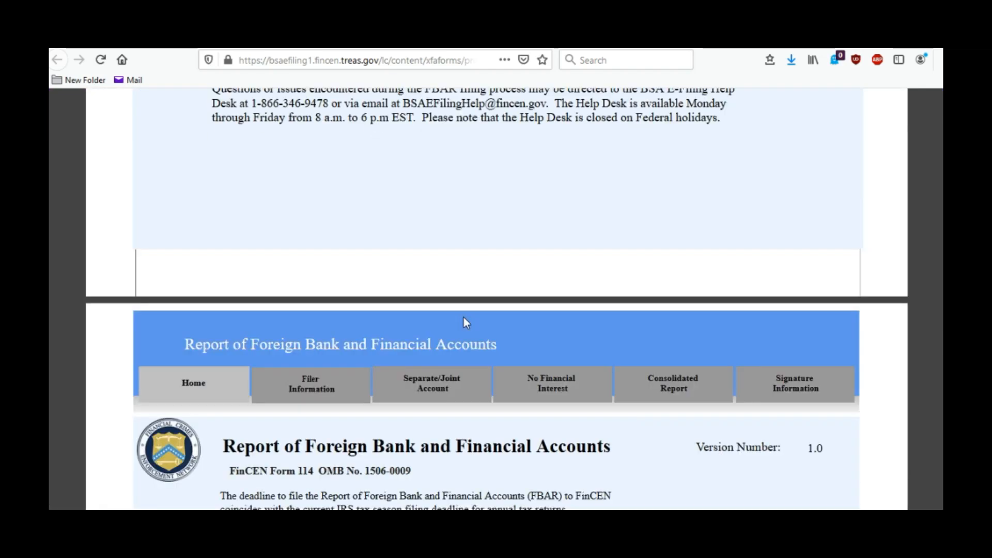
scroll(down, 3)
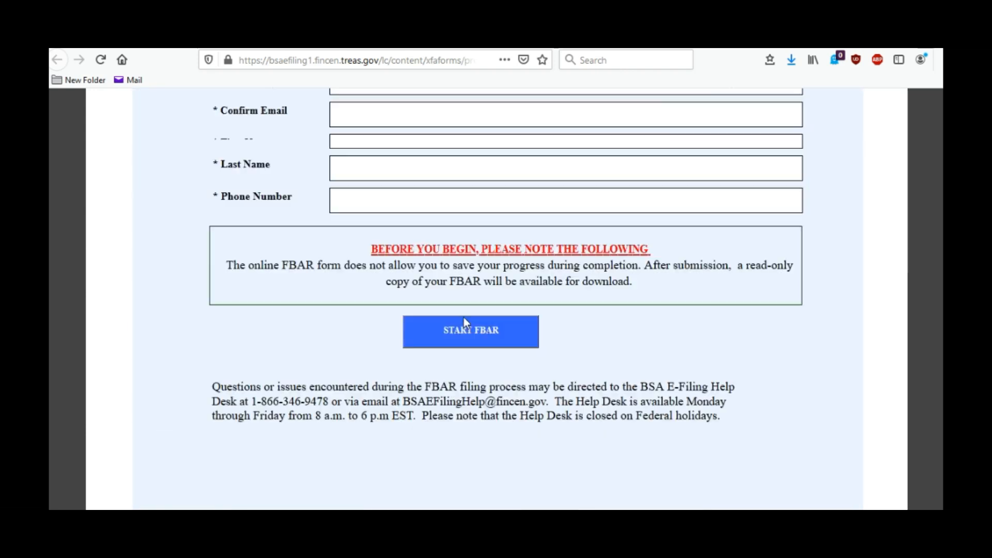
scroll(up, 3)
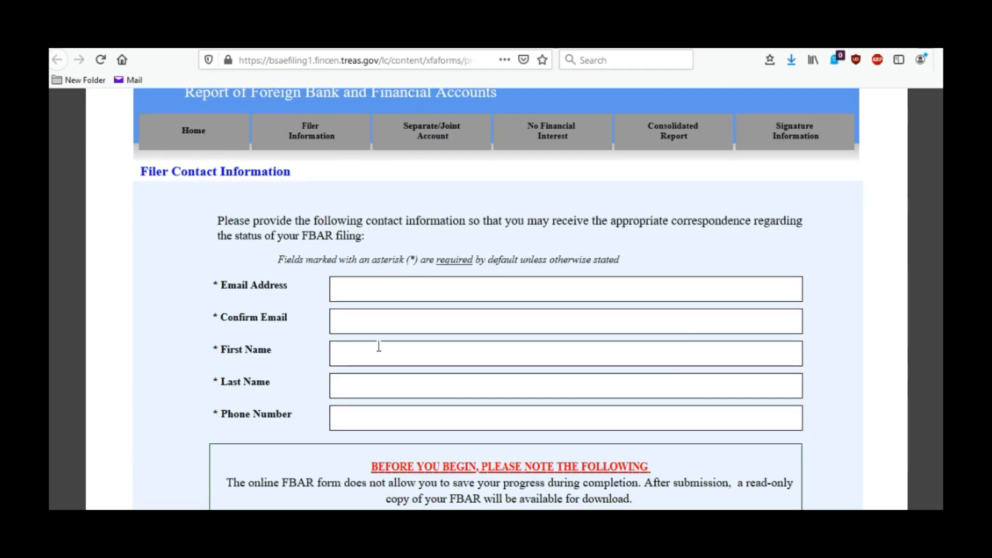
scroll(down, 3)
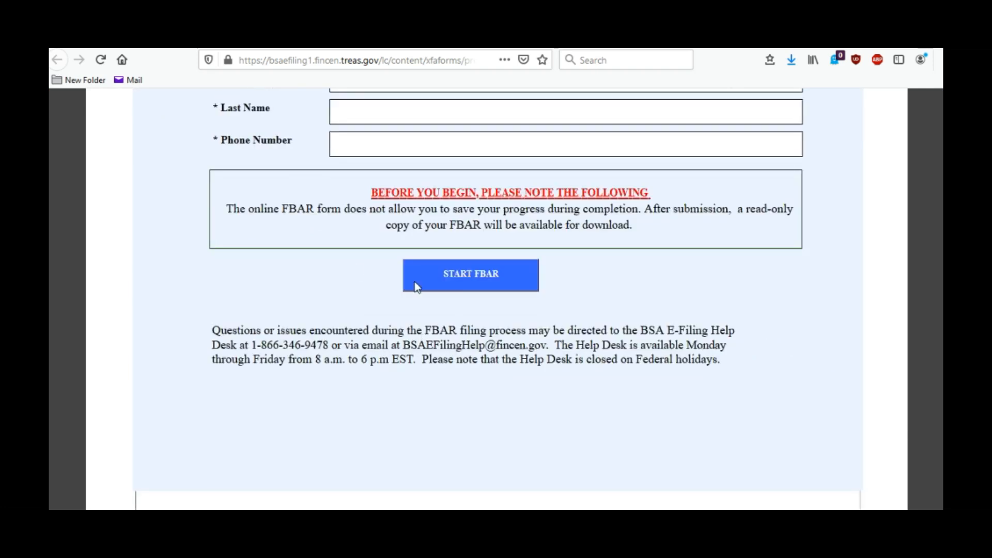
mouse_move(432, 261)
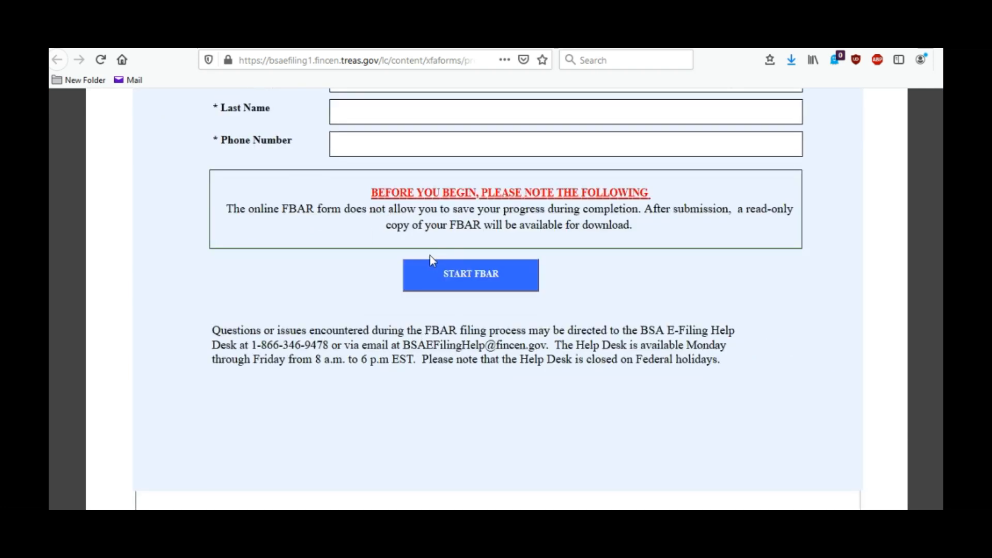
mouse_move(471, 214)
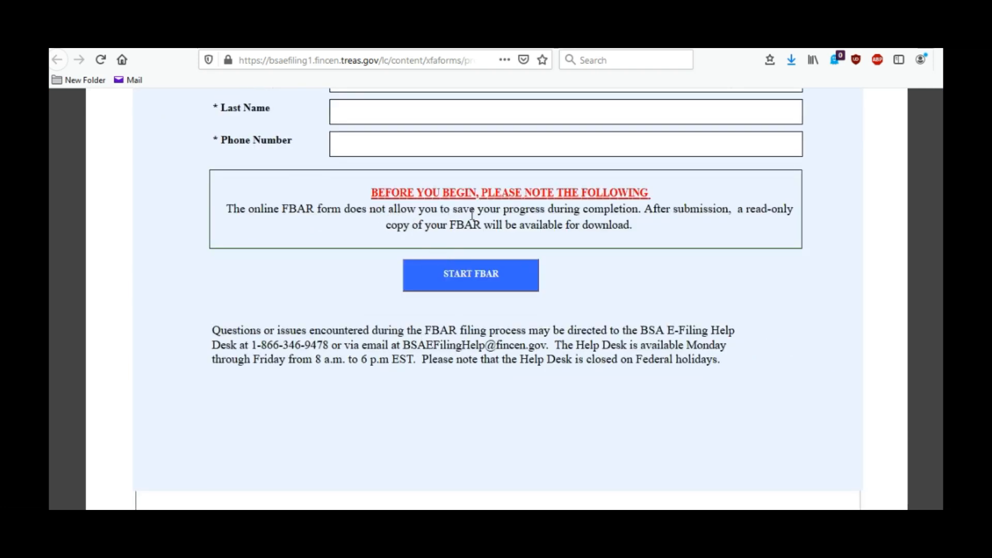
mouse_move(654, 245)
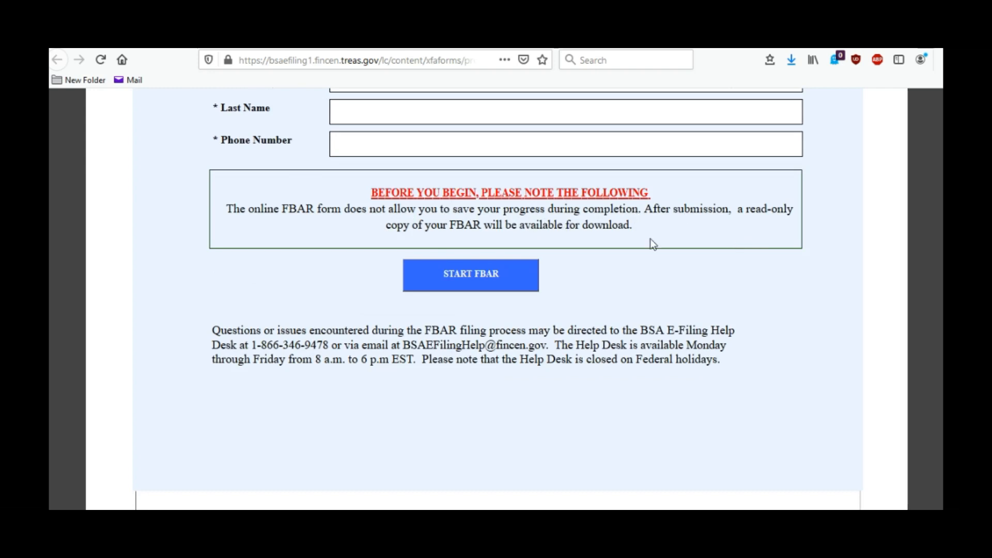
scroll(down, 3)
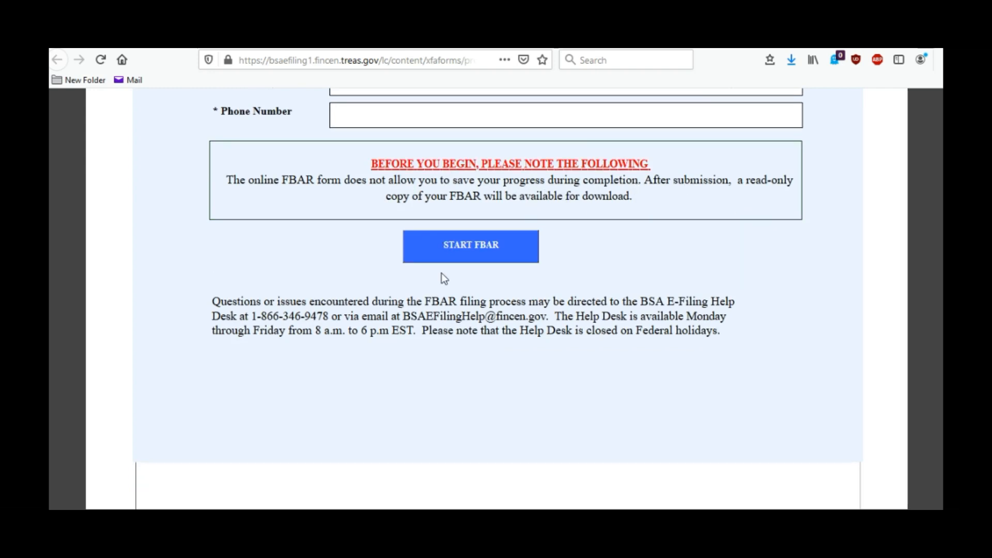
Step: Start the FBAR and scroll its Home page down to Sign the Form/Submit and the Privacy Act notice
click(470, 246)
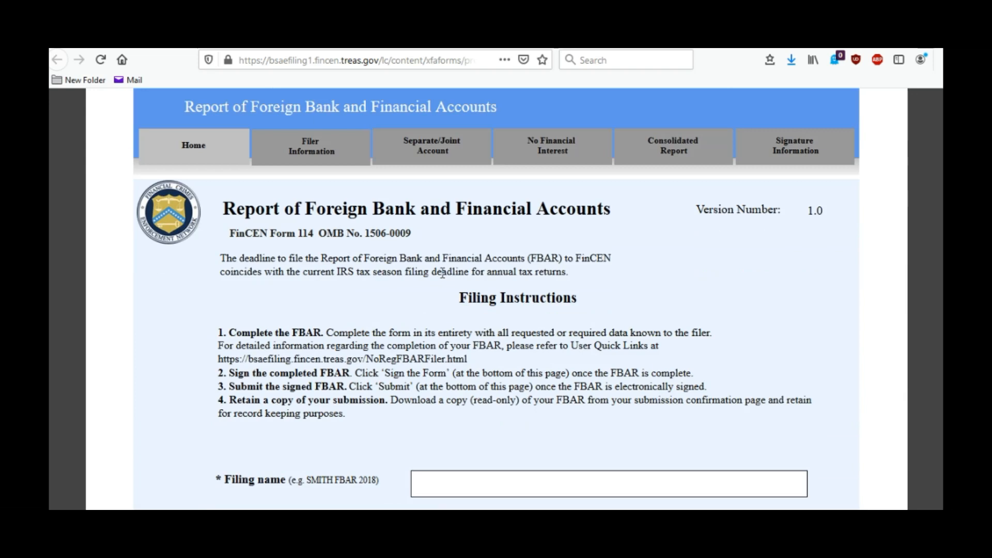
mouse_move(429, 278)
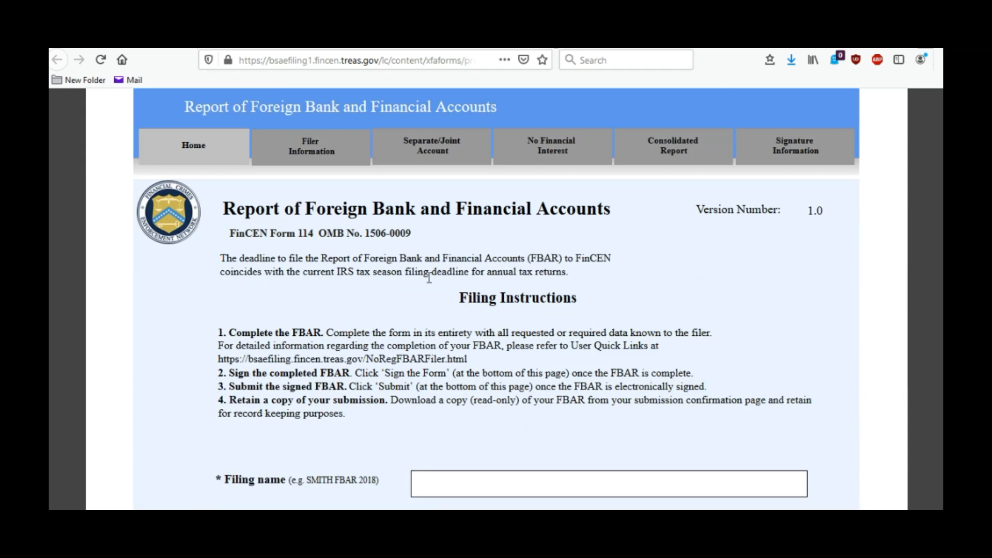
mouse_move(430, 319)
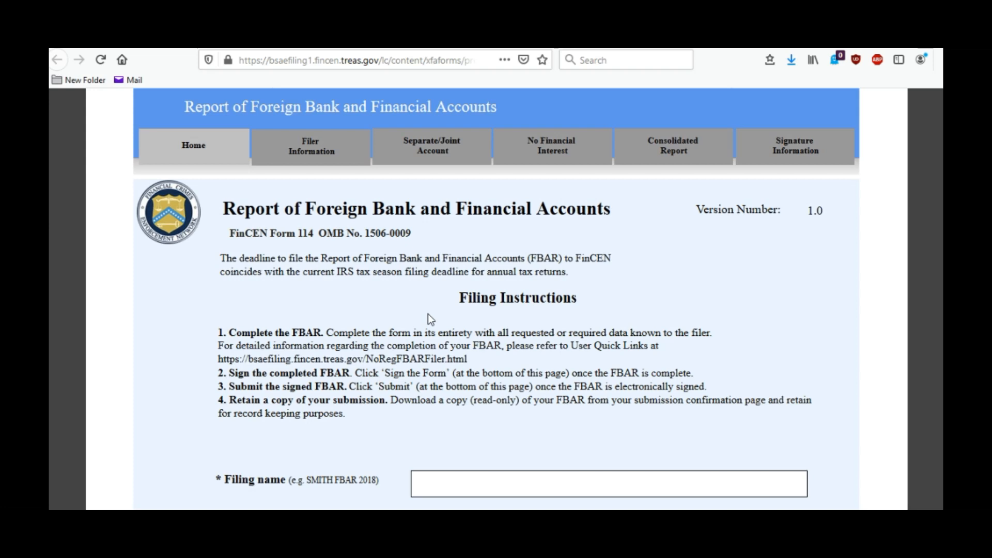
mouse_move(405, 332)
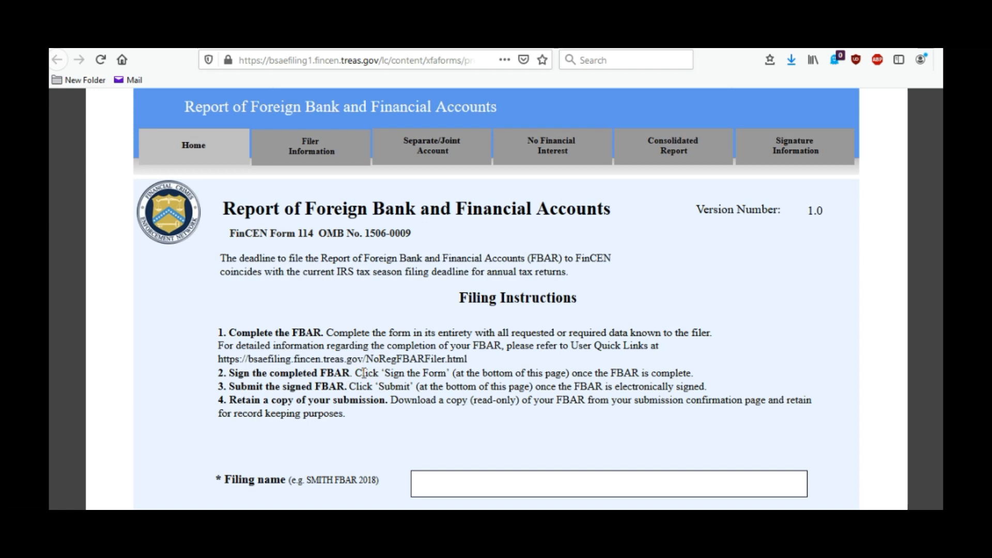
scroll(down, 3)
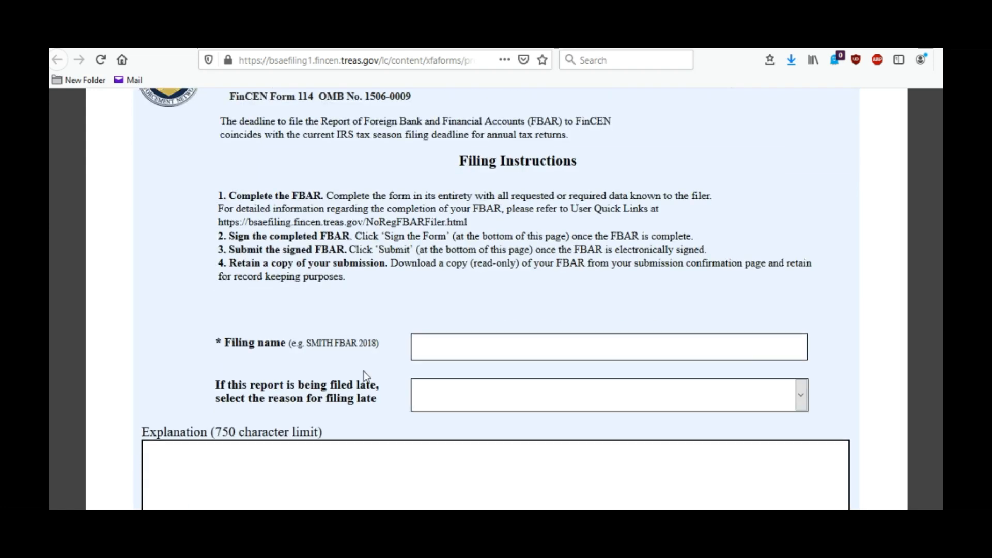
scroll(down, 3)
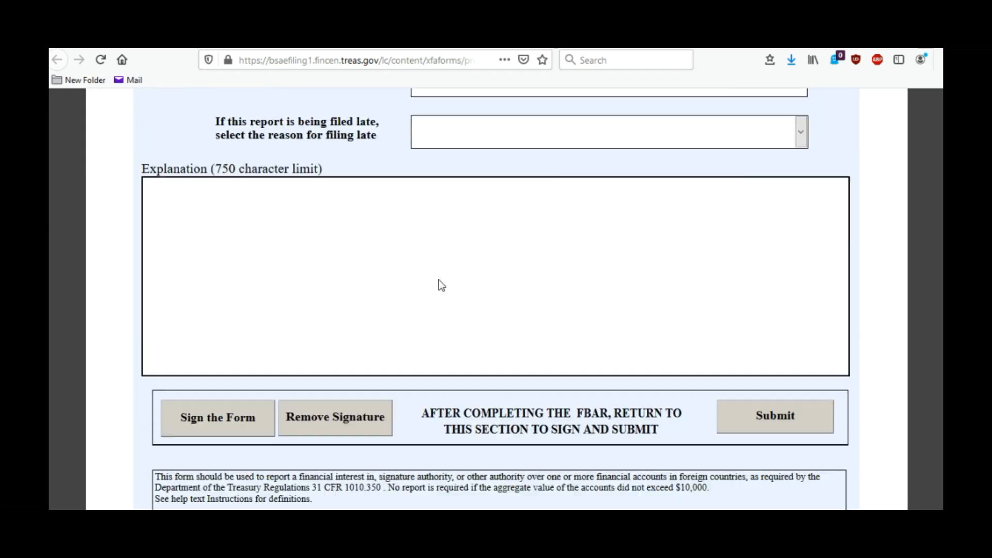
scroll(up, 3)
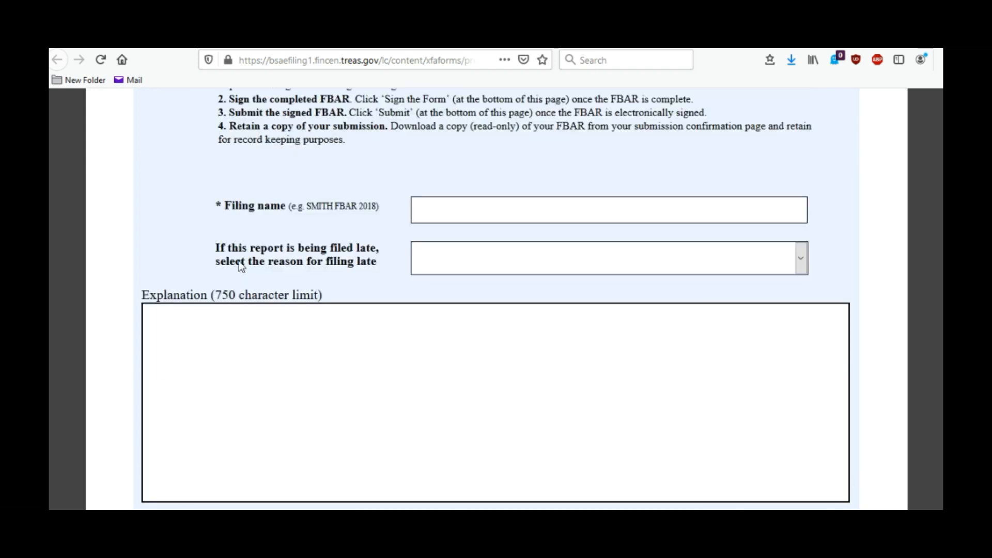
mouse_move(439, 285)
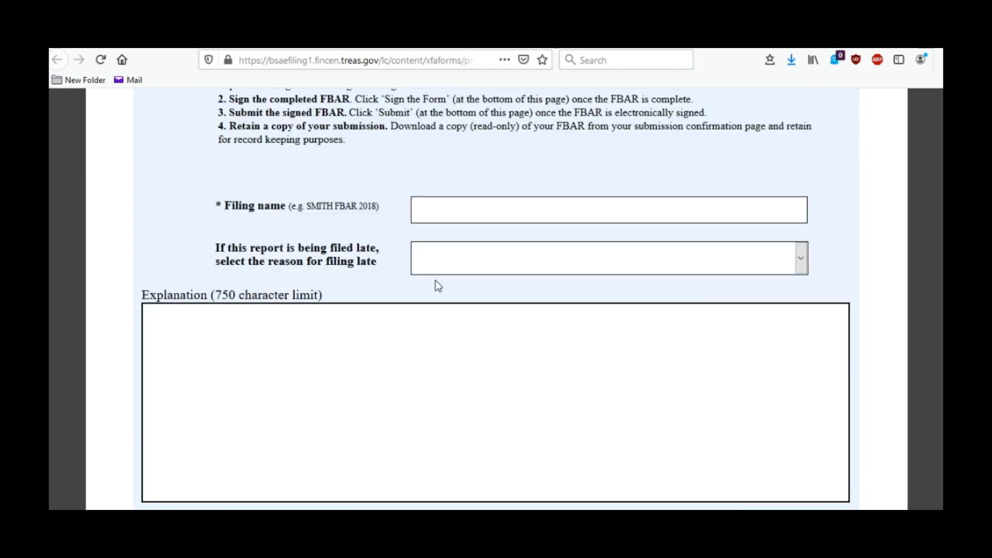
mouse_move(439, 321)
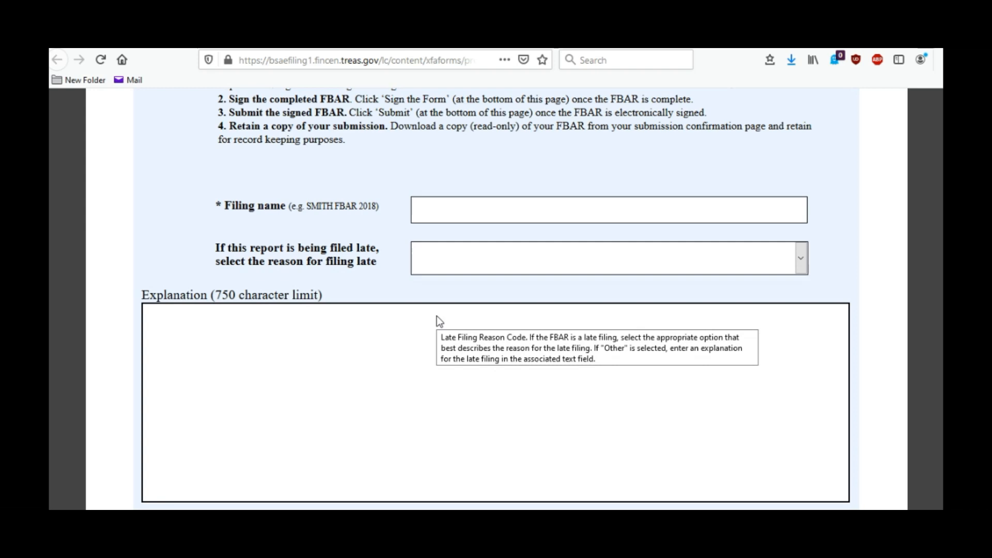
scroll(down, 3)
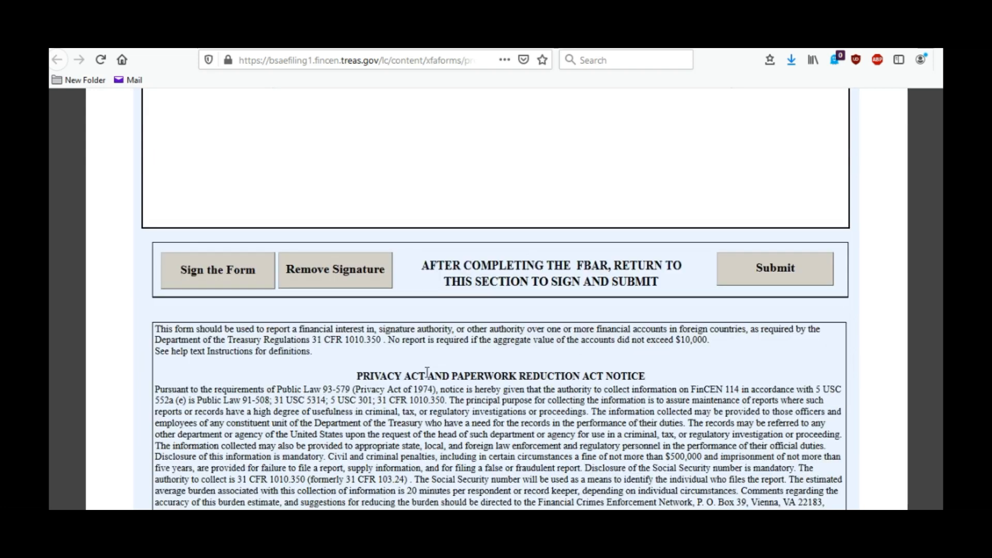
mouse_move(435, 363)
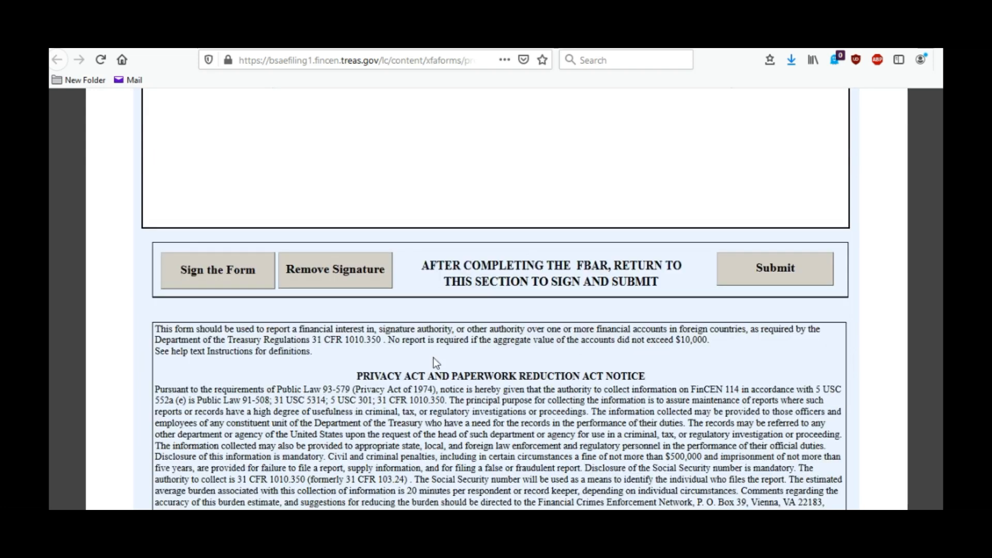
scroll(down, 3)
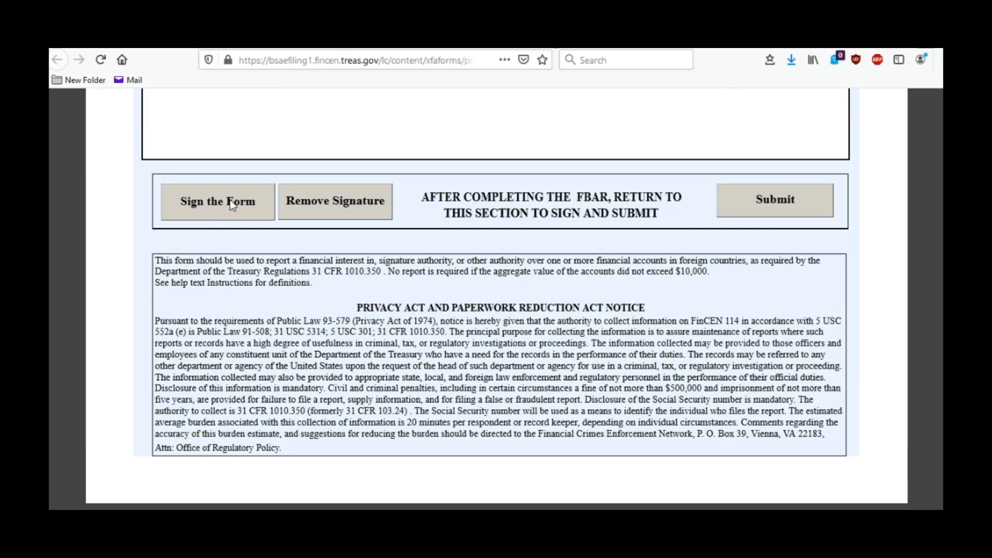
mouse_move(406, 204)
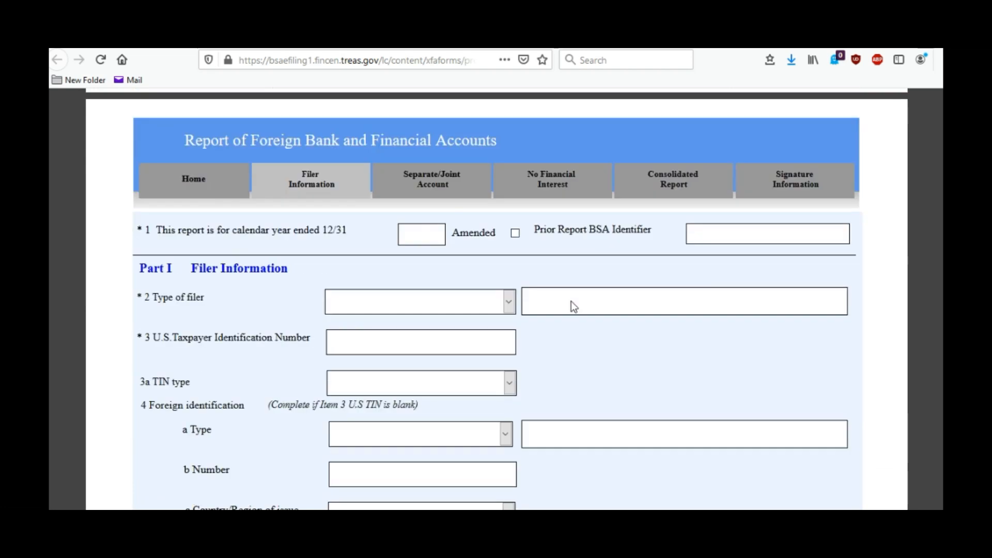
Step: Scroll through blank Part I items 1 to 14b until Part II's separately owned account fields appear
scroll(down, 3)
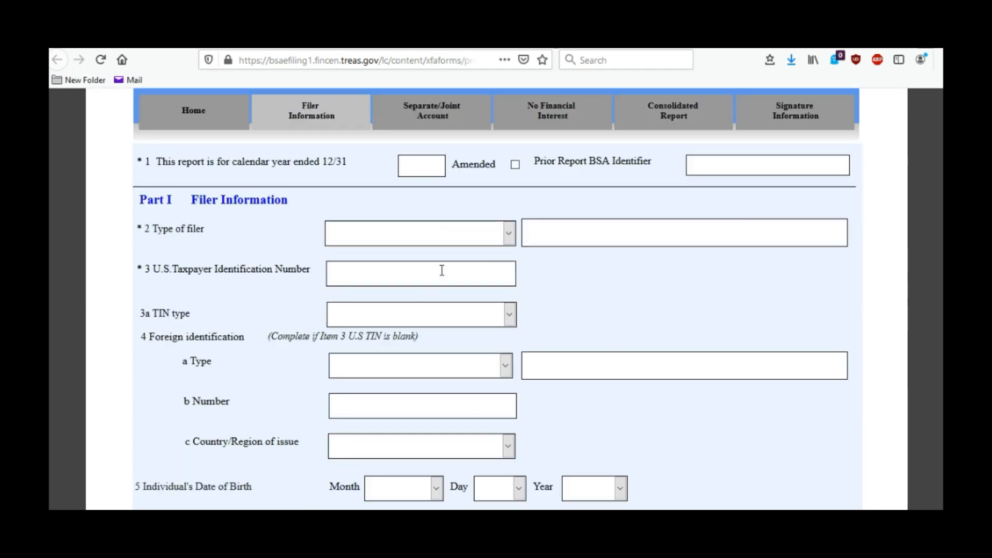
scroll(up, 3)
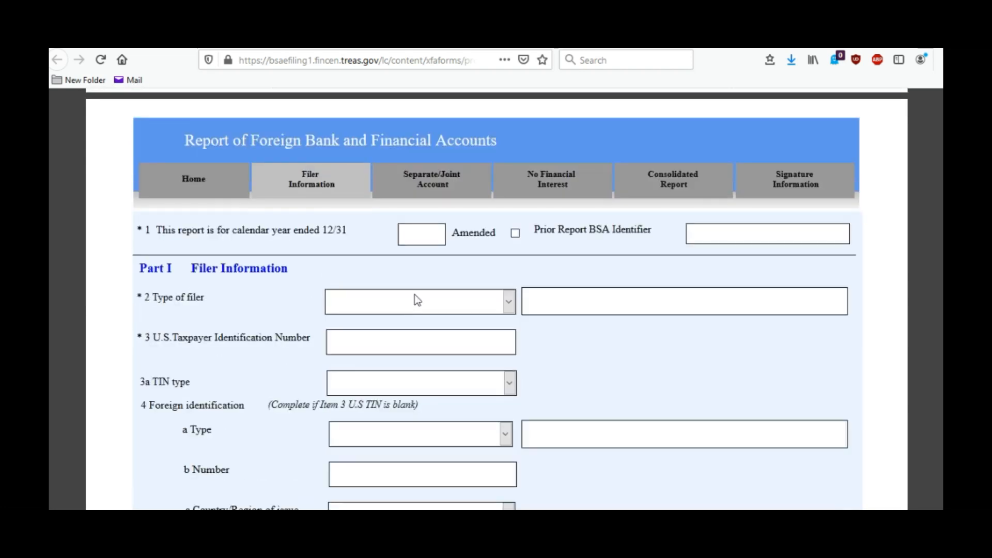
scroll(down, 3)
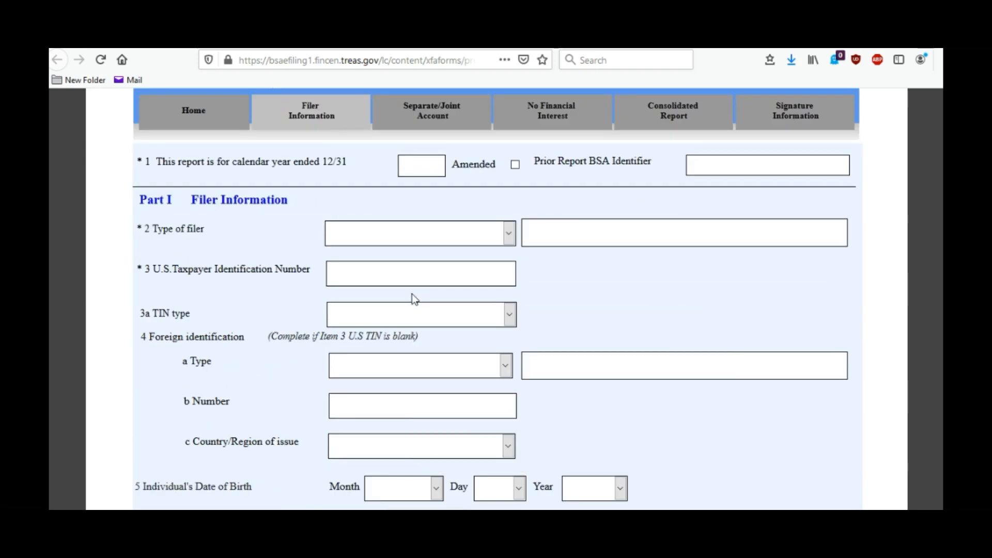
scroll(down, 3)
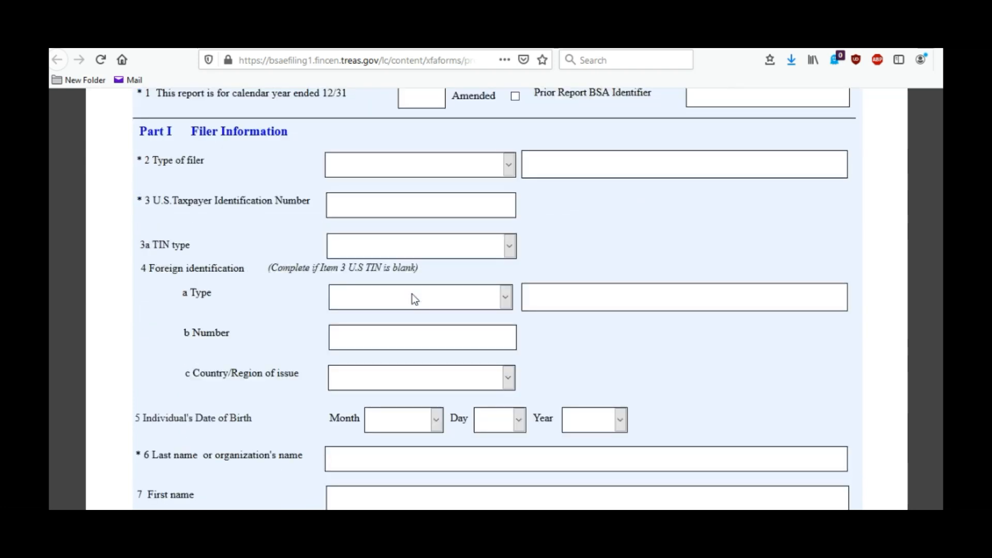
scroll(up, 3)
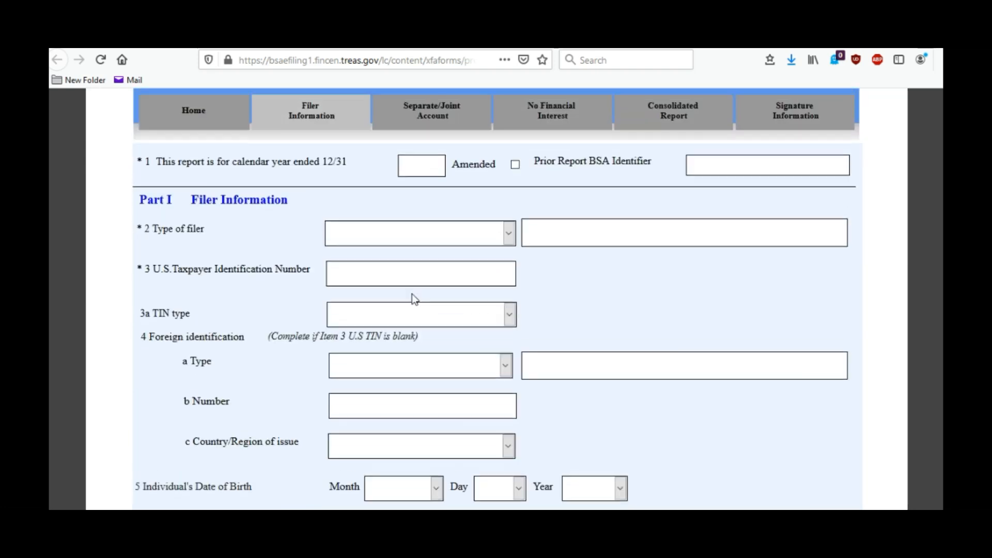
scroll(down, 3)
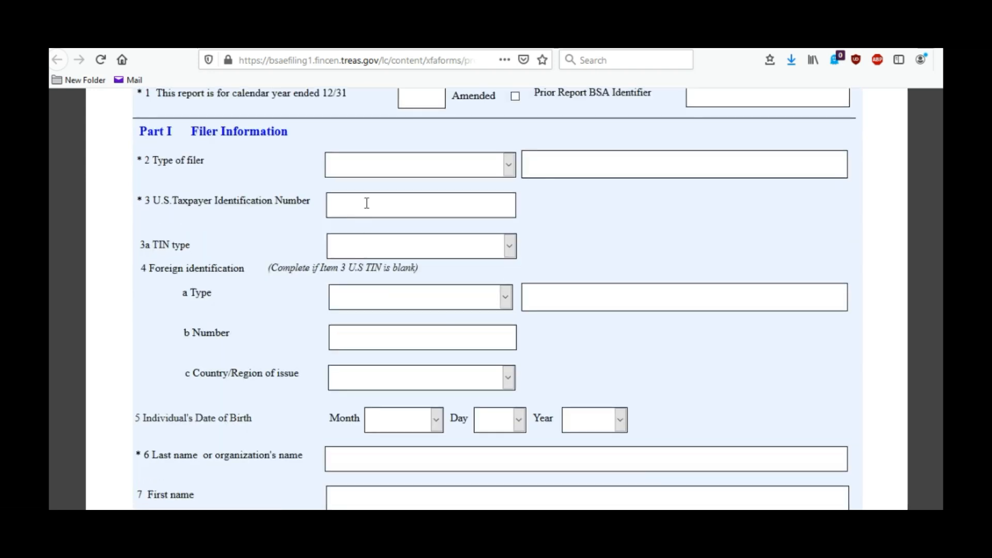
scroll(down, 3)
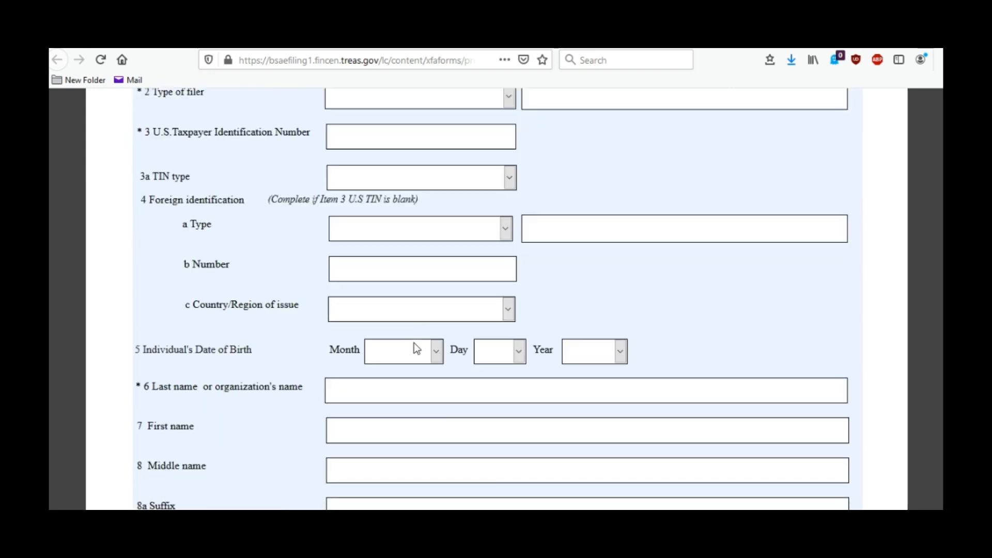
scroll(down, 3)
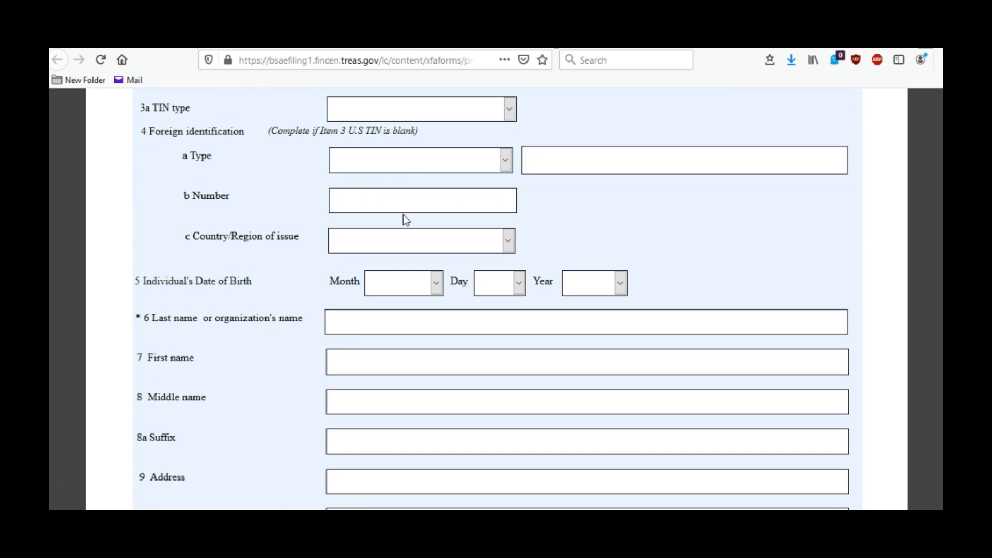
mouse_move(474, 190)
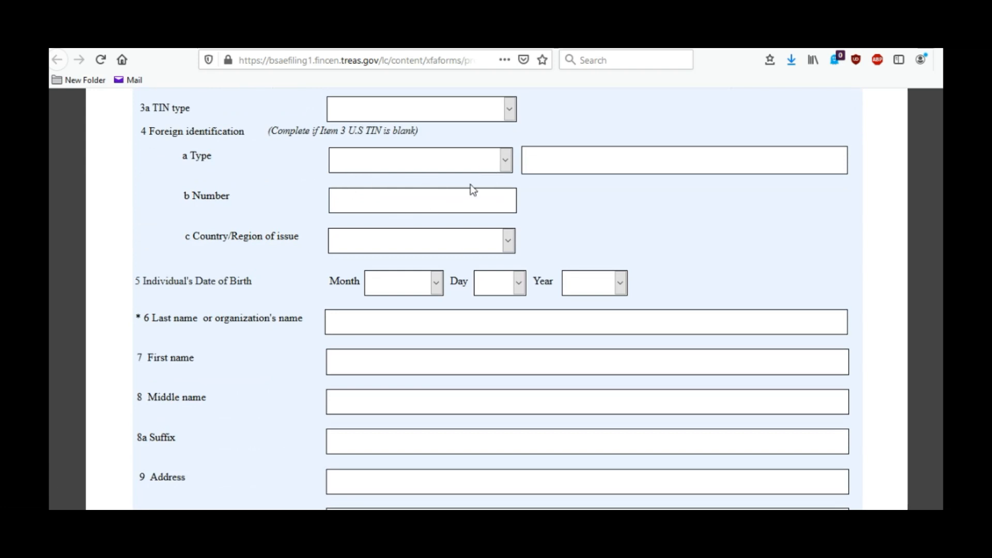
scroll(down, 3)
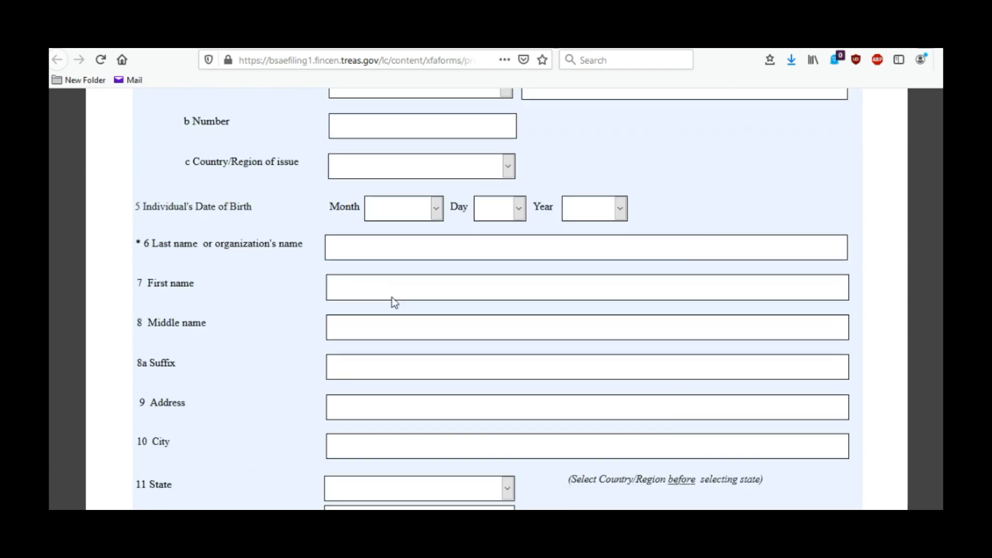
scroll(down, 3)
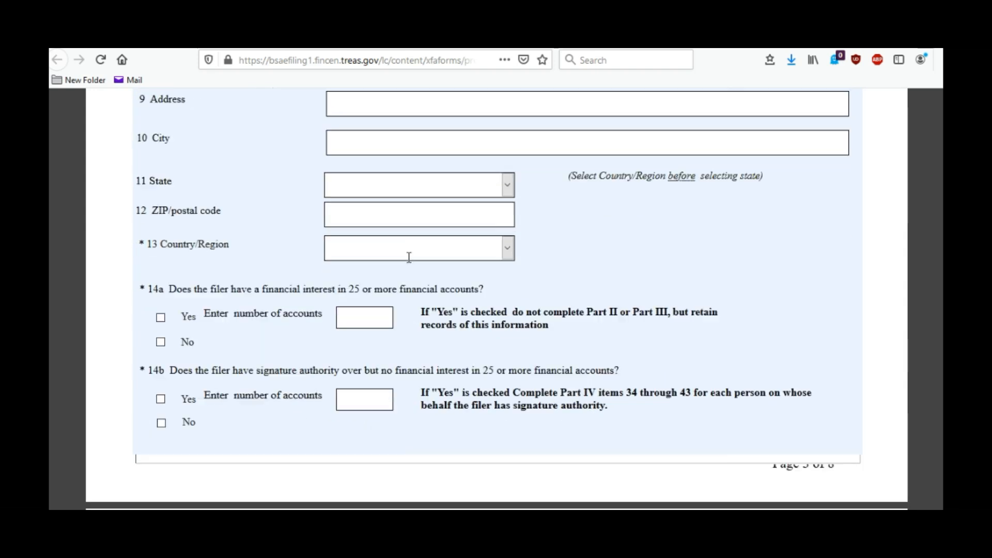
scroll(down, 3)
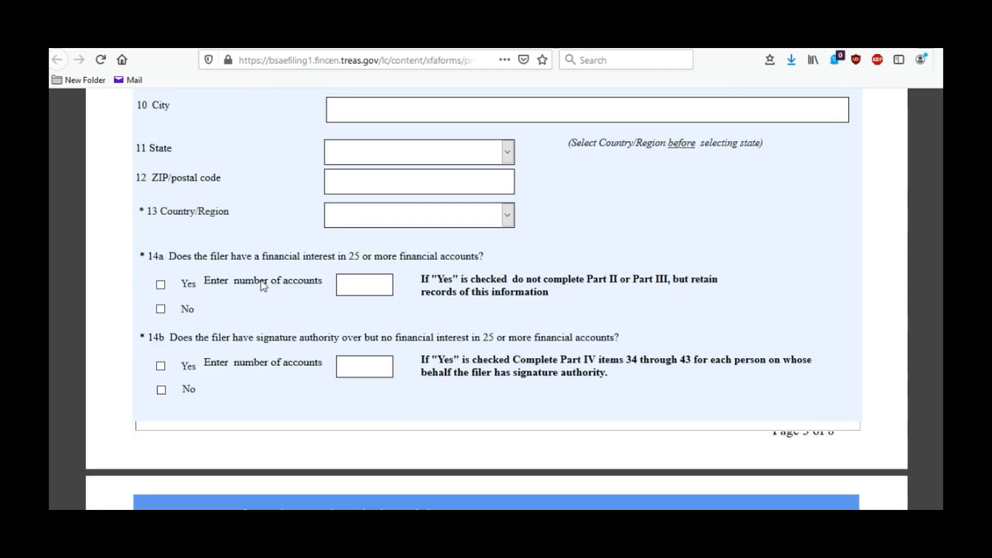
mouse_move(231, 288)
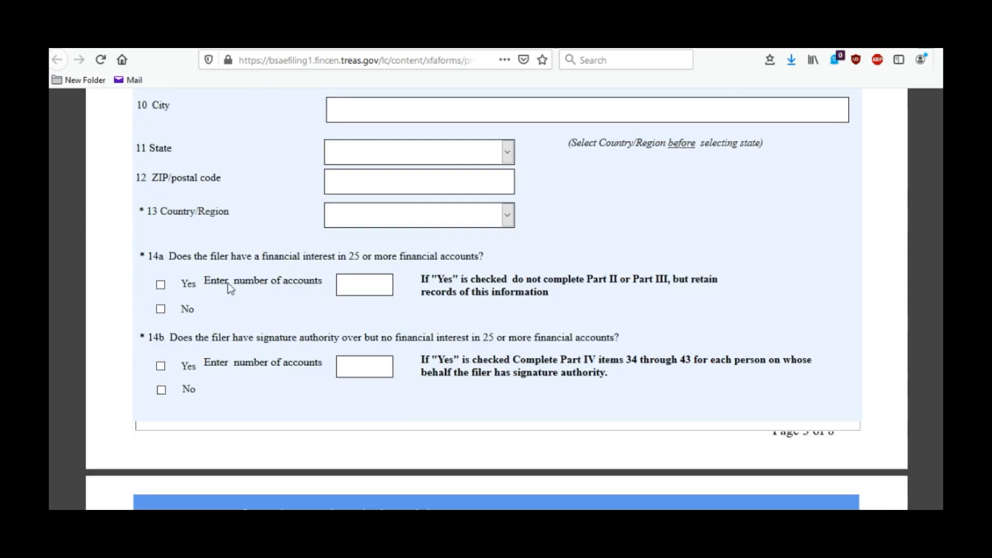
mouse_move(343, 255)
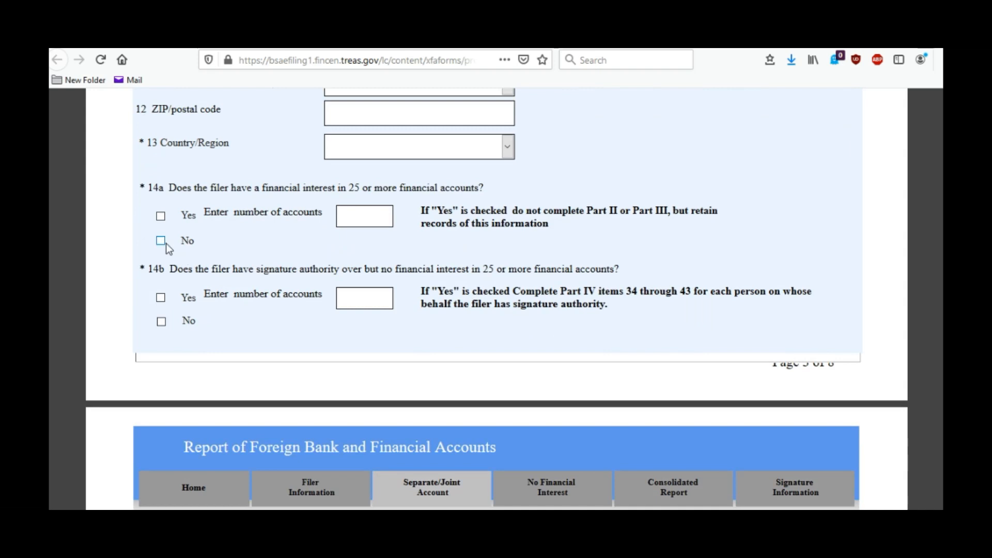
scroll(down, 3)
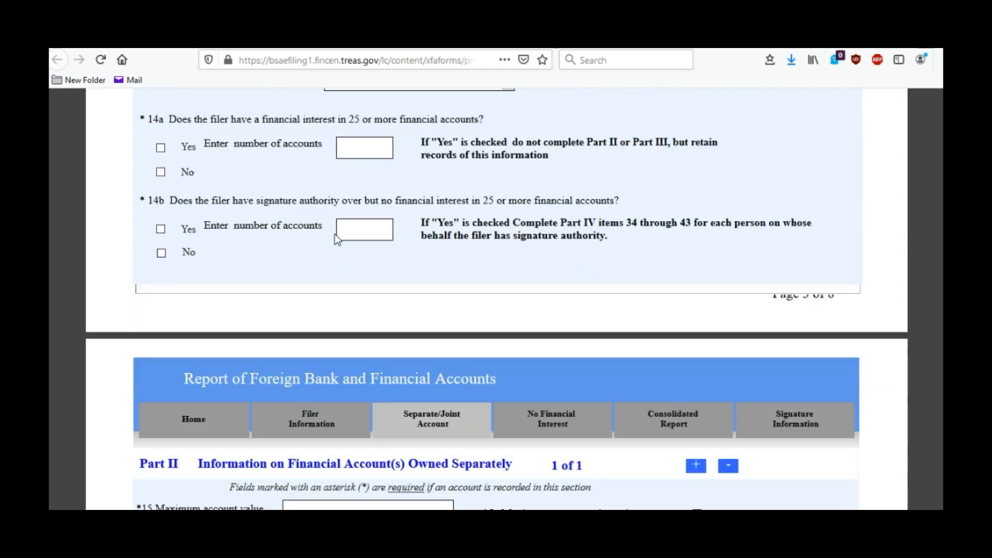
scroll(down, 3)
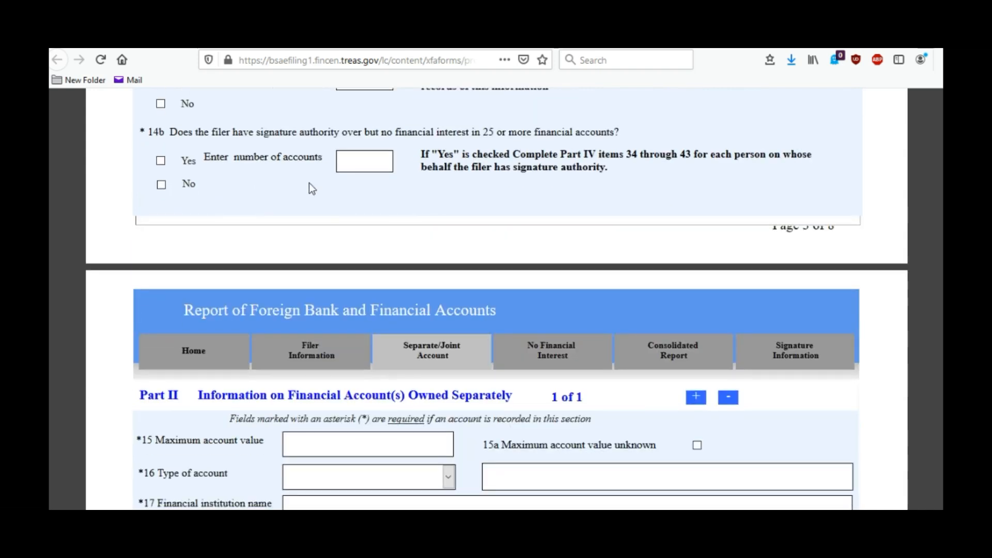
mouse_move(326, 144)
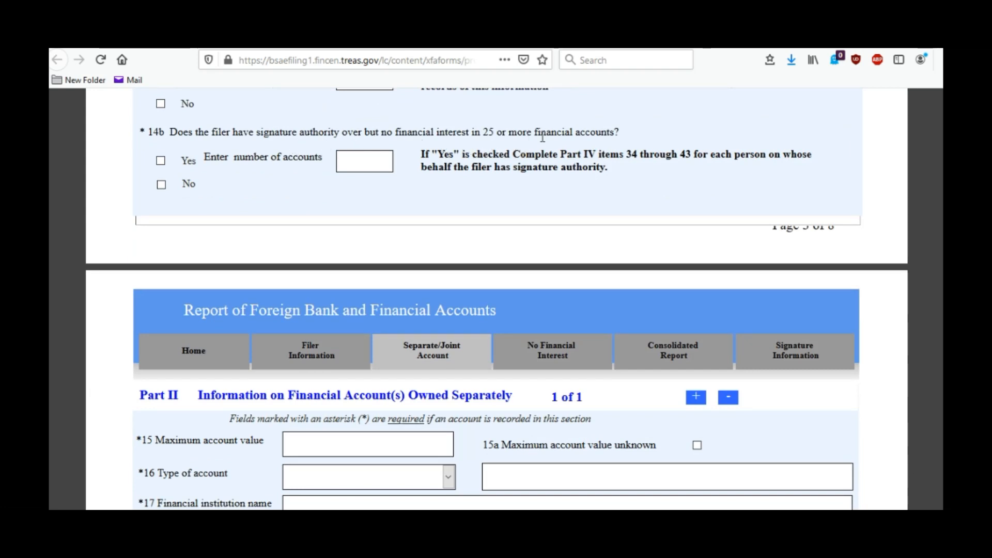
mouse_move(598, 224)
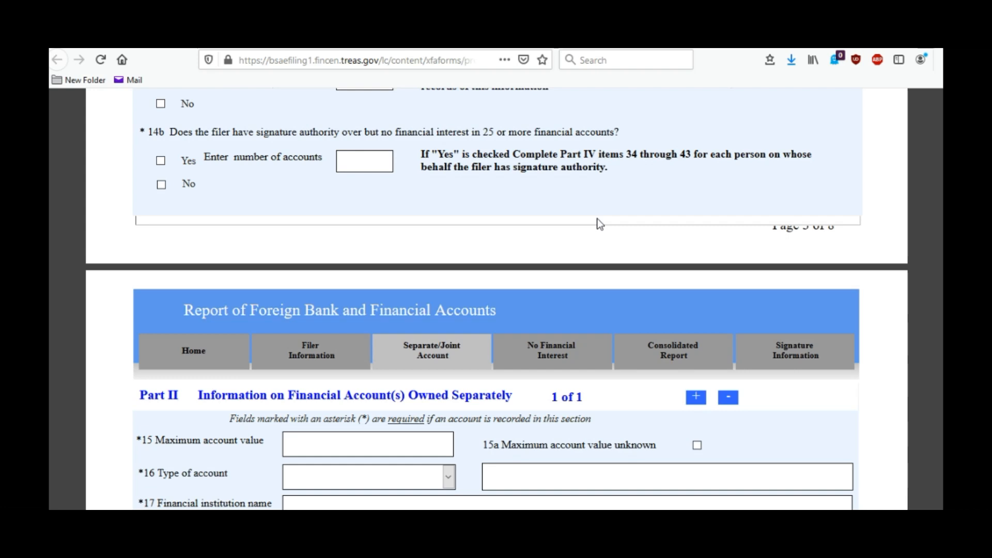
mouse_move(532, 276)
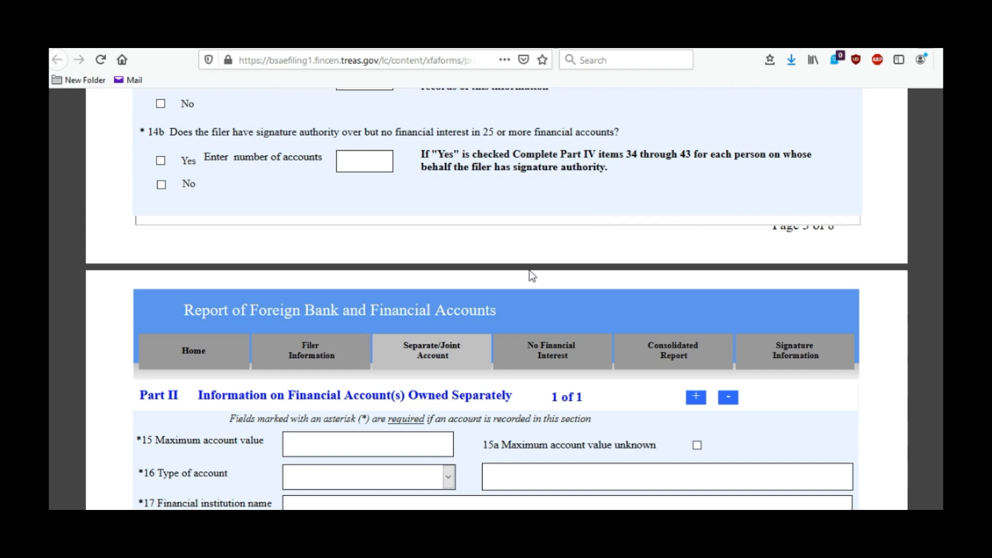
Step: Scroll to Part III's blank joint account fields, including number of joint owners and principal owner TIN
scroll(down, 3)
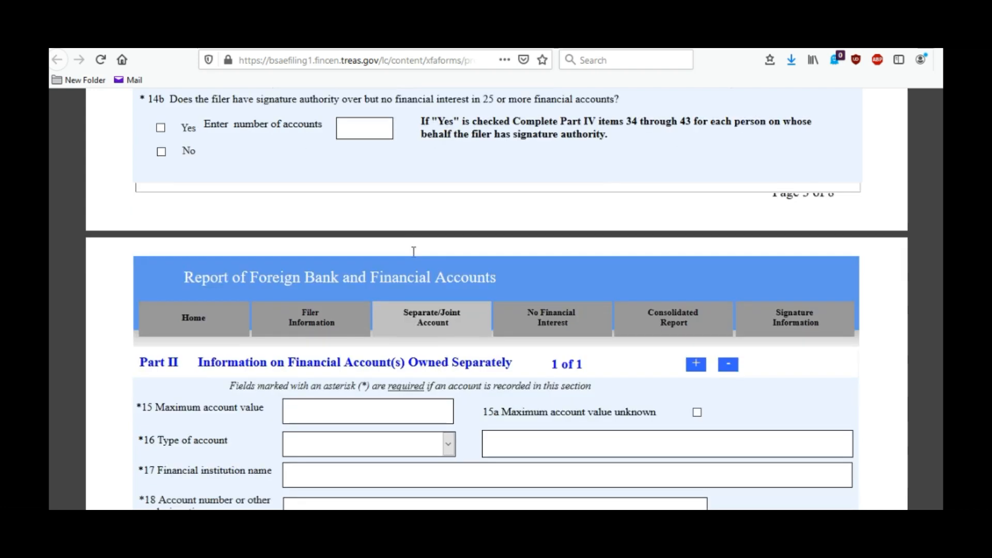
scroll(down, 3)
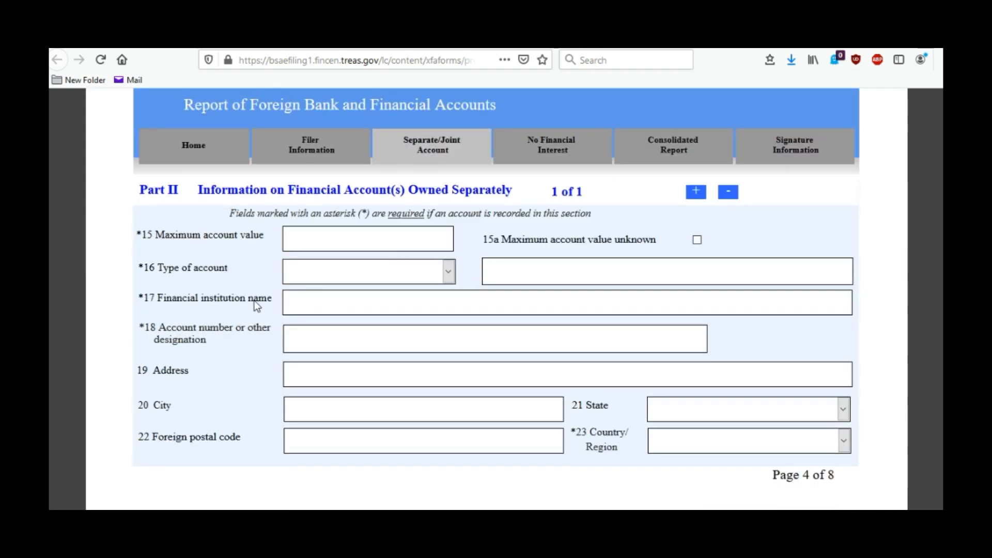
scroll(down, 3)
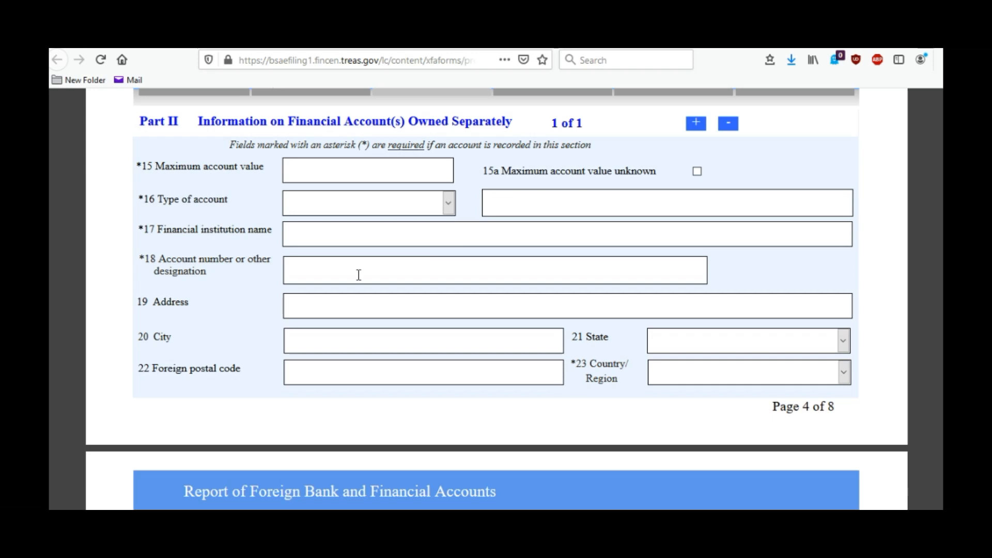
mouse_move(442, 192)
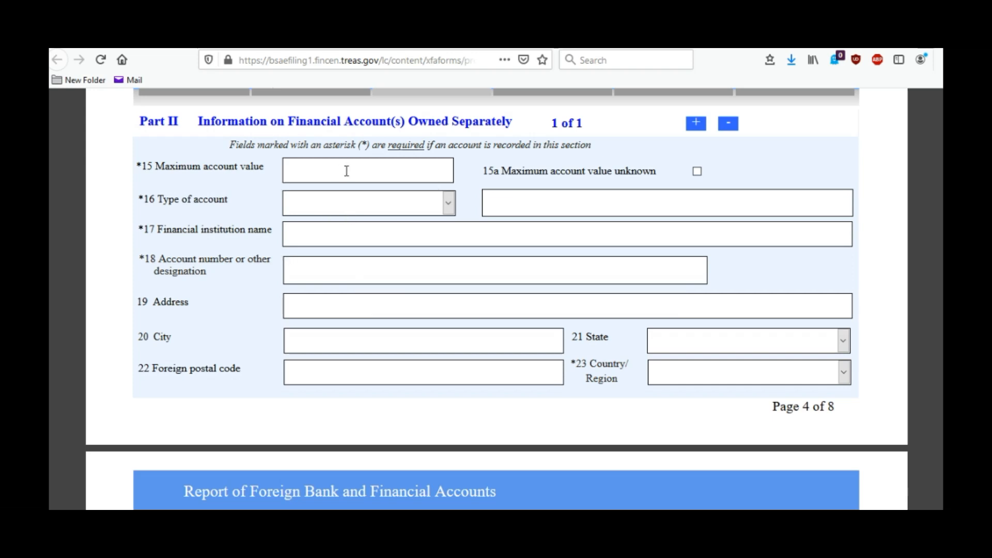
mouse_move(321, 214)
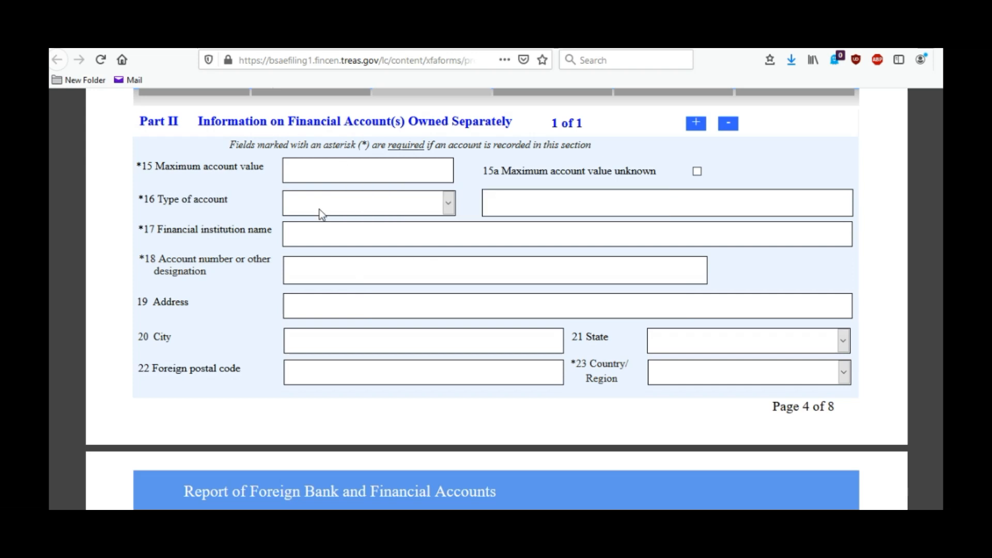
click(448, 203)
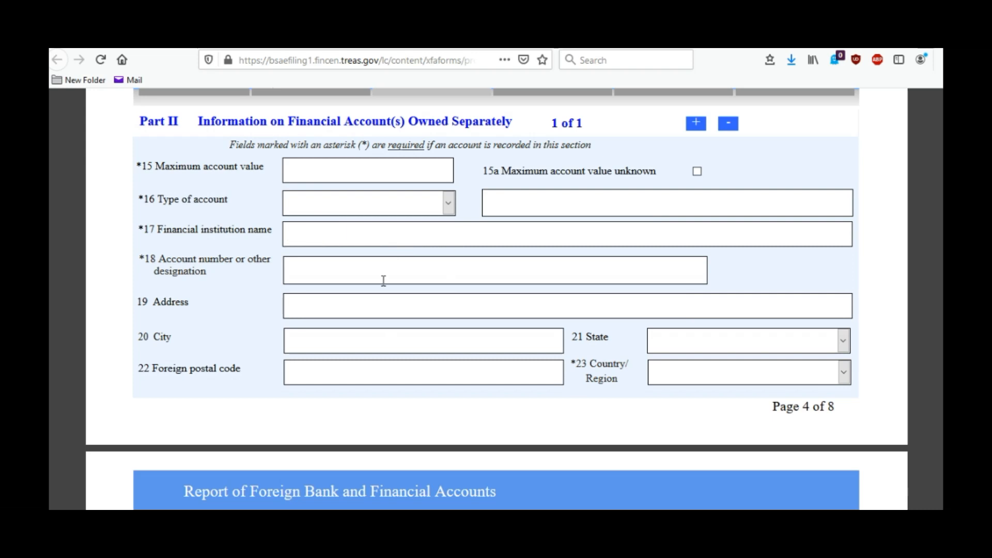
mouse_move(442, 256)
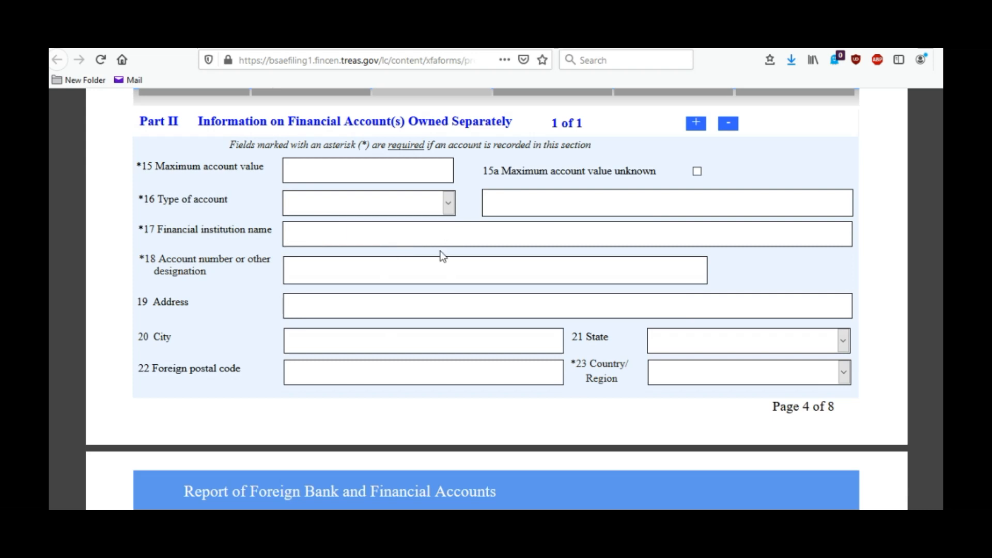
scroll(down, 3)
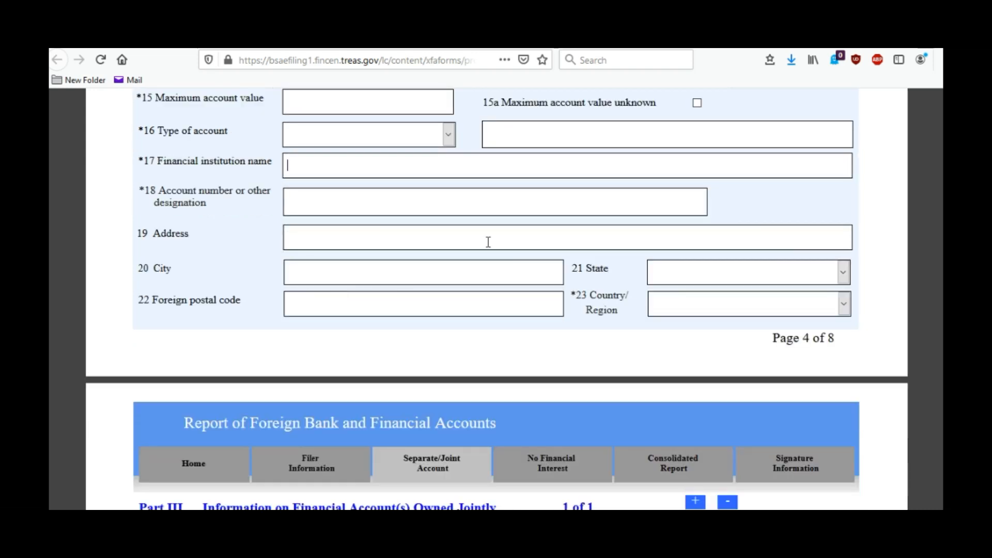
scroll(down, 3)
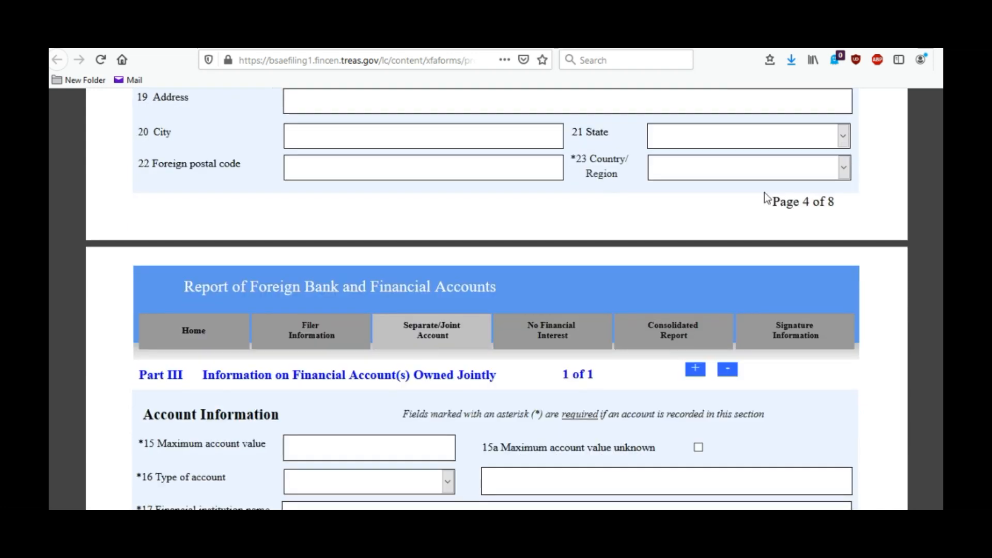
scroll(down, 3)
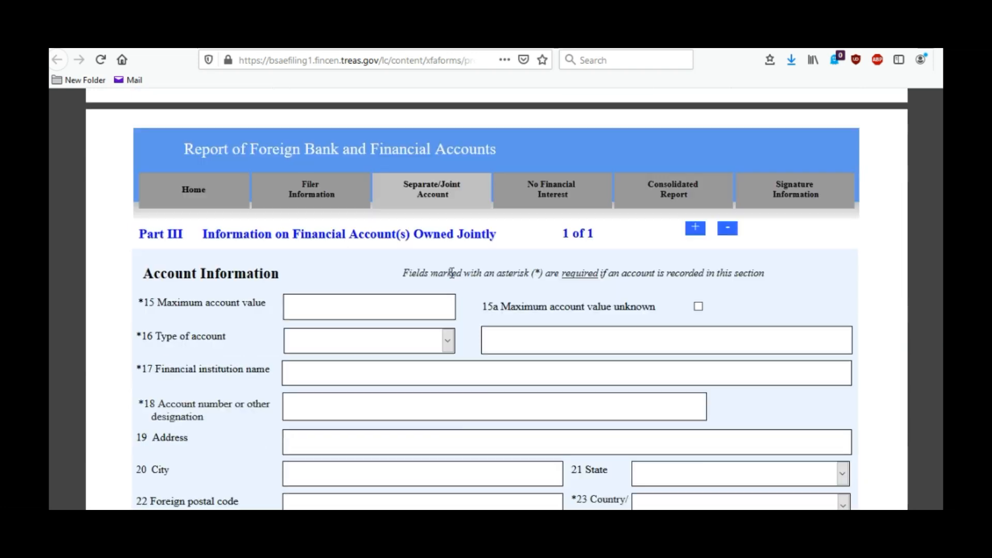
scroll(down, 3)
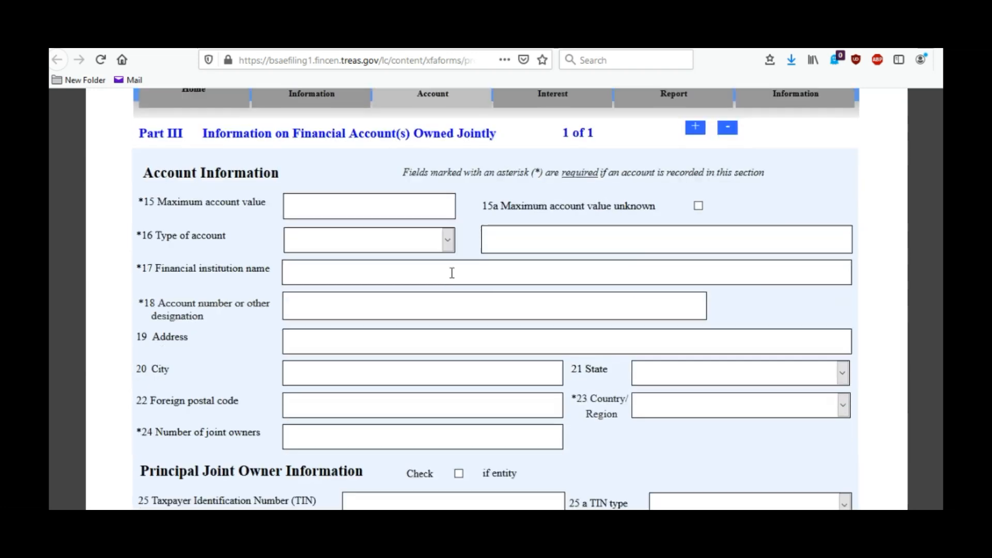
scroll(down, 3)
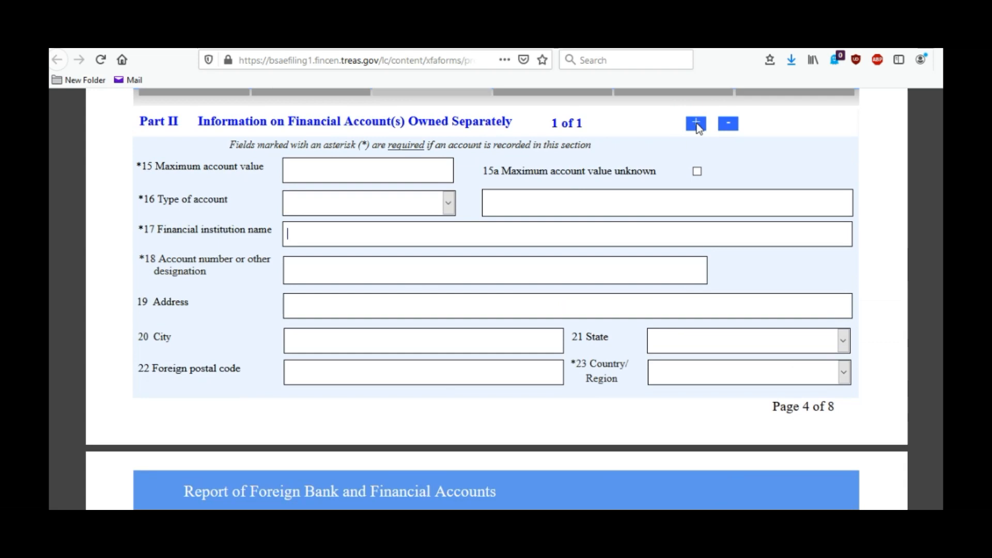
mouse_move(490, 258)
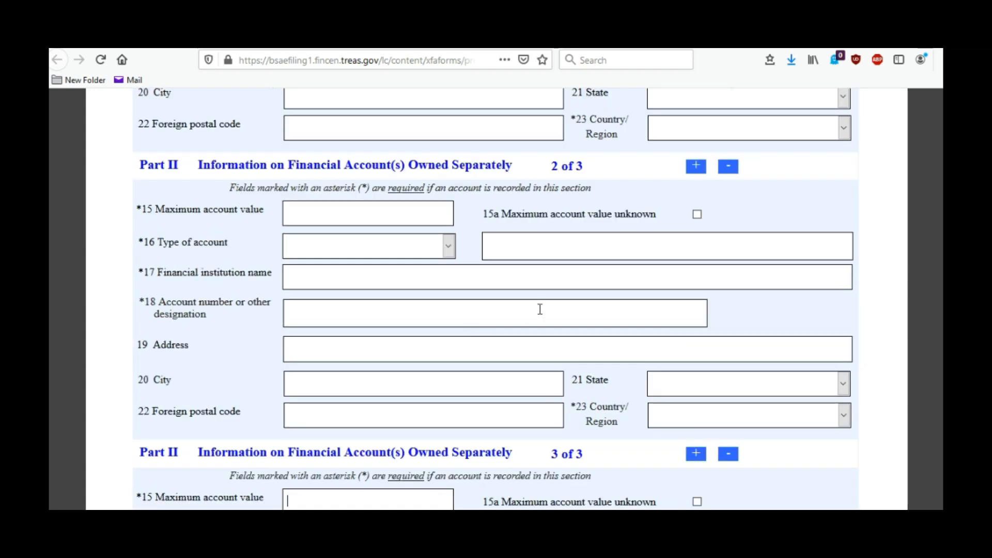
Step: Scroll past the three blank Part II account entries back to Part III's joint account fields
scroll(up, 3)
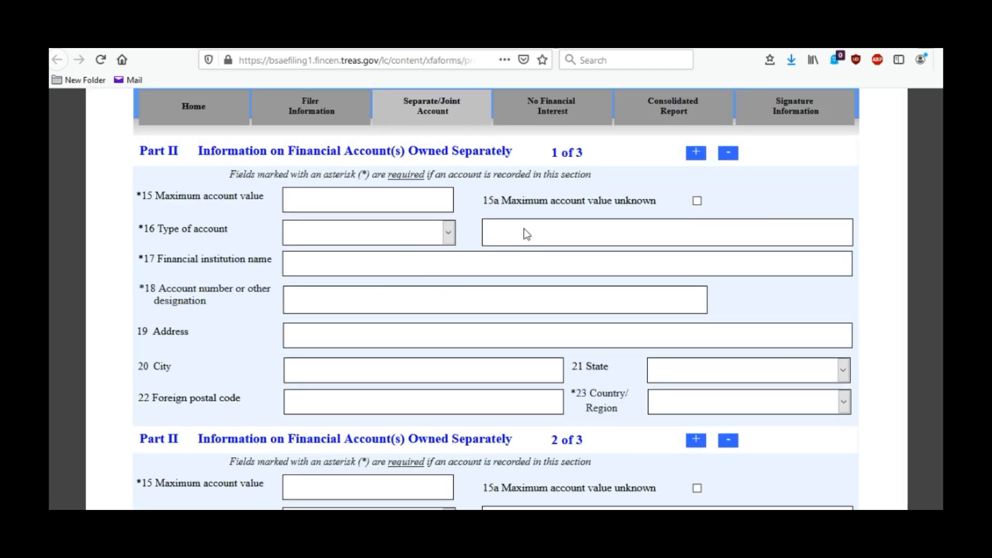
scroll(down, 3)
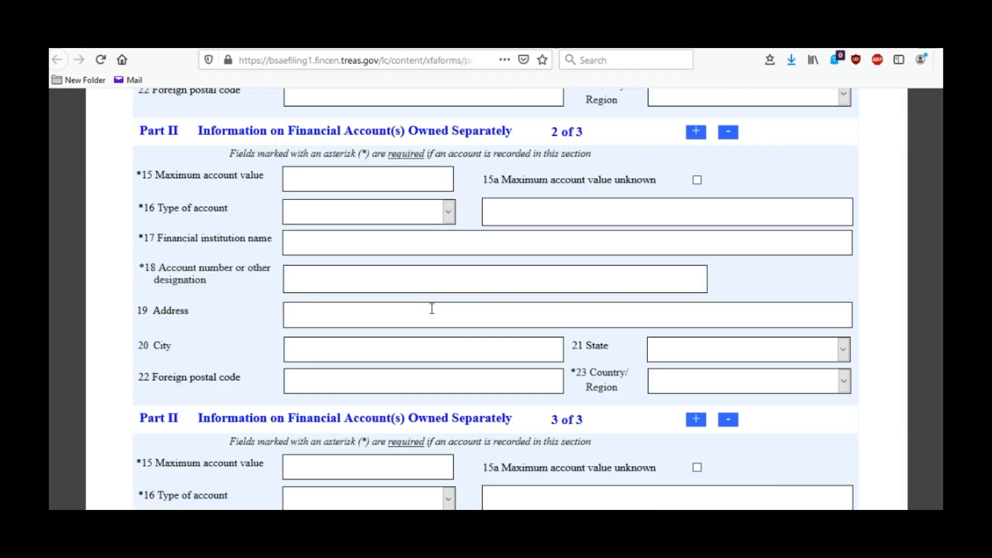
scroll(down, 3)
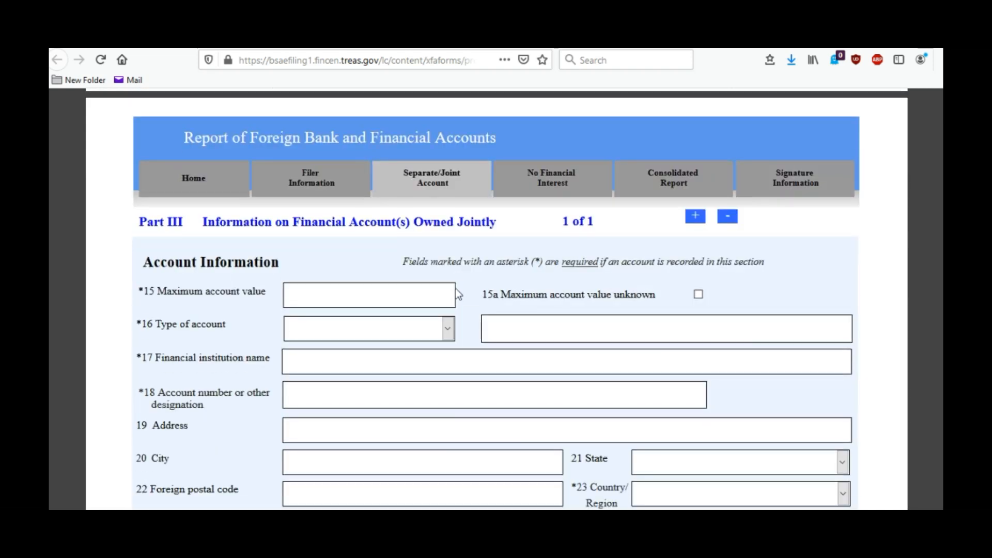
scroll(down, 3)
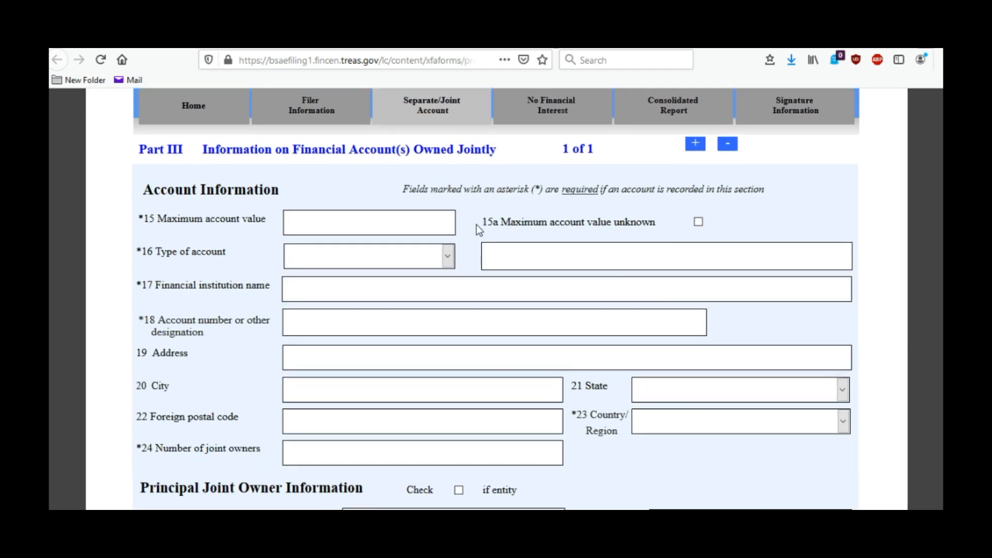
Step: Review the section for accounts with signature authority but no financial interest
click(551, 106)
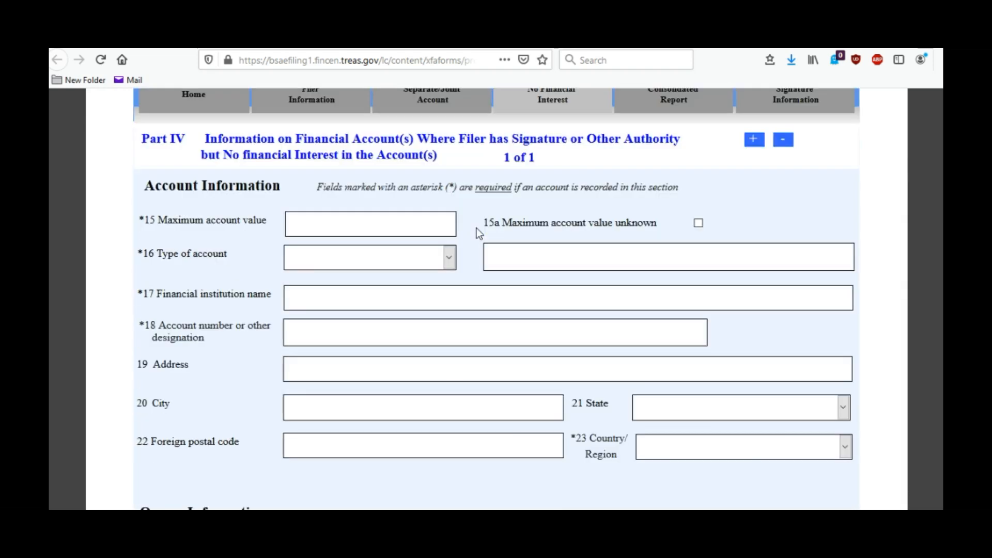
scroll(up, 3)
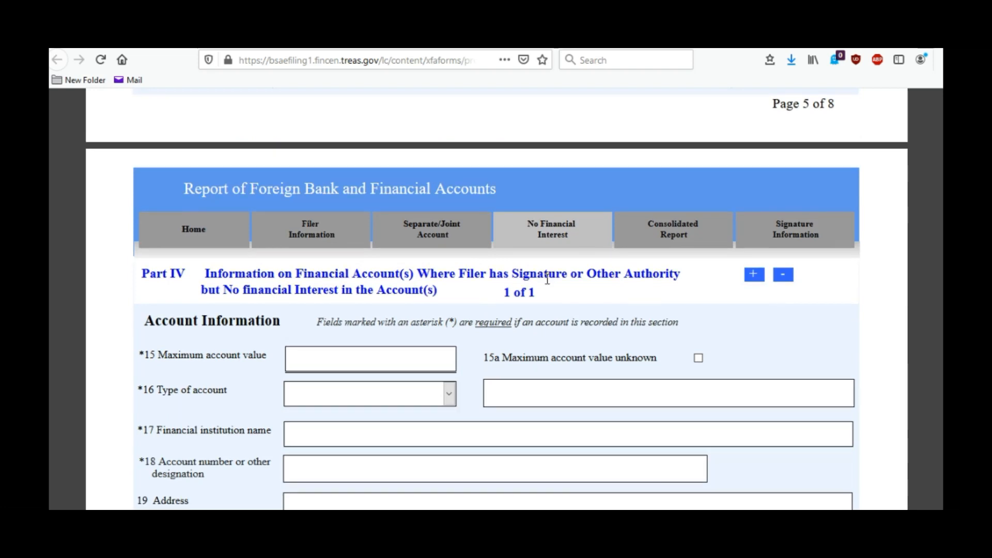
scroll(down, 3)
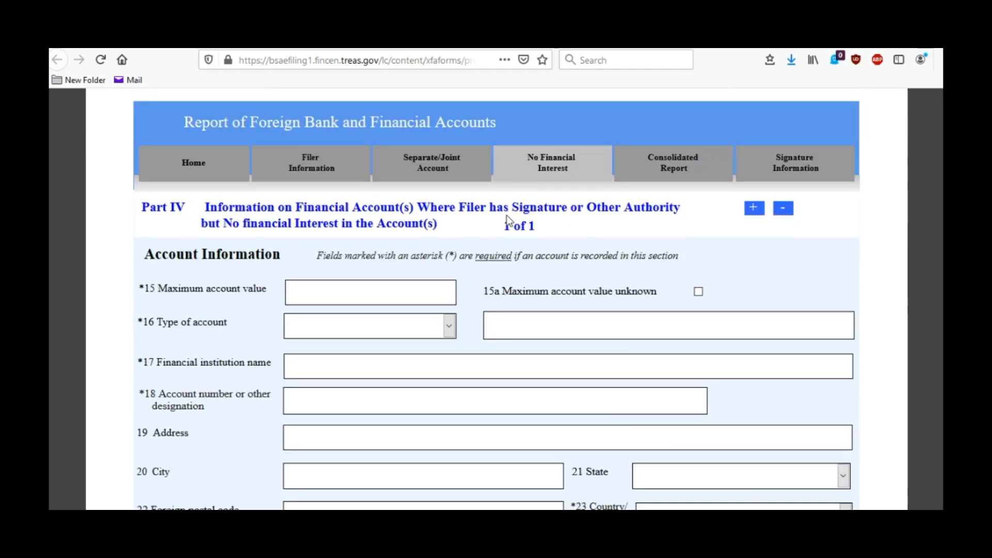
scroll(down, 3)
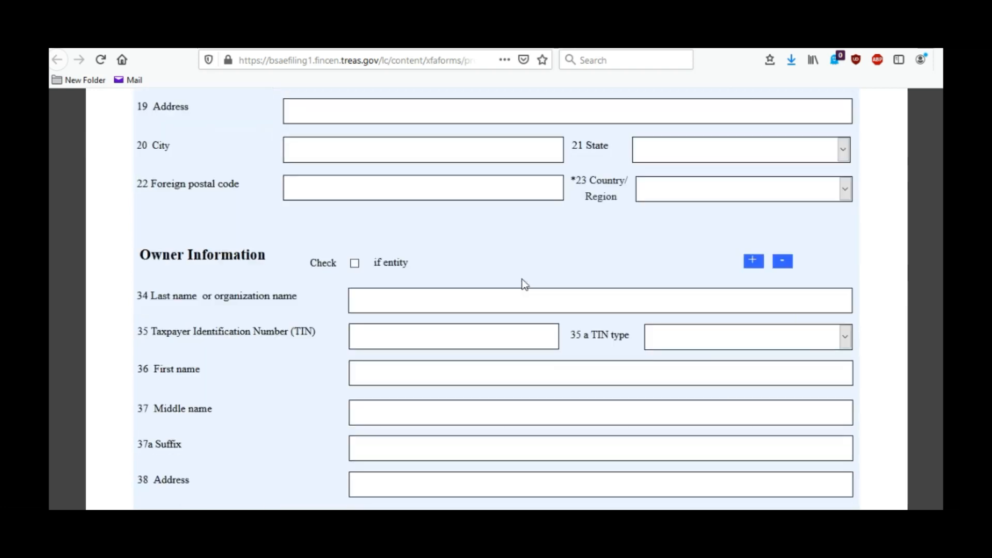
scroll(up, 3)
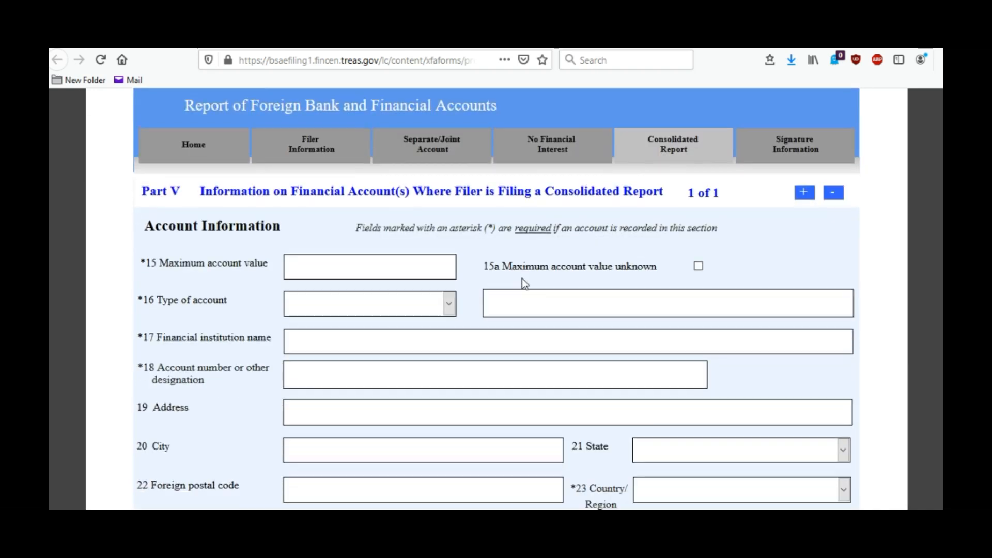
Step: Check the Signature Information page, then go back through joint to separately owned accounts
click(794, 141)
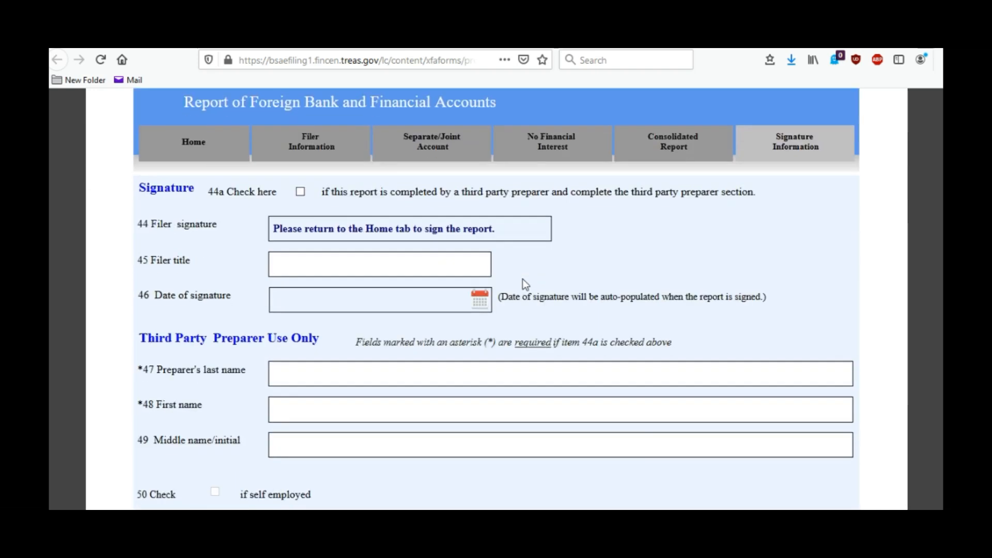
scroll(down, 3)
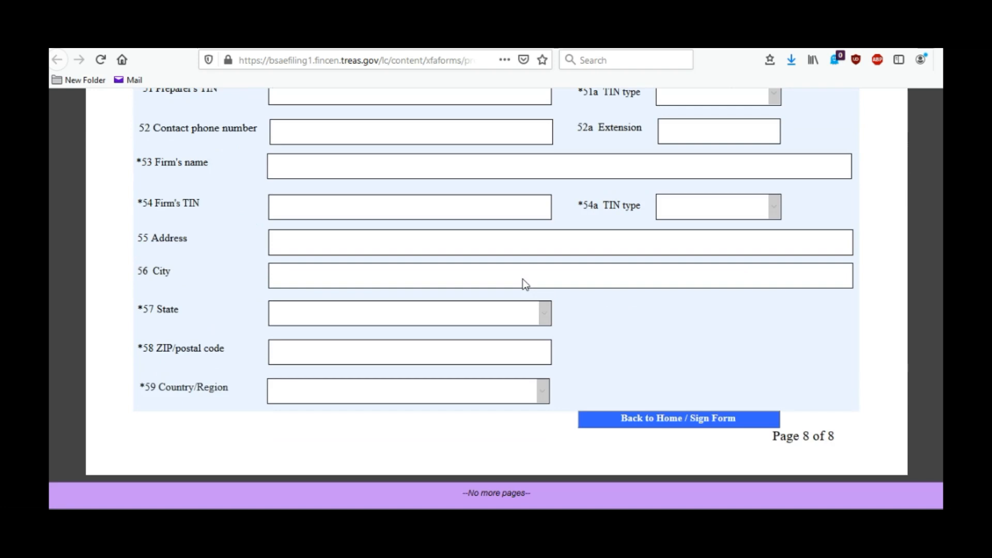
scroll(up, 3)
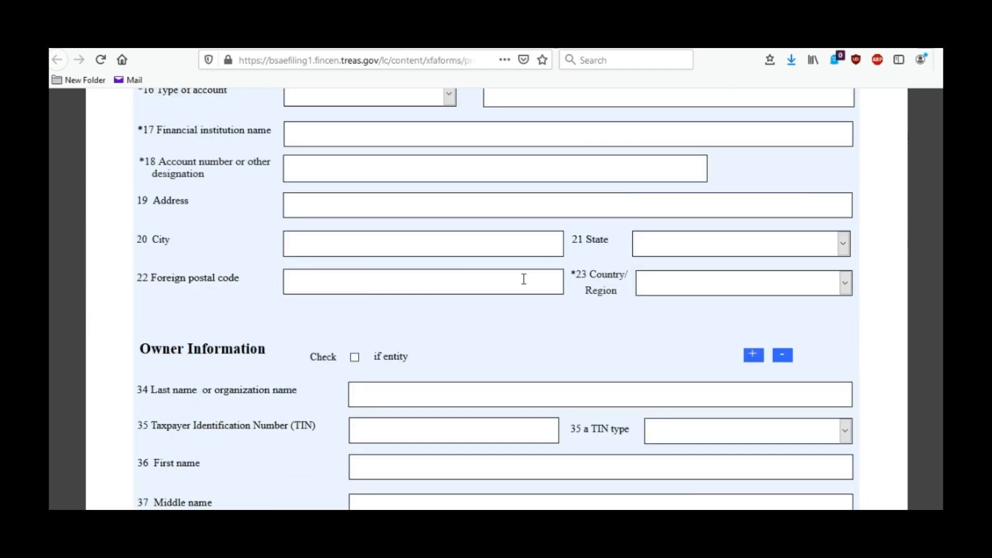
click(753, 355)
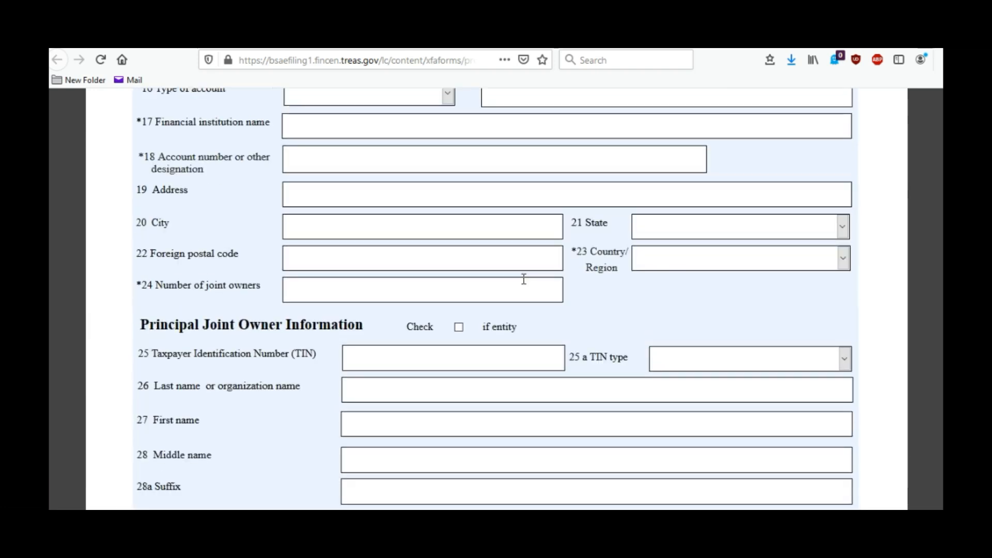
click(695, 255)
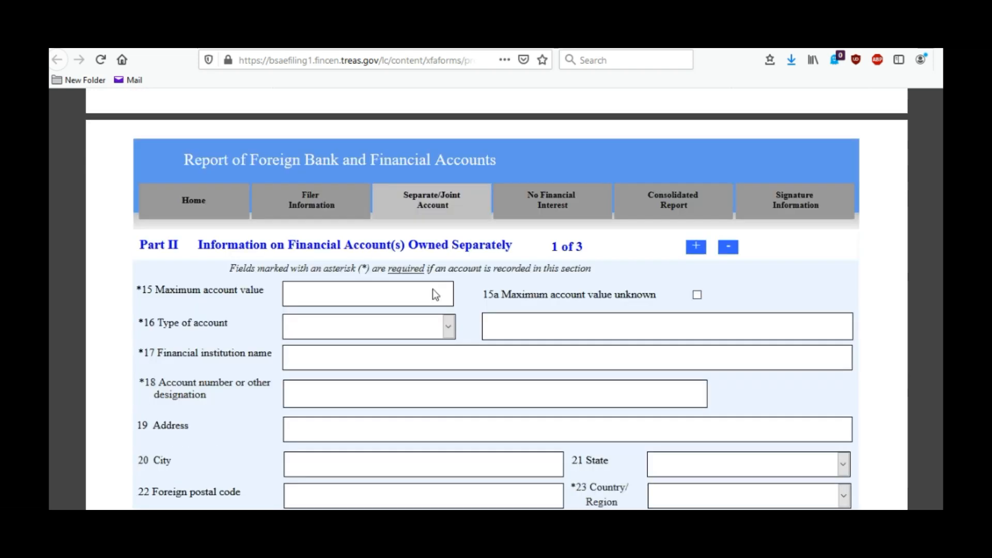
scroll(down, 3)
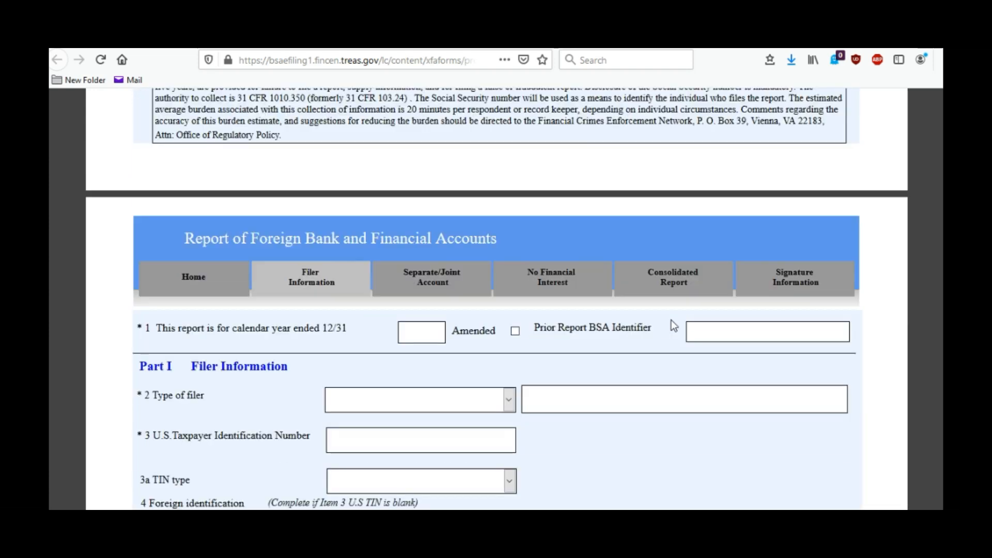
Step: Scroll back to the FBAR Home tab showing the filing instructions and START FBAR notice
scroll(down, 3)
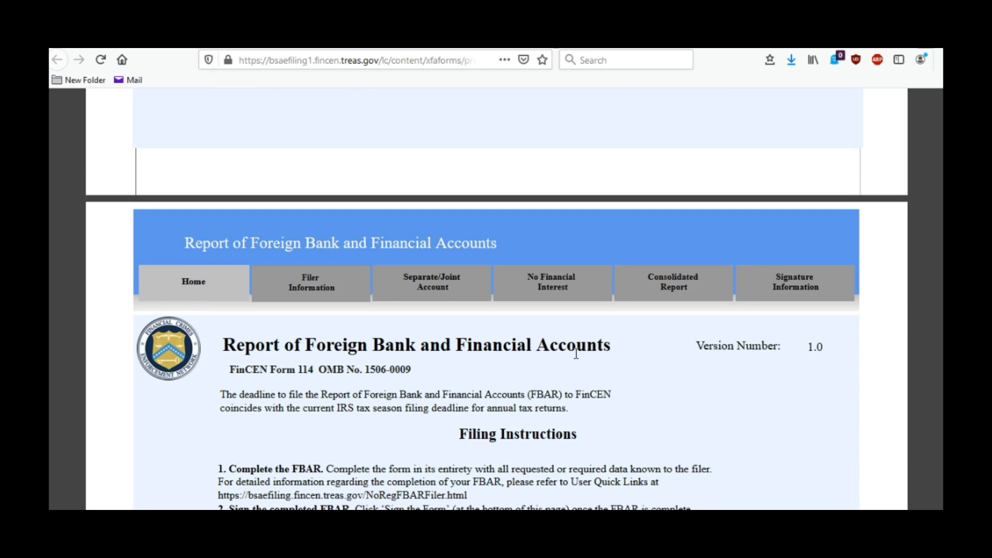
scroll(up, 3)
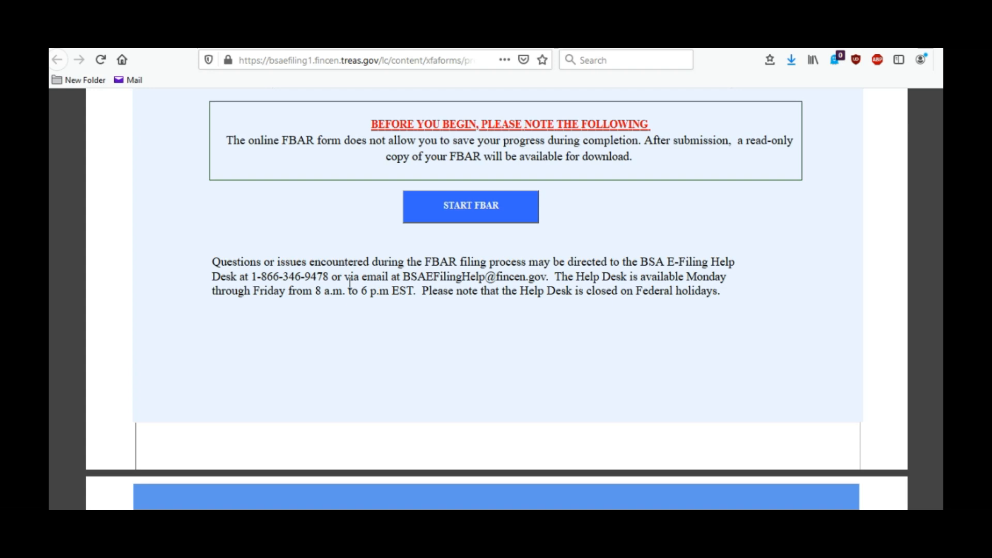
mouse_move(675, 217)
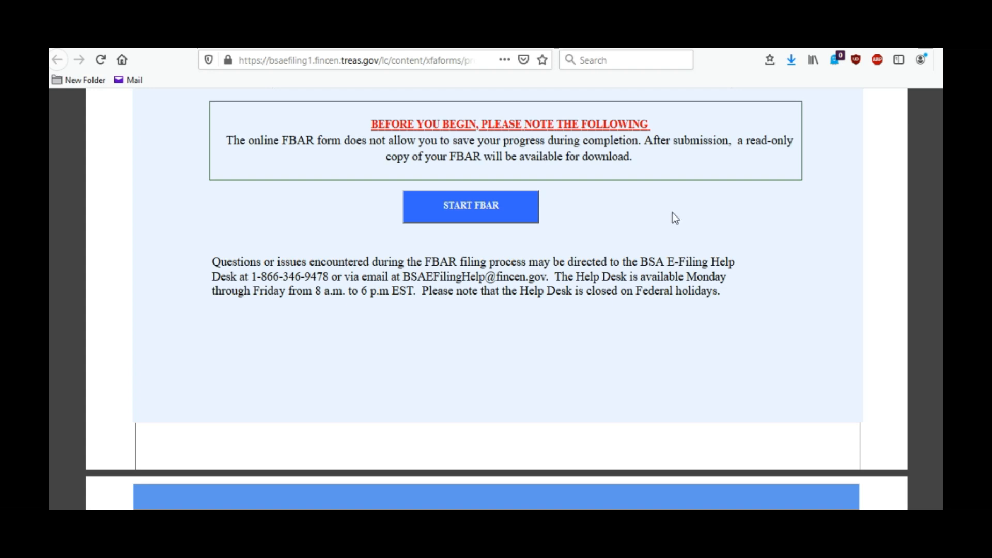
Step: Enter '2019 CALENDAR YEAR FBAR' as the filing name, then scroll to the late-filing reason dropdown
click(470, 206)
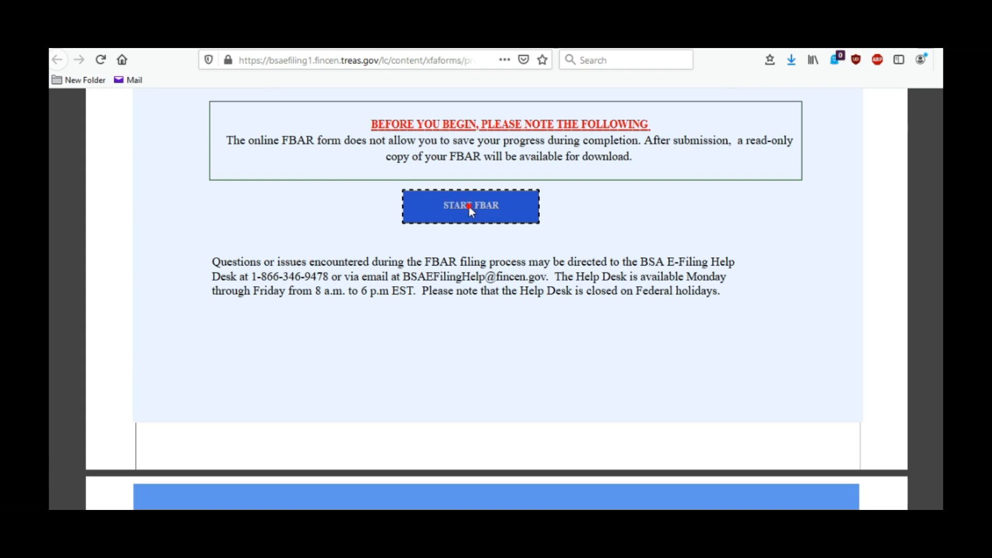
click(471, 207)
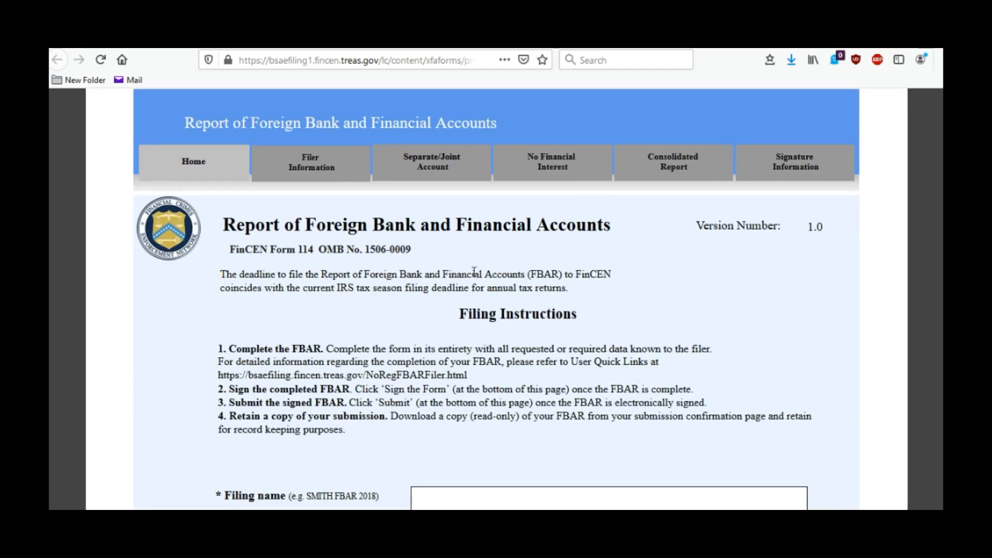
scroll(down, 3)
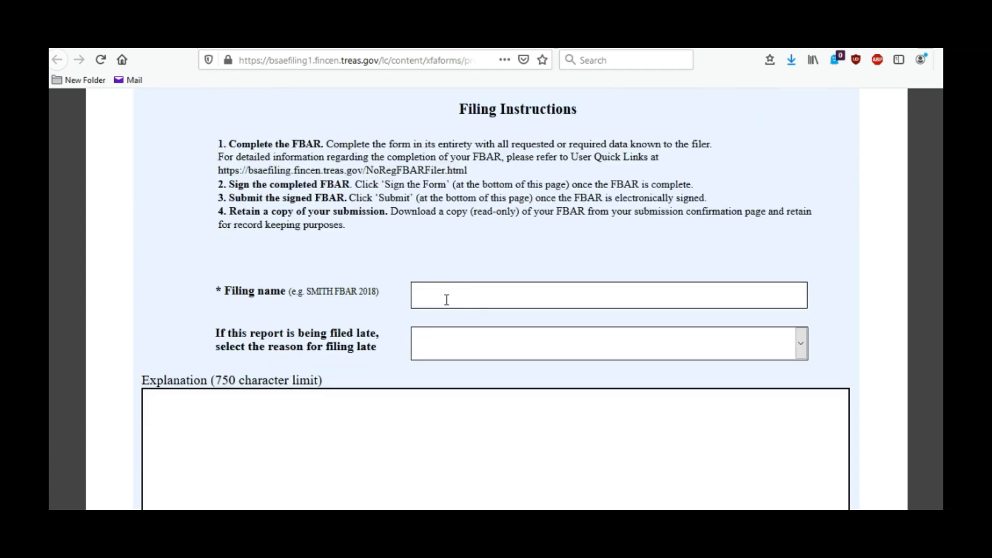
click(607, 295)
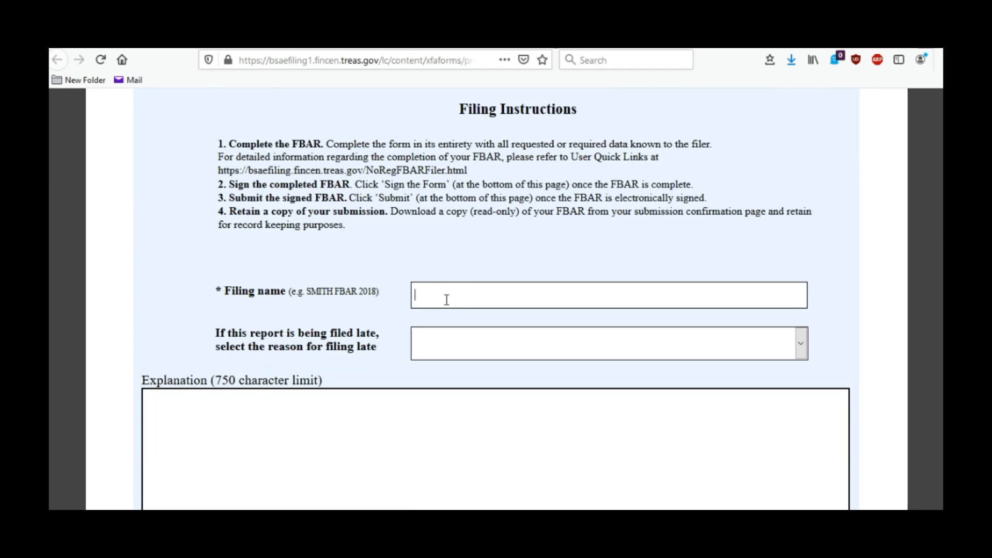
text(2019 CA)
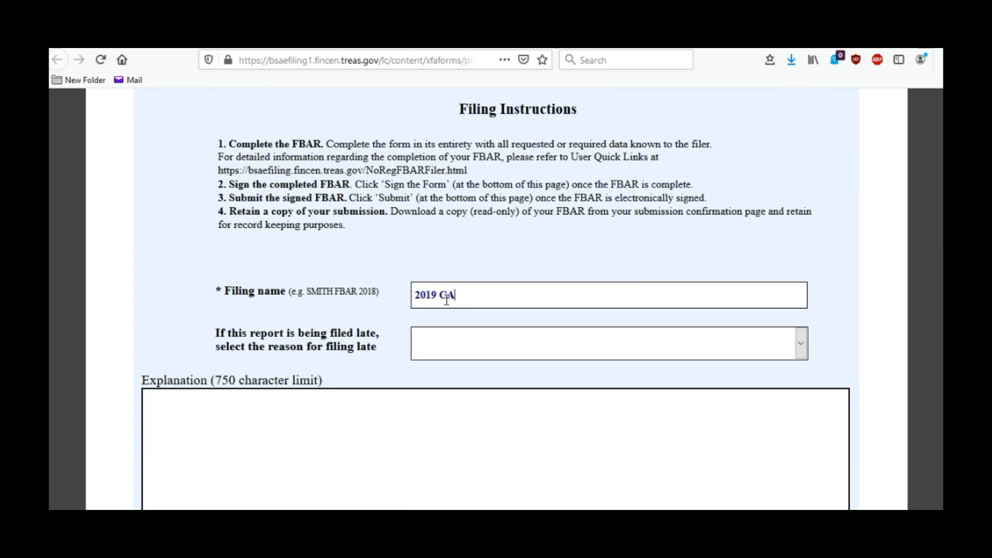
text(LENDA)
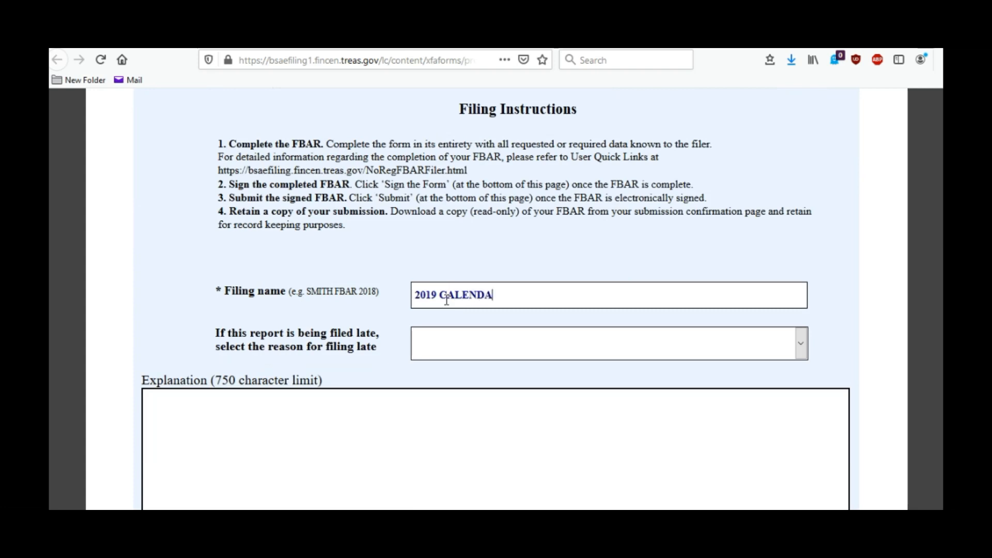
text(R)
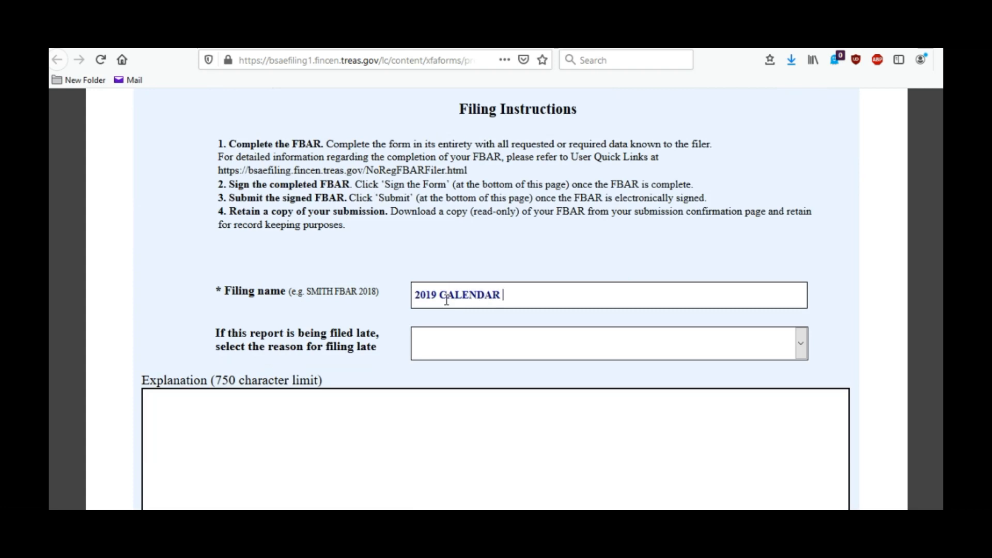
text(YEAR F)
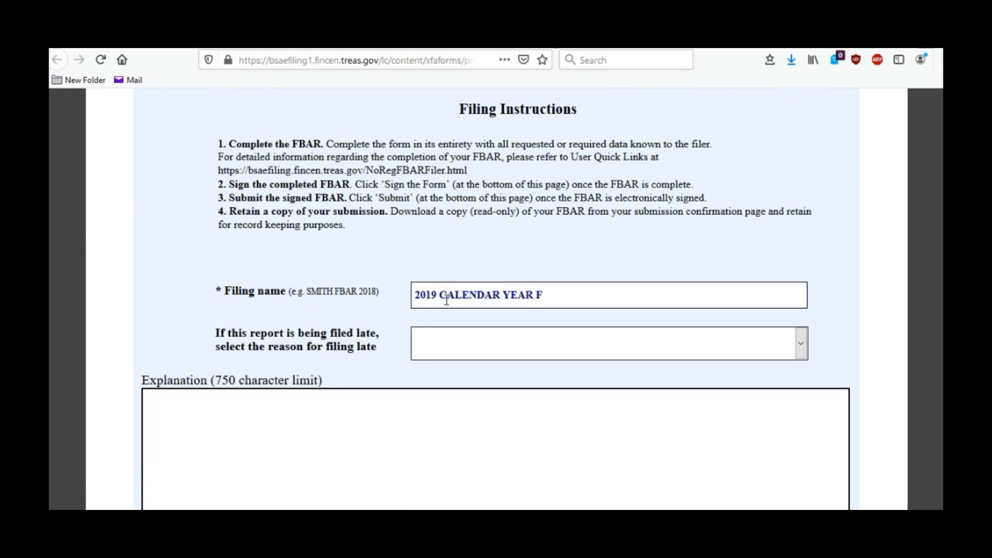
text(BAR)
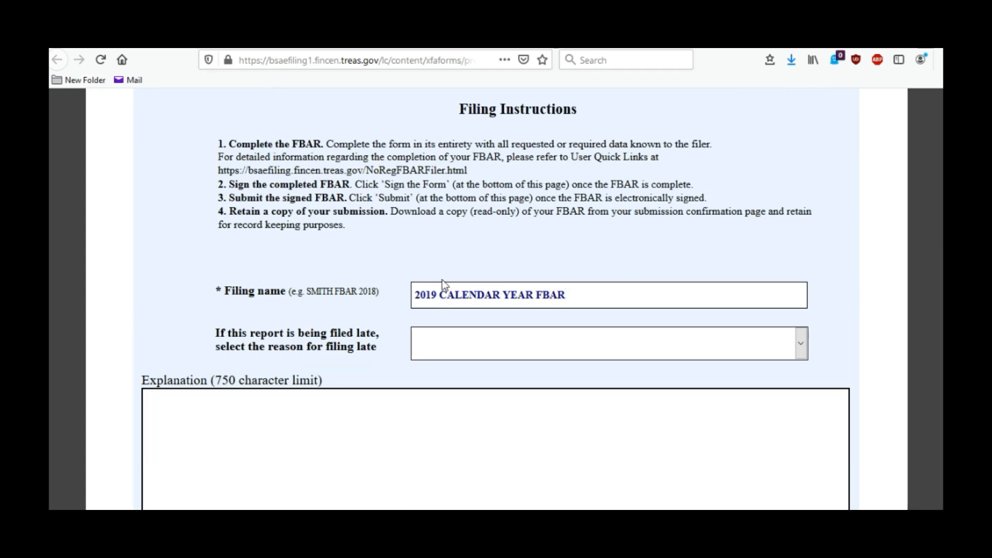
scroll(down, 3)
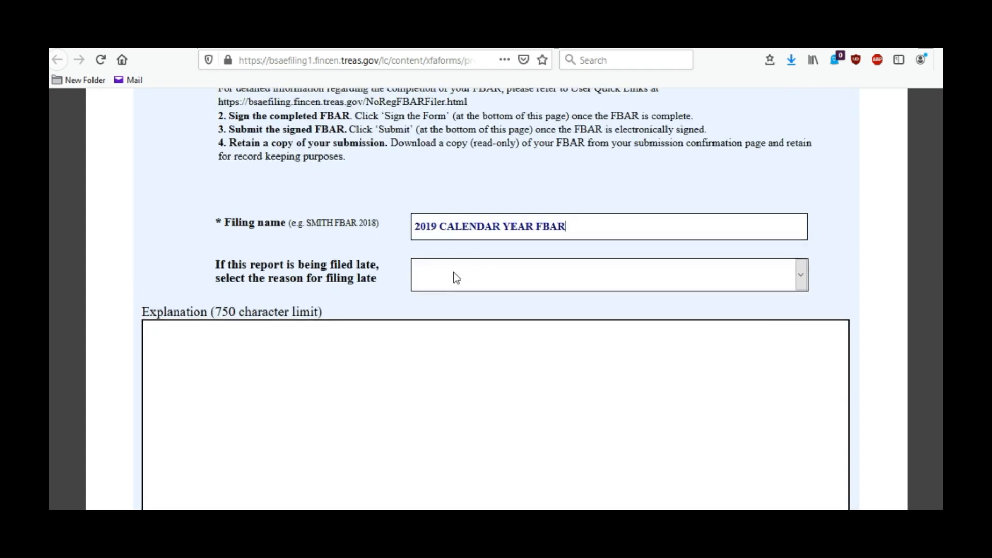
scroll(down, 3)
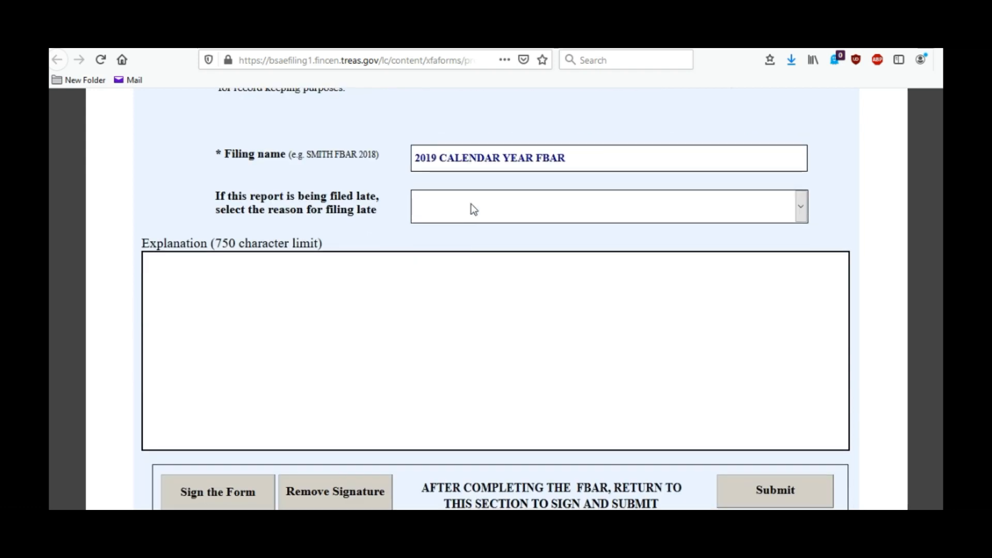
click(800, 206)
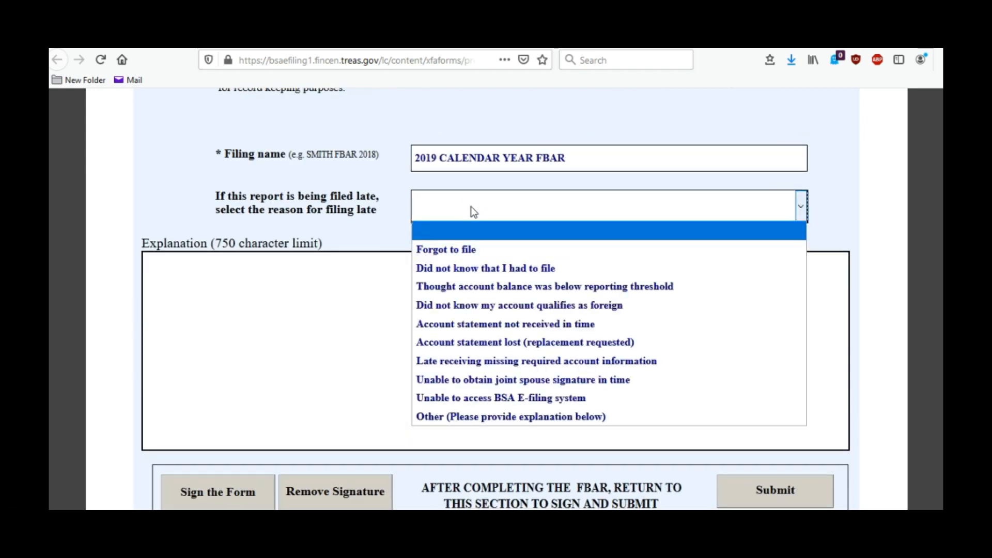
mouse_move(425, 209)
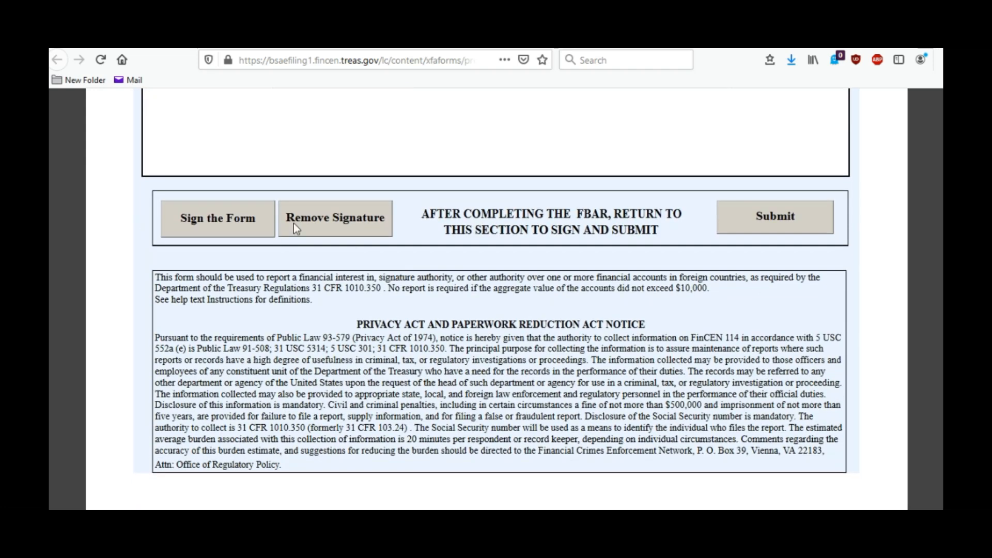
mouse_move(228, 231)
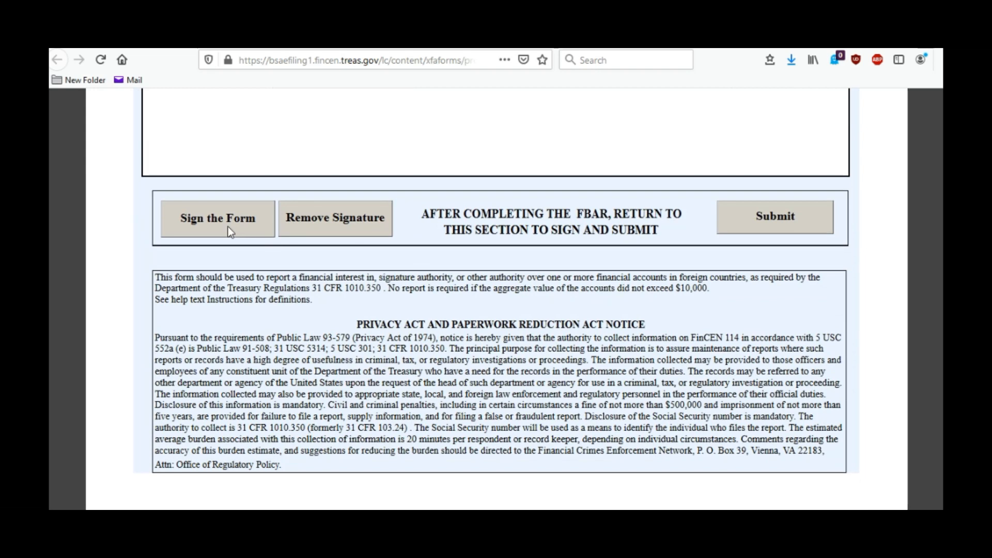
mouse_move(384, 225)
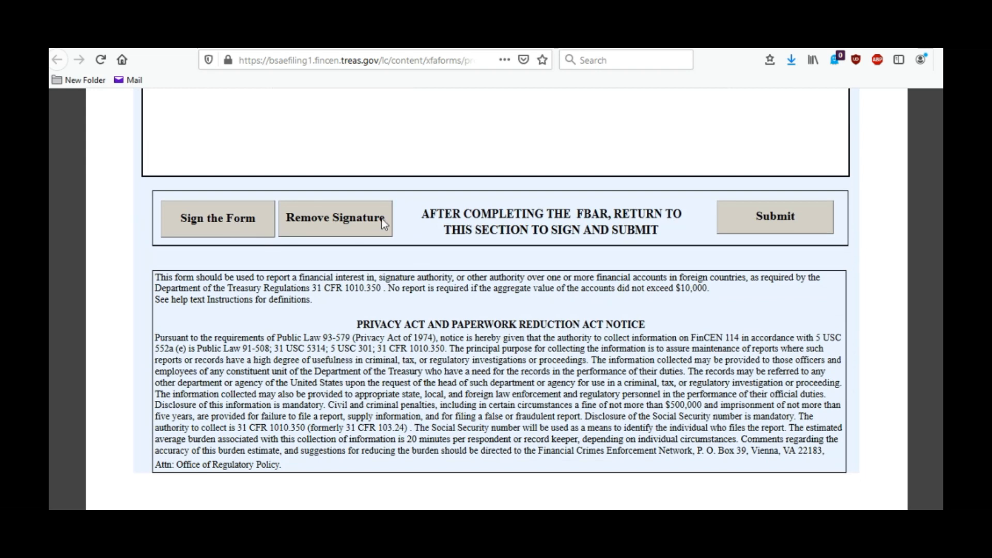
scroll(down, 3)
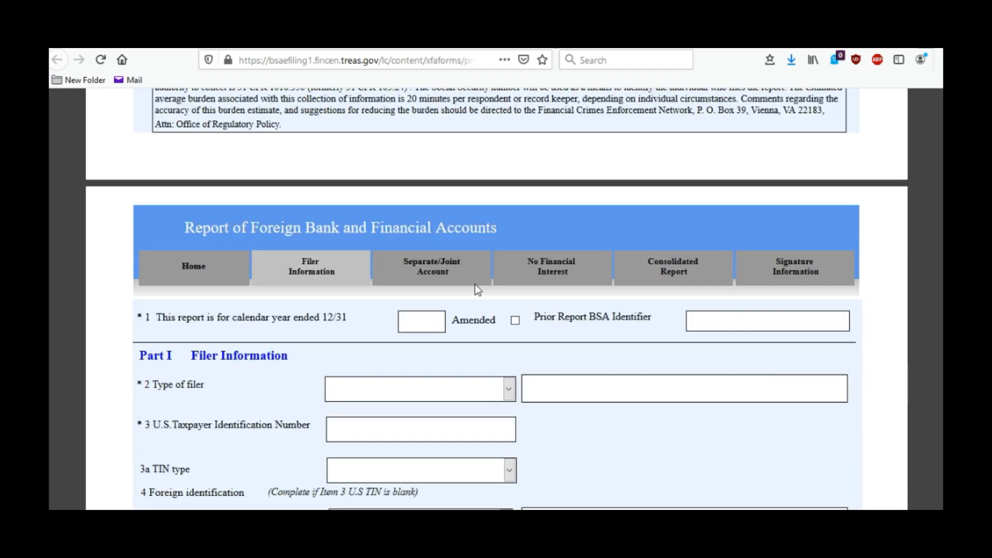
scroll(down, 3)
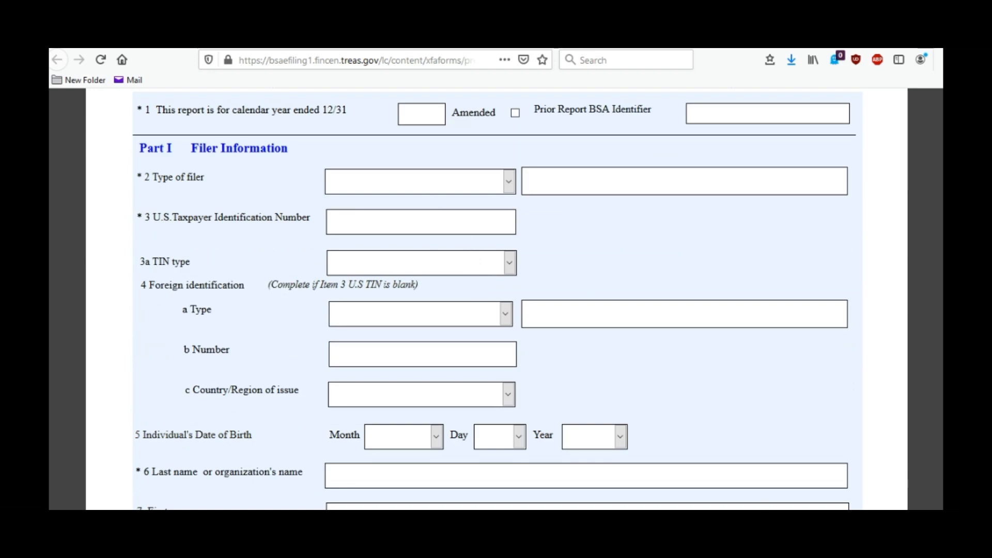
scroll(up, 3)
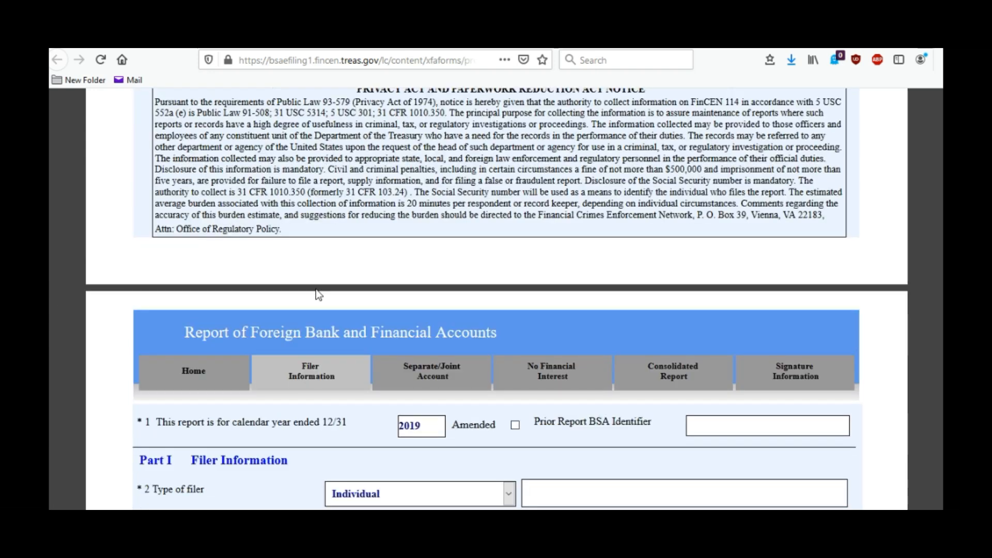
mouse_move(502, 331)
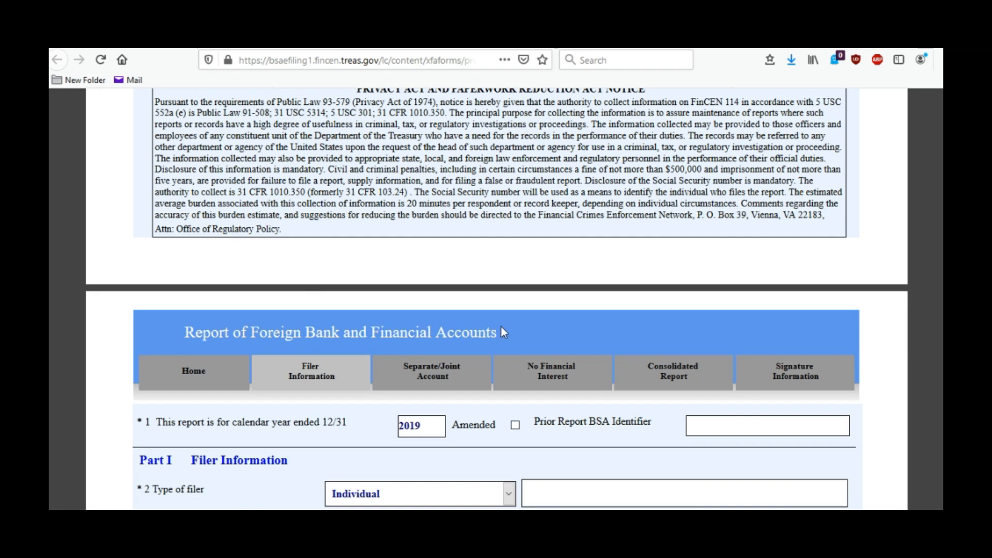
scroll(up, 3)
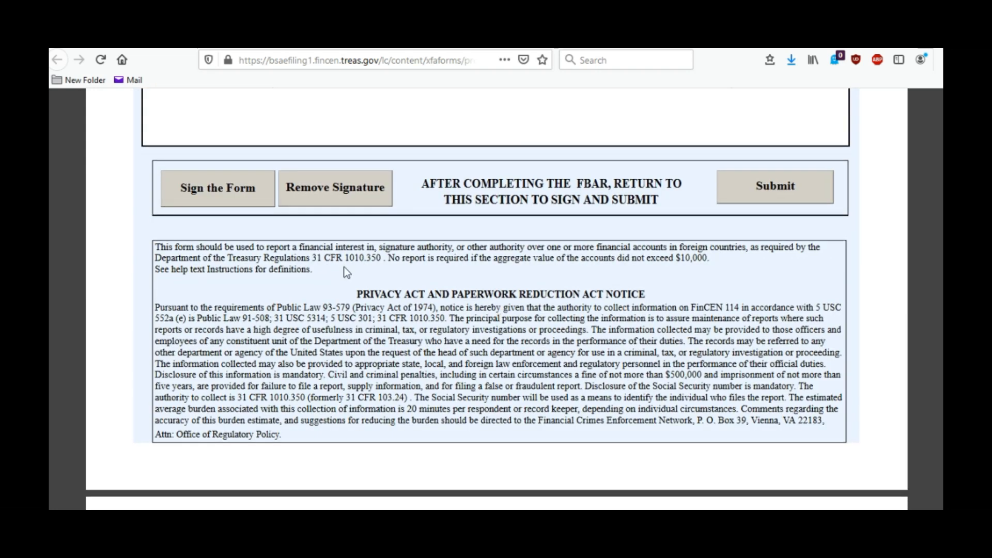
Step: Sign the FBAR electronically and accept the BSA signing acknowledgement with OK
click(217, 188)
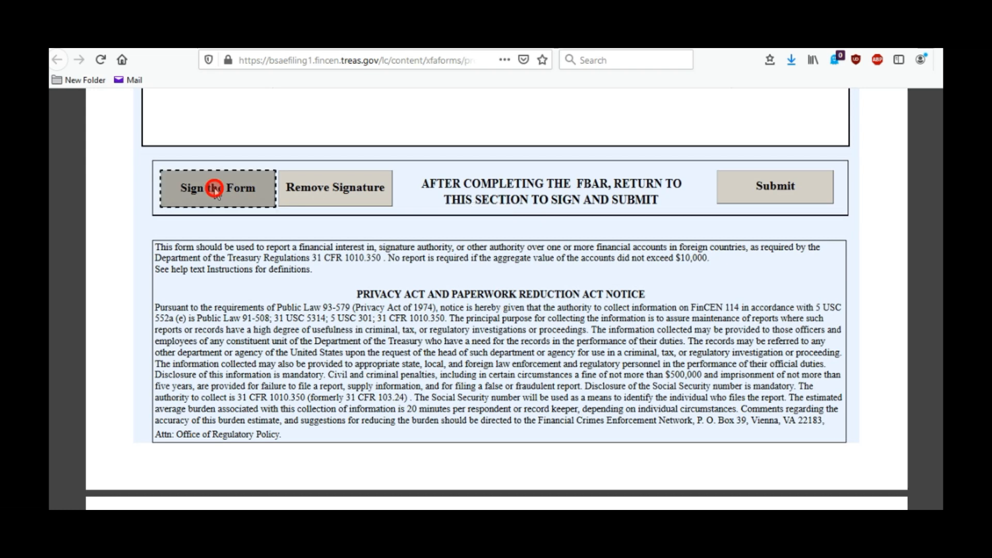
click(217, 188)
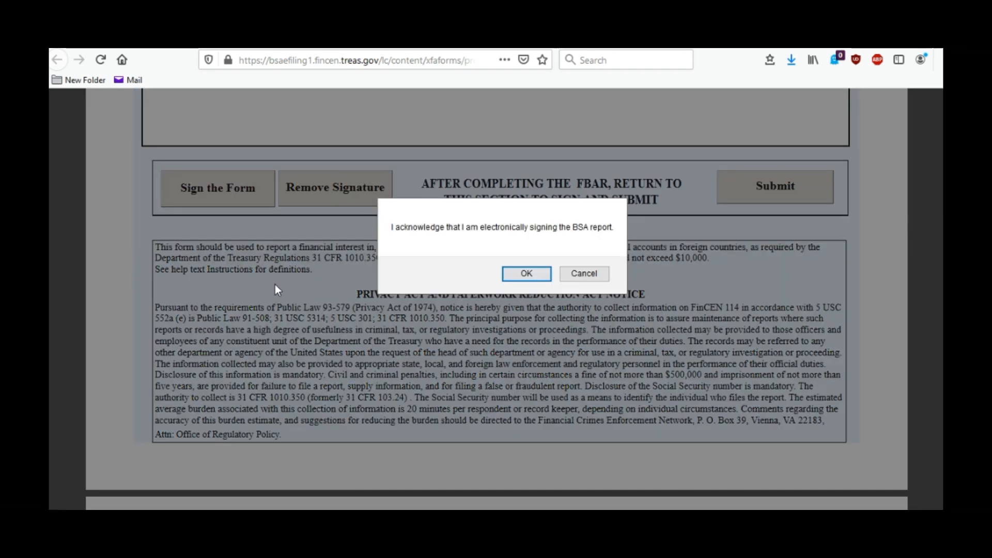
mouse_move(483, 239)
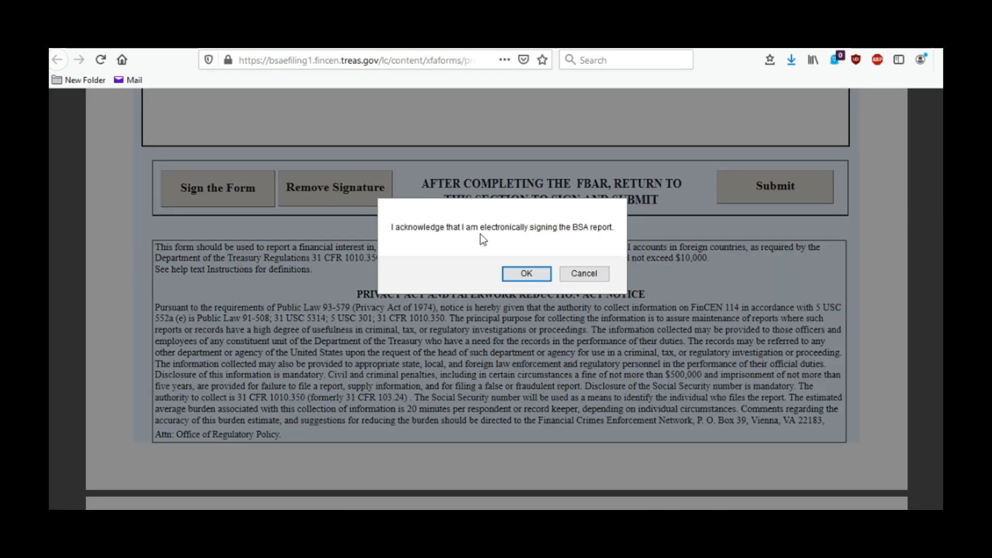
mouse_move(526, 274)
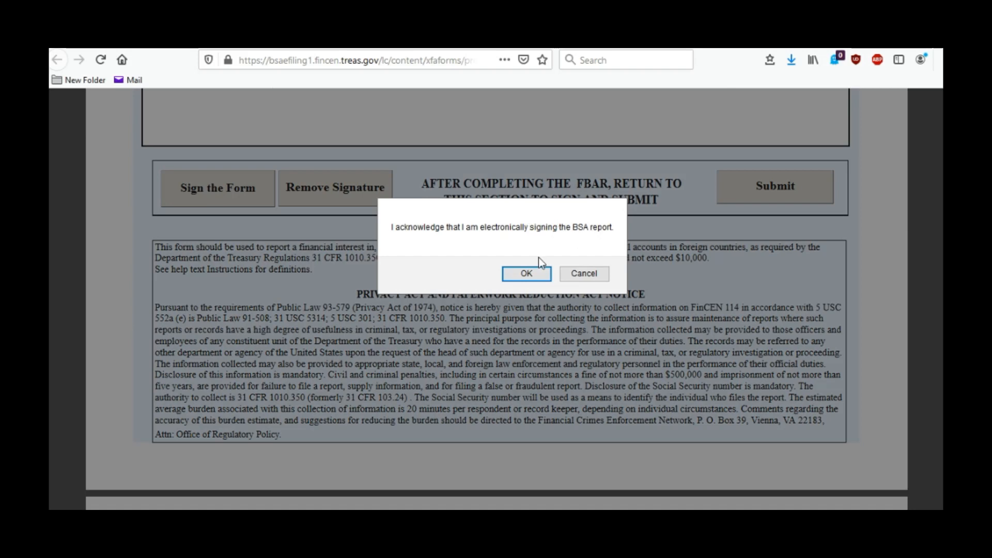
click(526, 273)
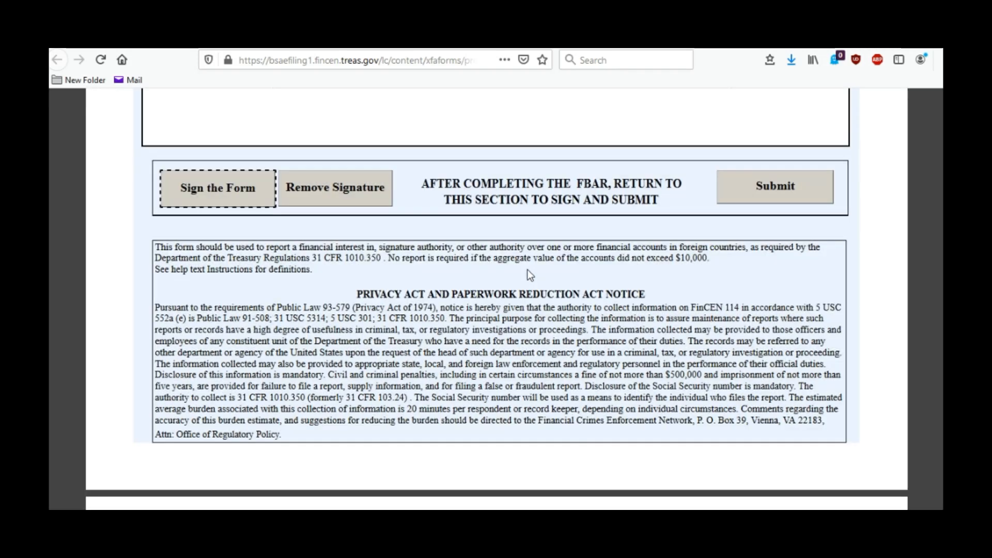
scroll(down, 3)
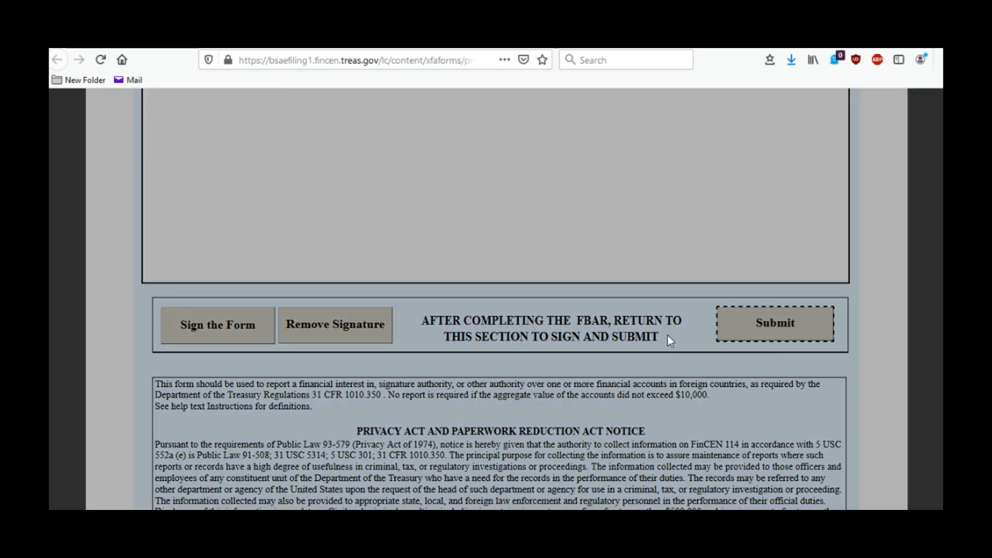
Step: Submit the signed FBAR report
click(775, 323)
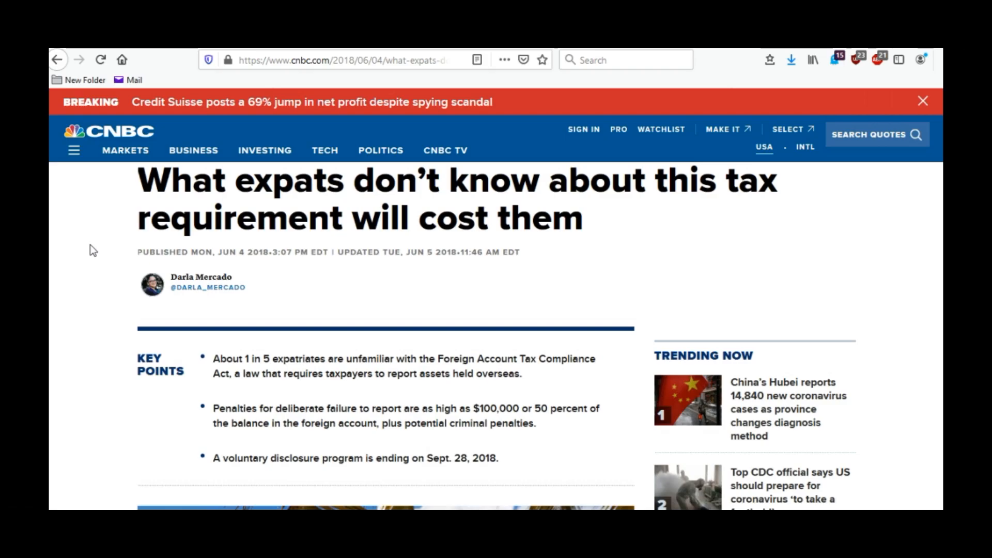
scroll(down, 3)
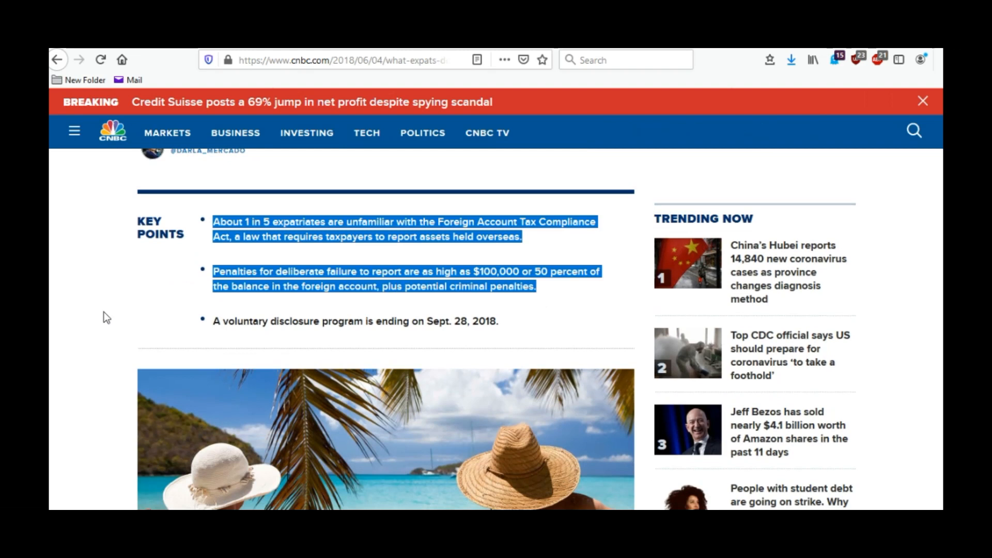
scroll(down, 3)
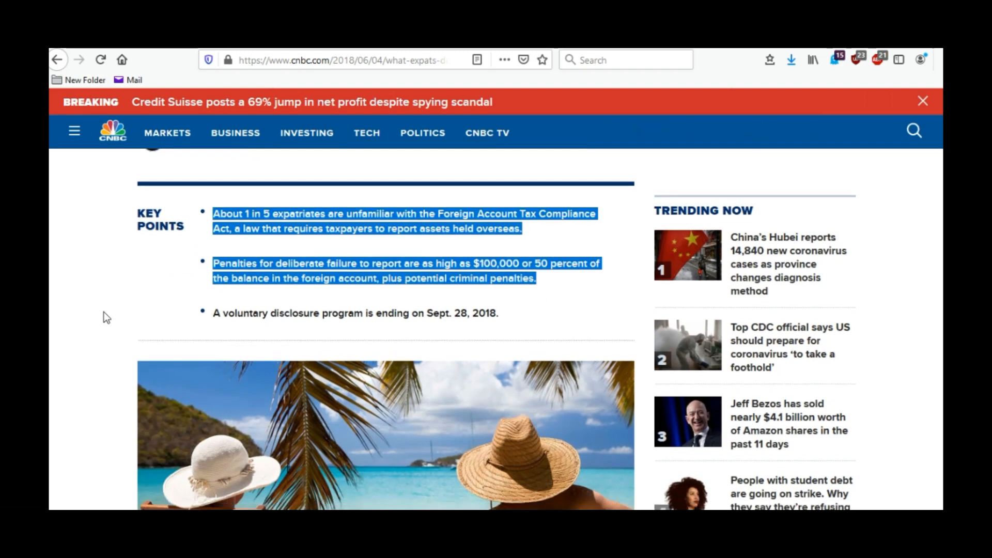
scroll(down, 3)
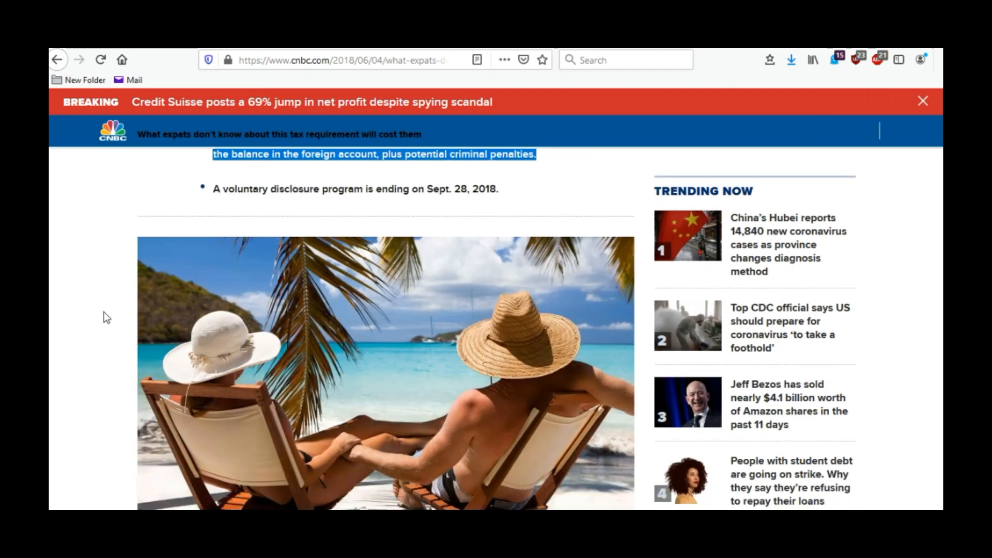
scroll(down, 3)
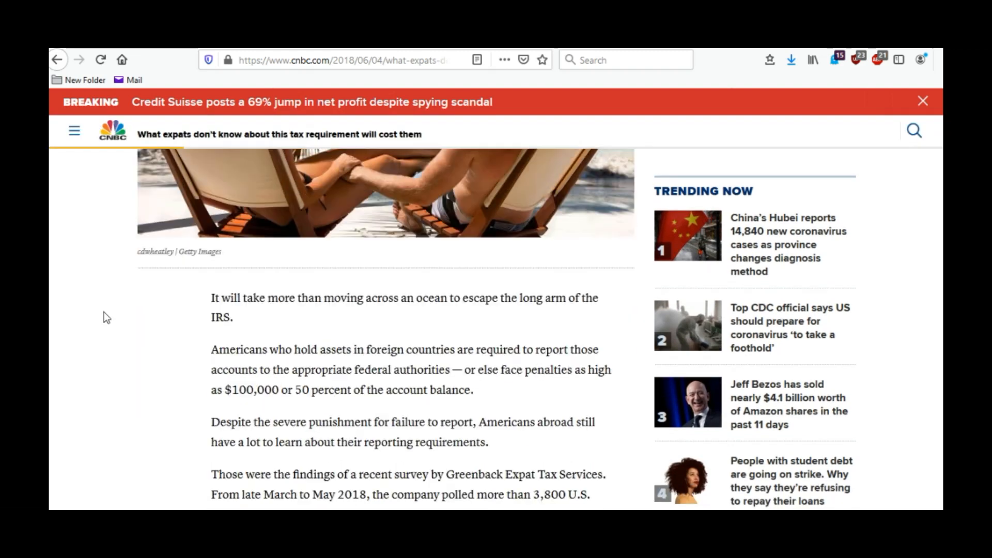
scroll(down, 3)
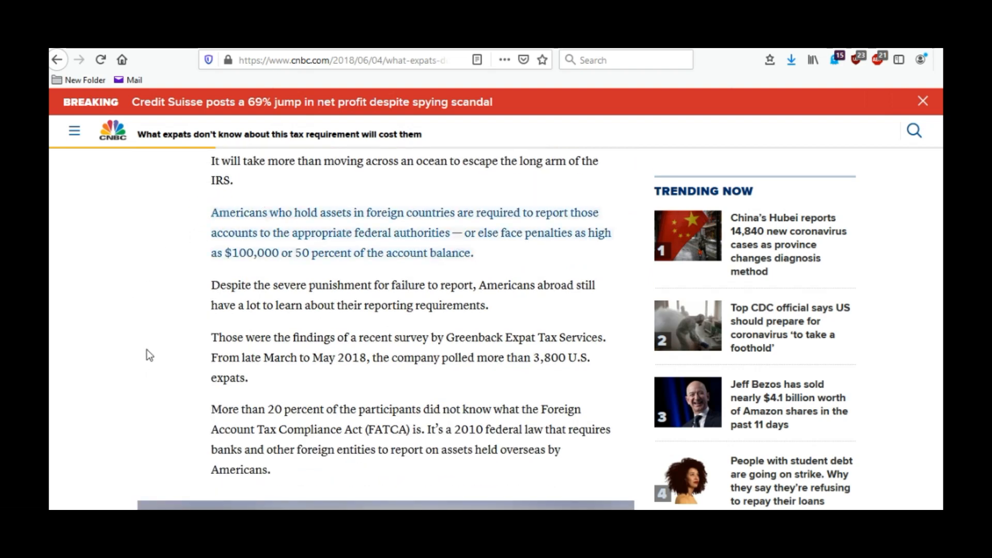
scroll(down, 3)
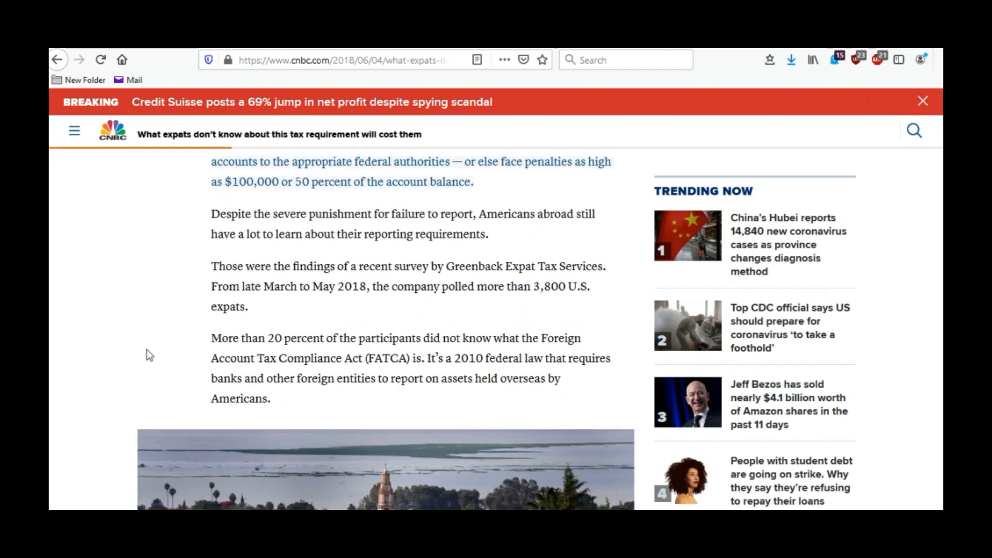
scroll(down, 3)
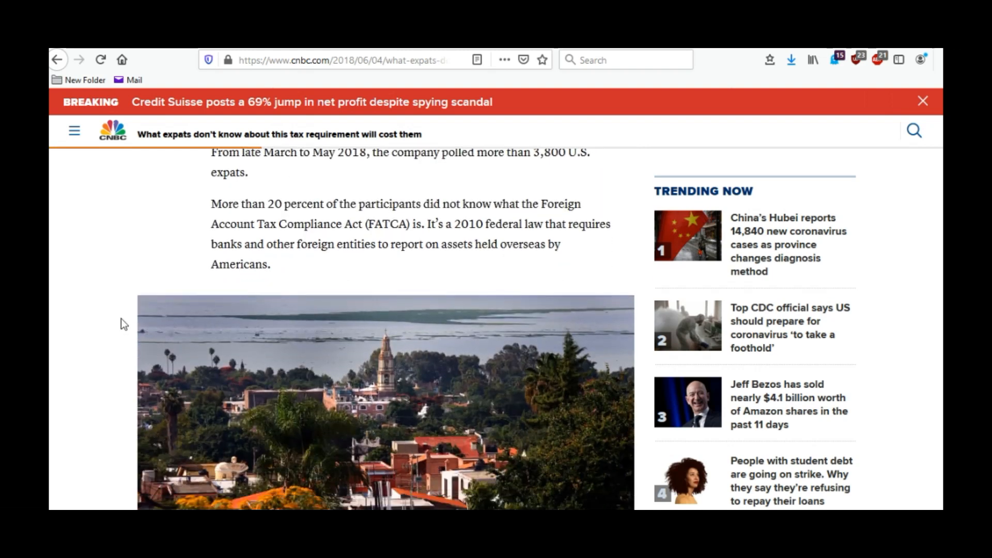
scroll(down, 3)
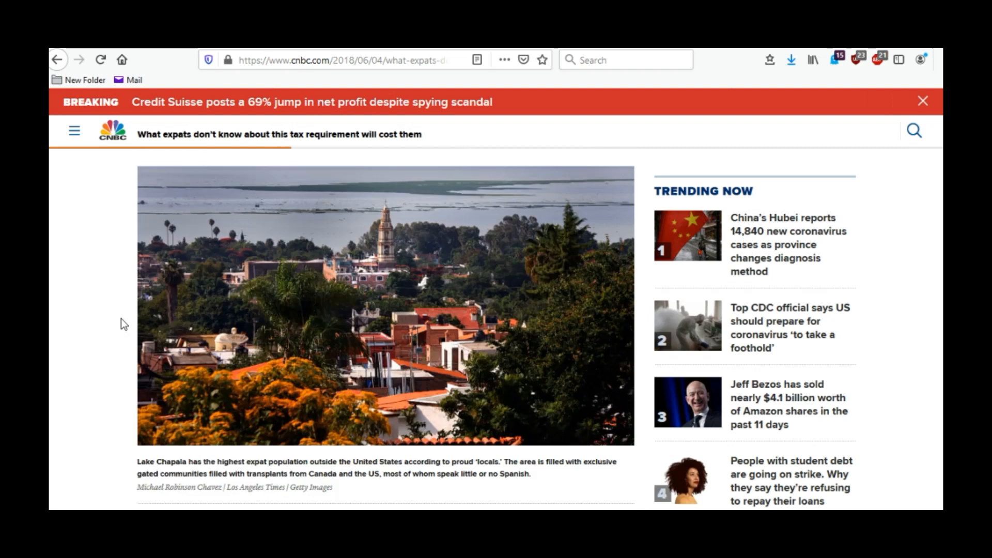
scroll(down, 3)
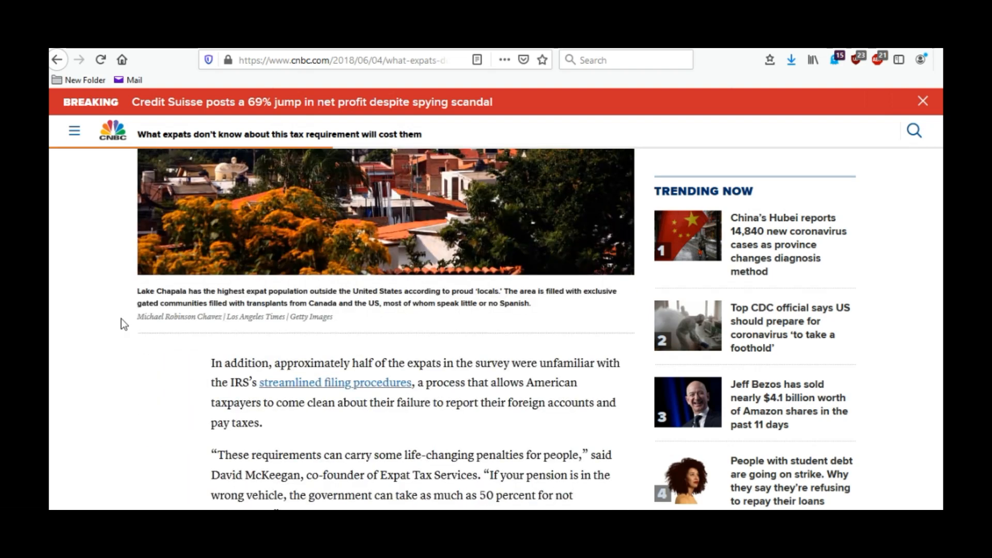
scroll(down, 3)
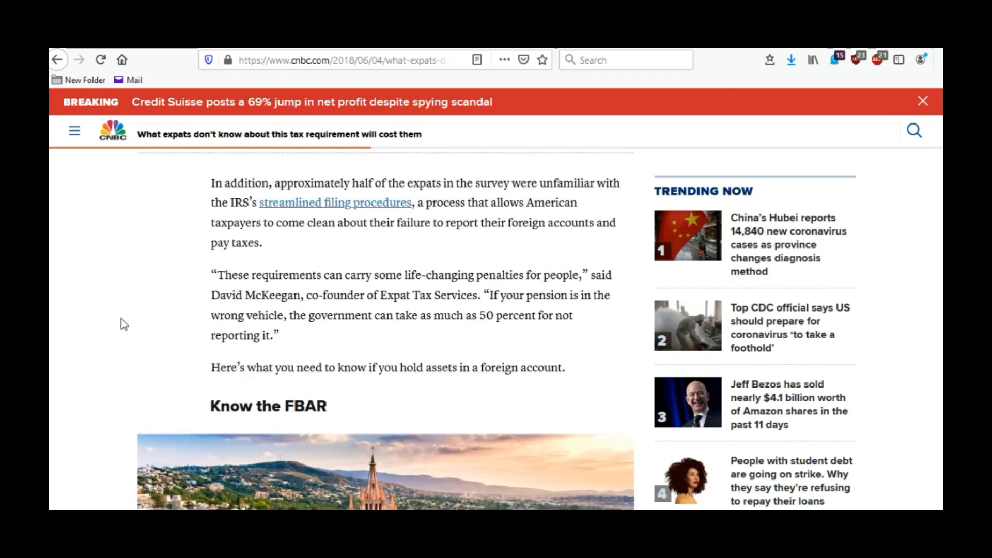
scroll(down, 3)
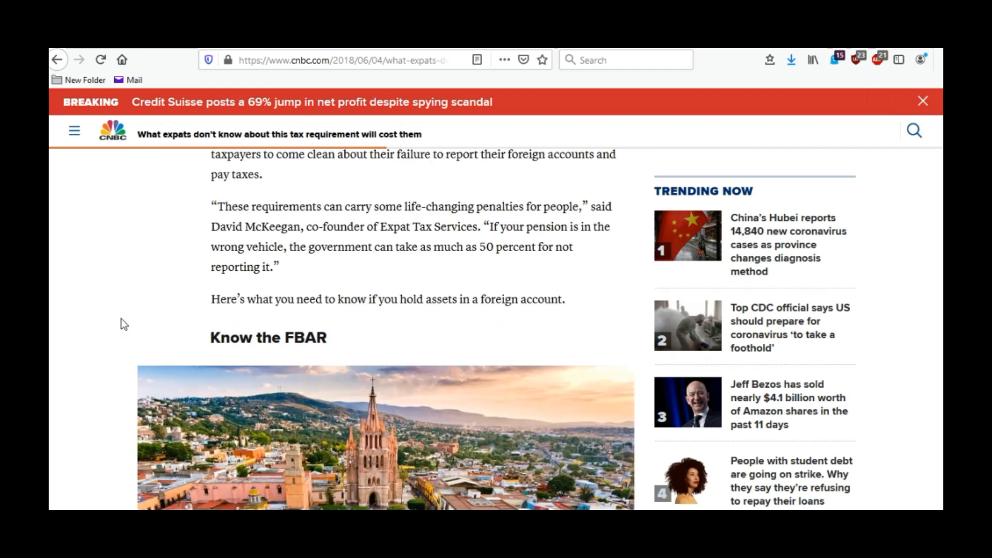
scroll(down, 3)
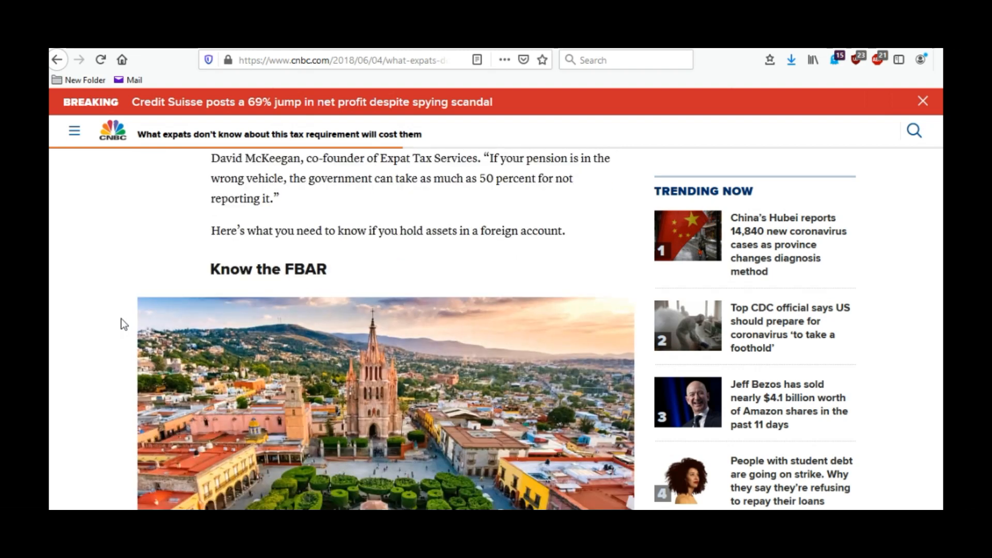
scroll(down, 3)
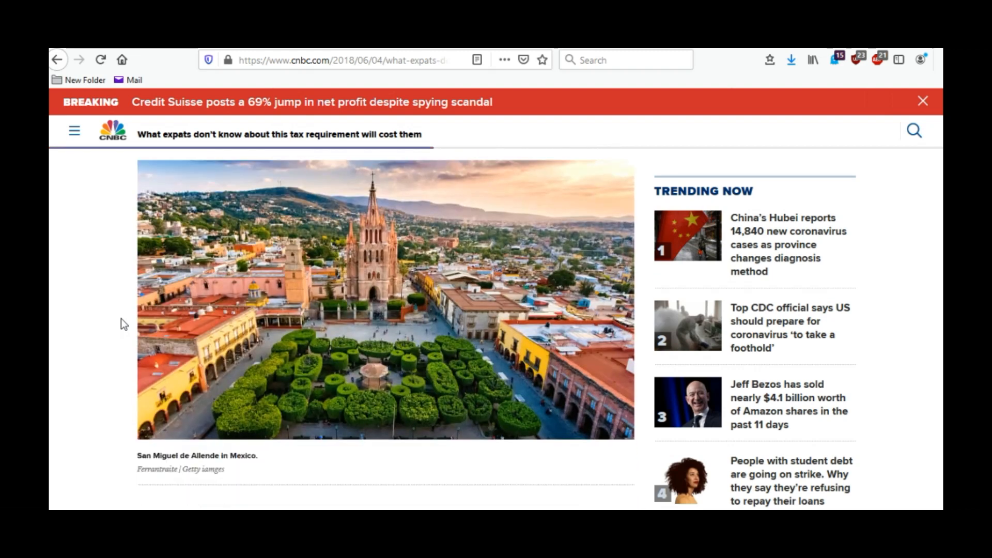
scroll(down, 3)
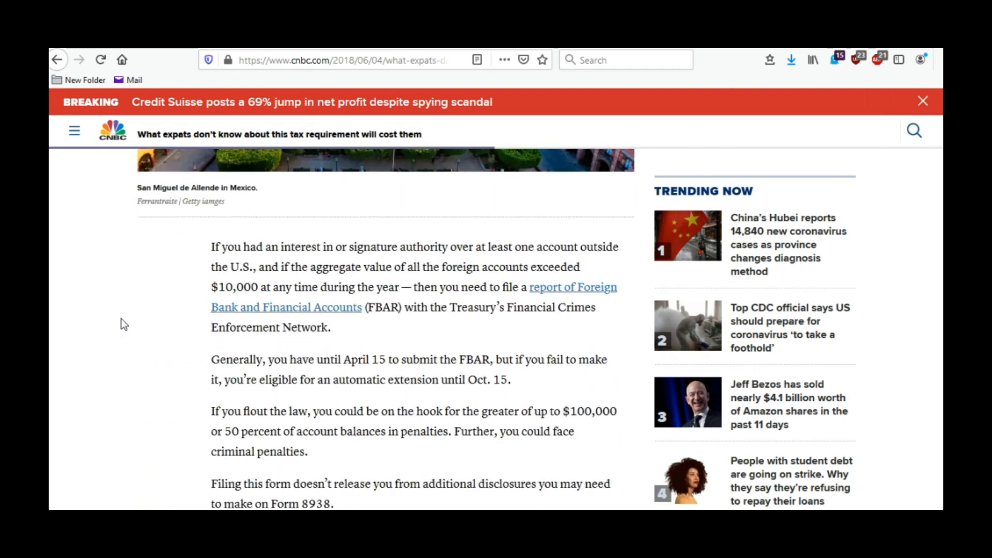